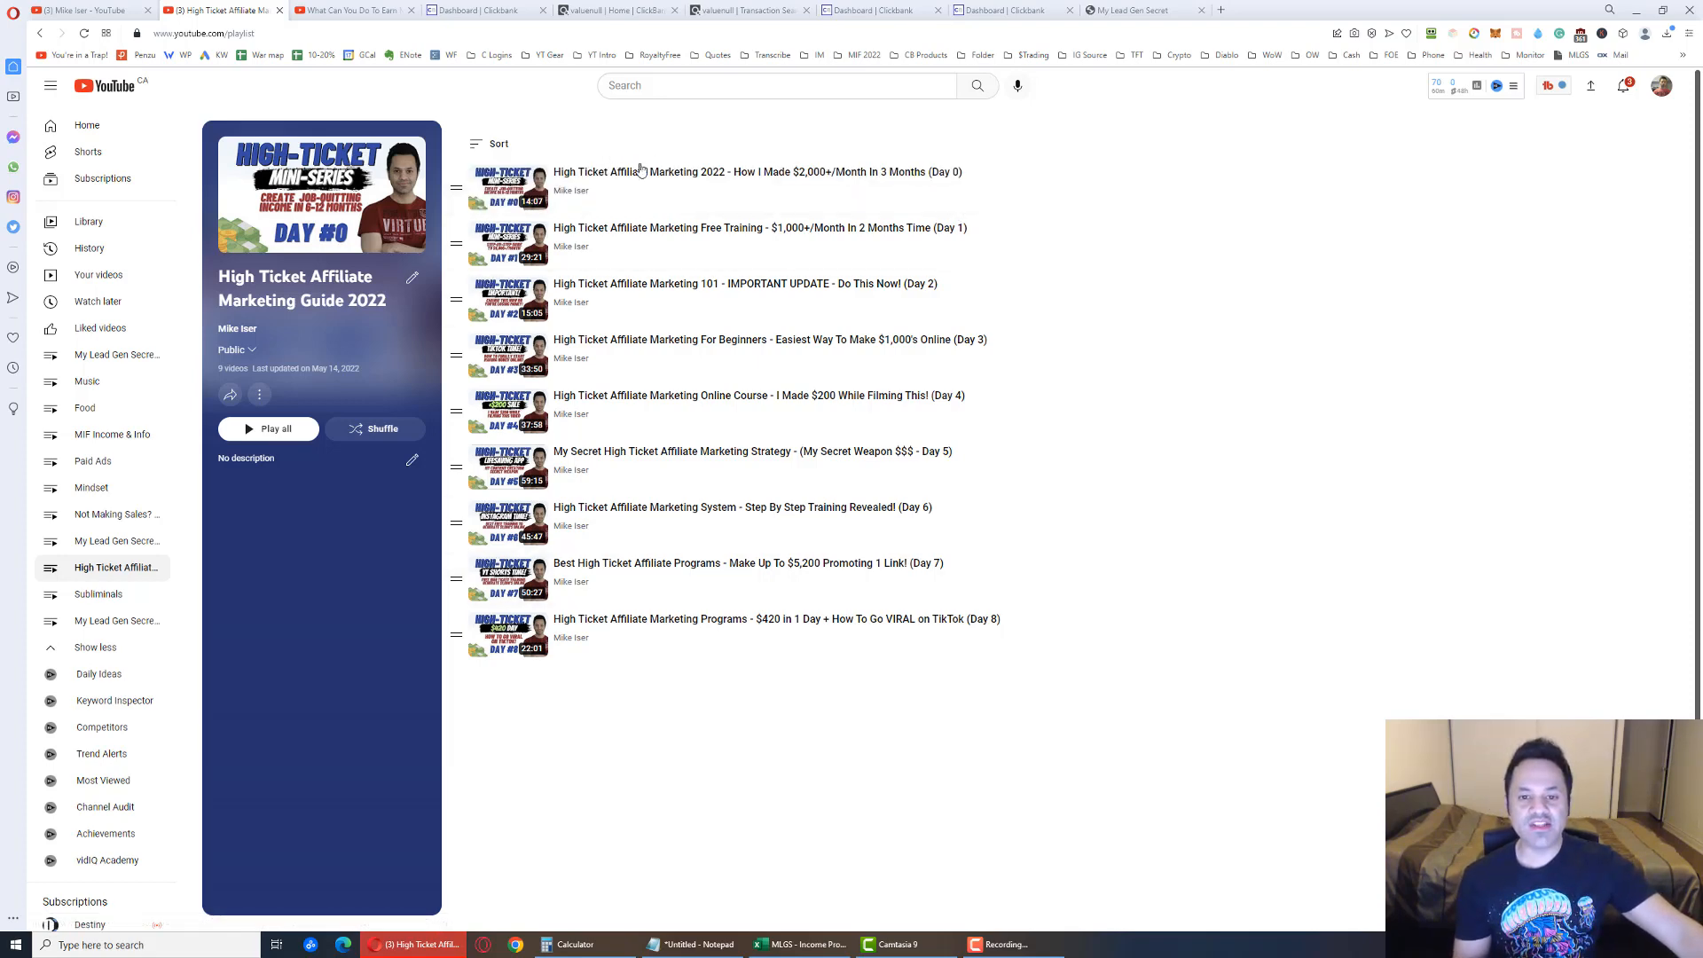
Show the channel's Videos grid listing the daily My Lead Gen Secret episodes
double_click(706, 172)
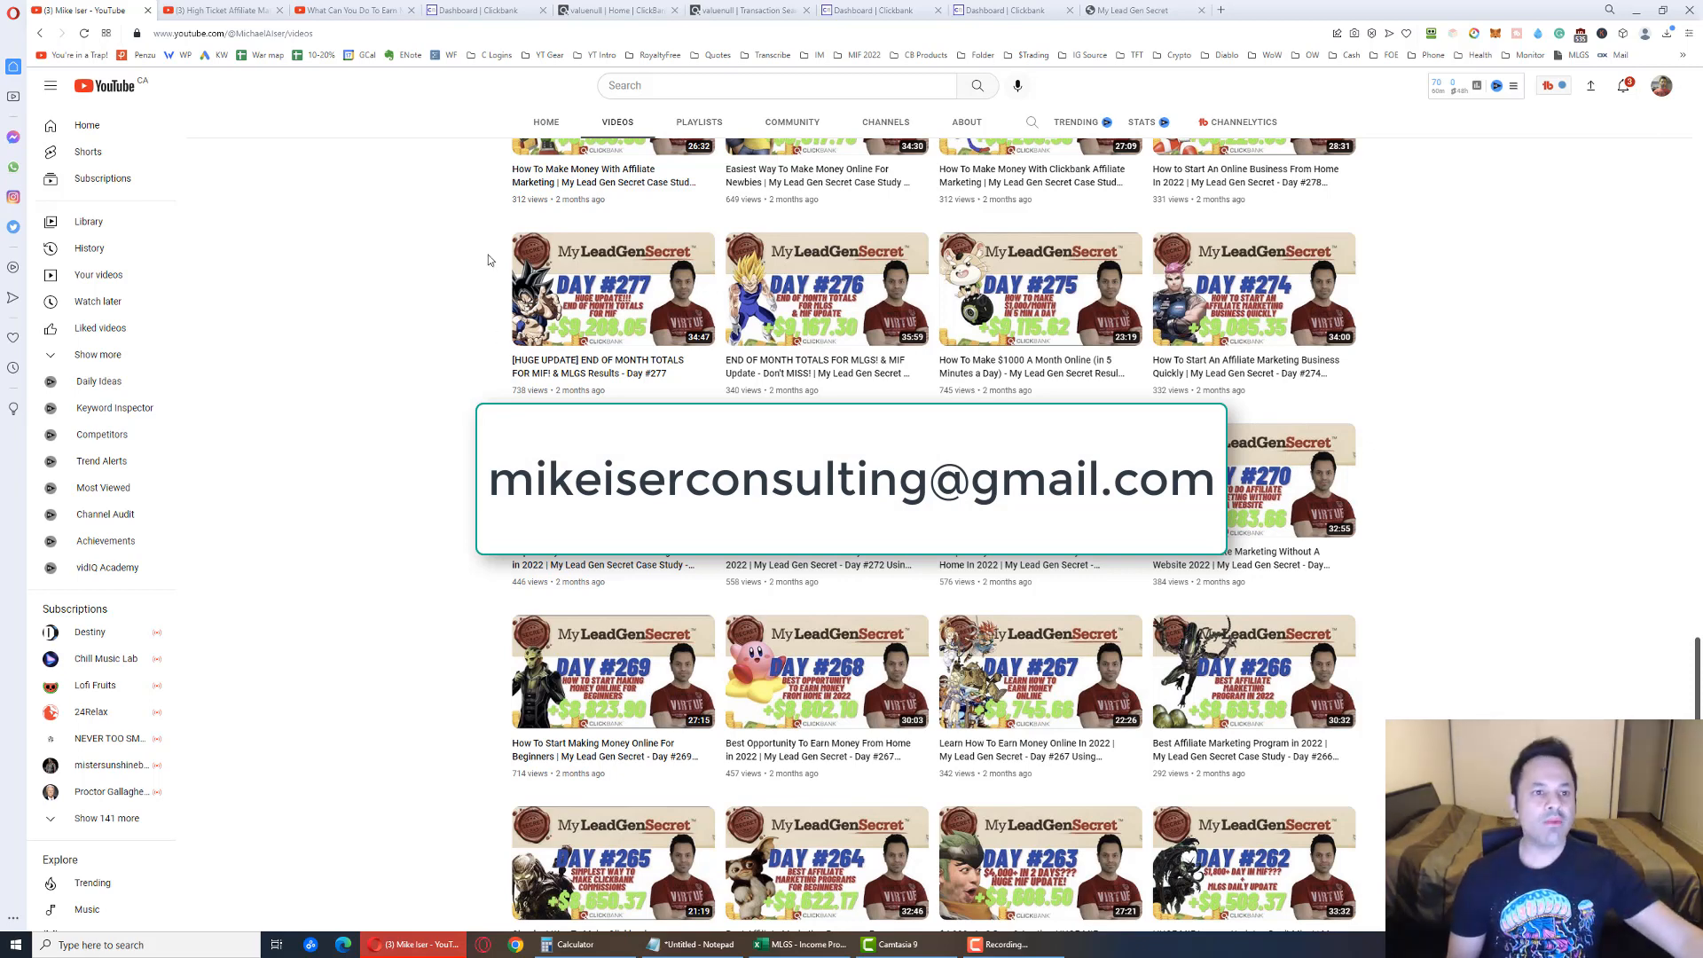
Bring up the Day #357 'What Can You Do To Earn Money Online in 2022?' video page
left_click(350, 10)
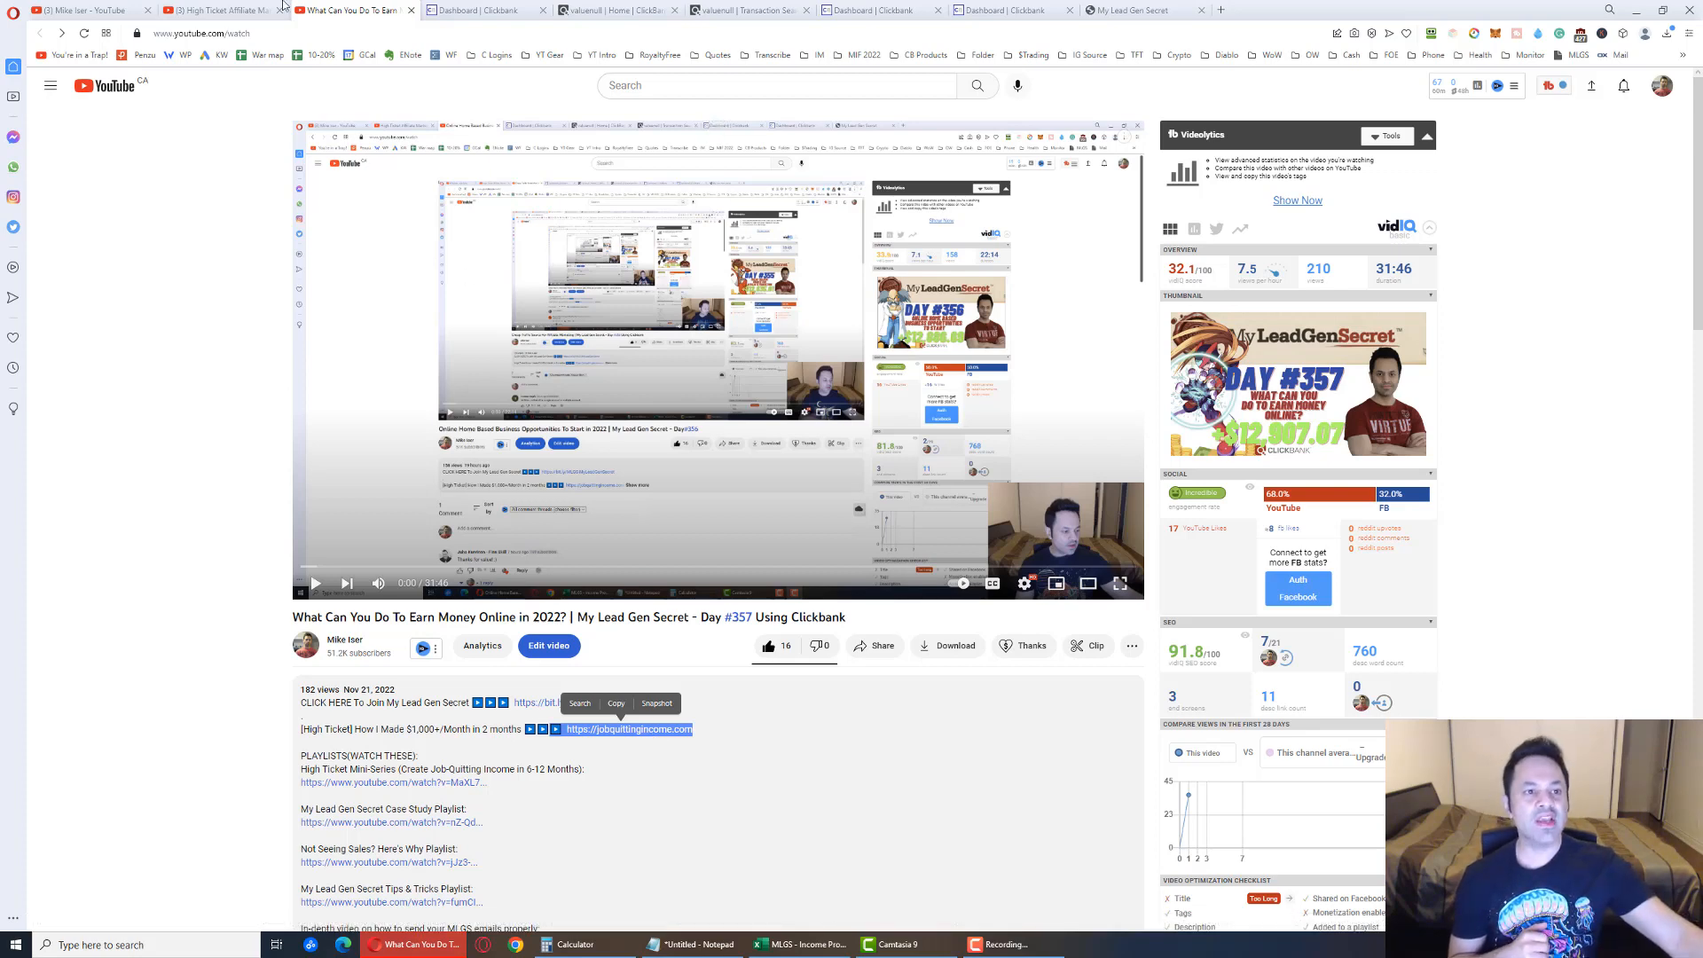
left_click(216, 11)
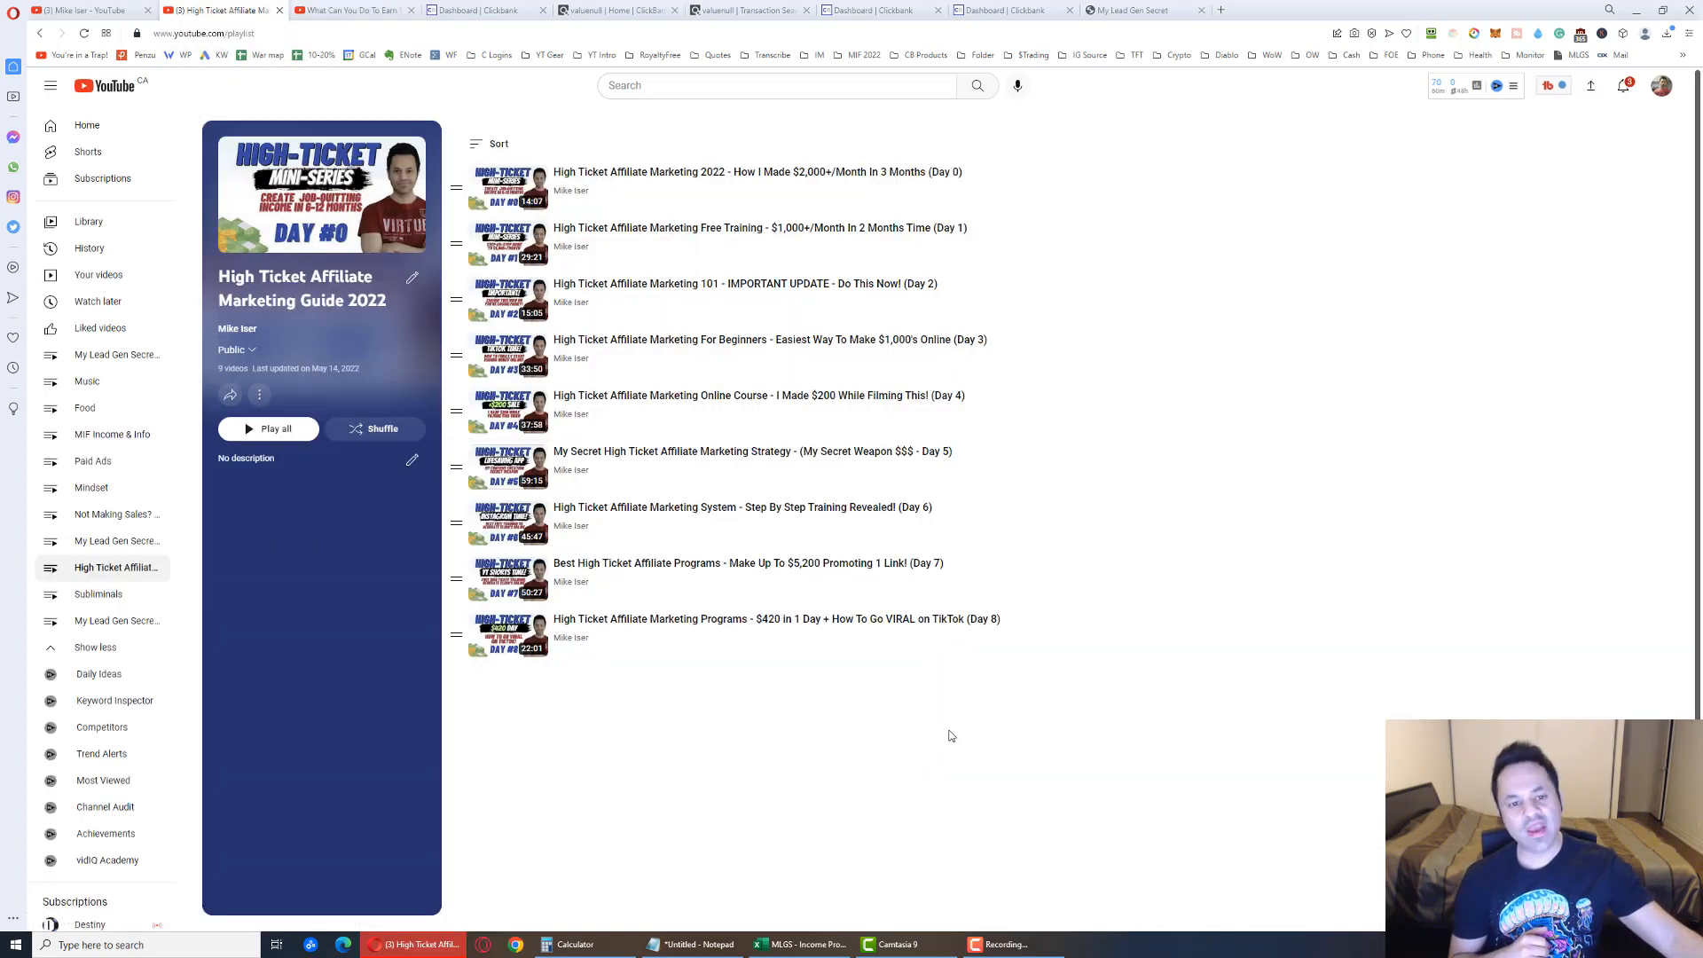
left_click_drag(554, 172, 965, 630)
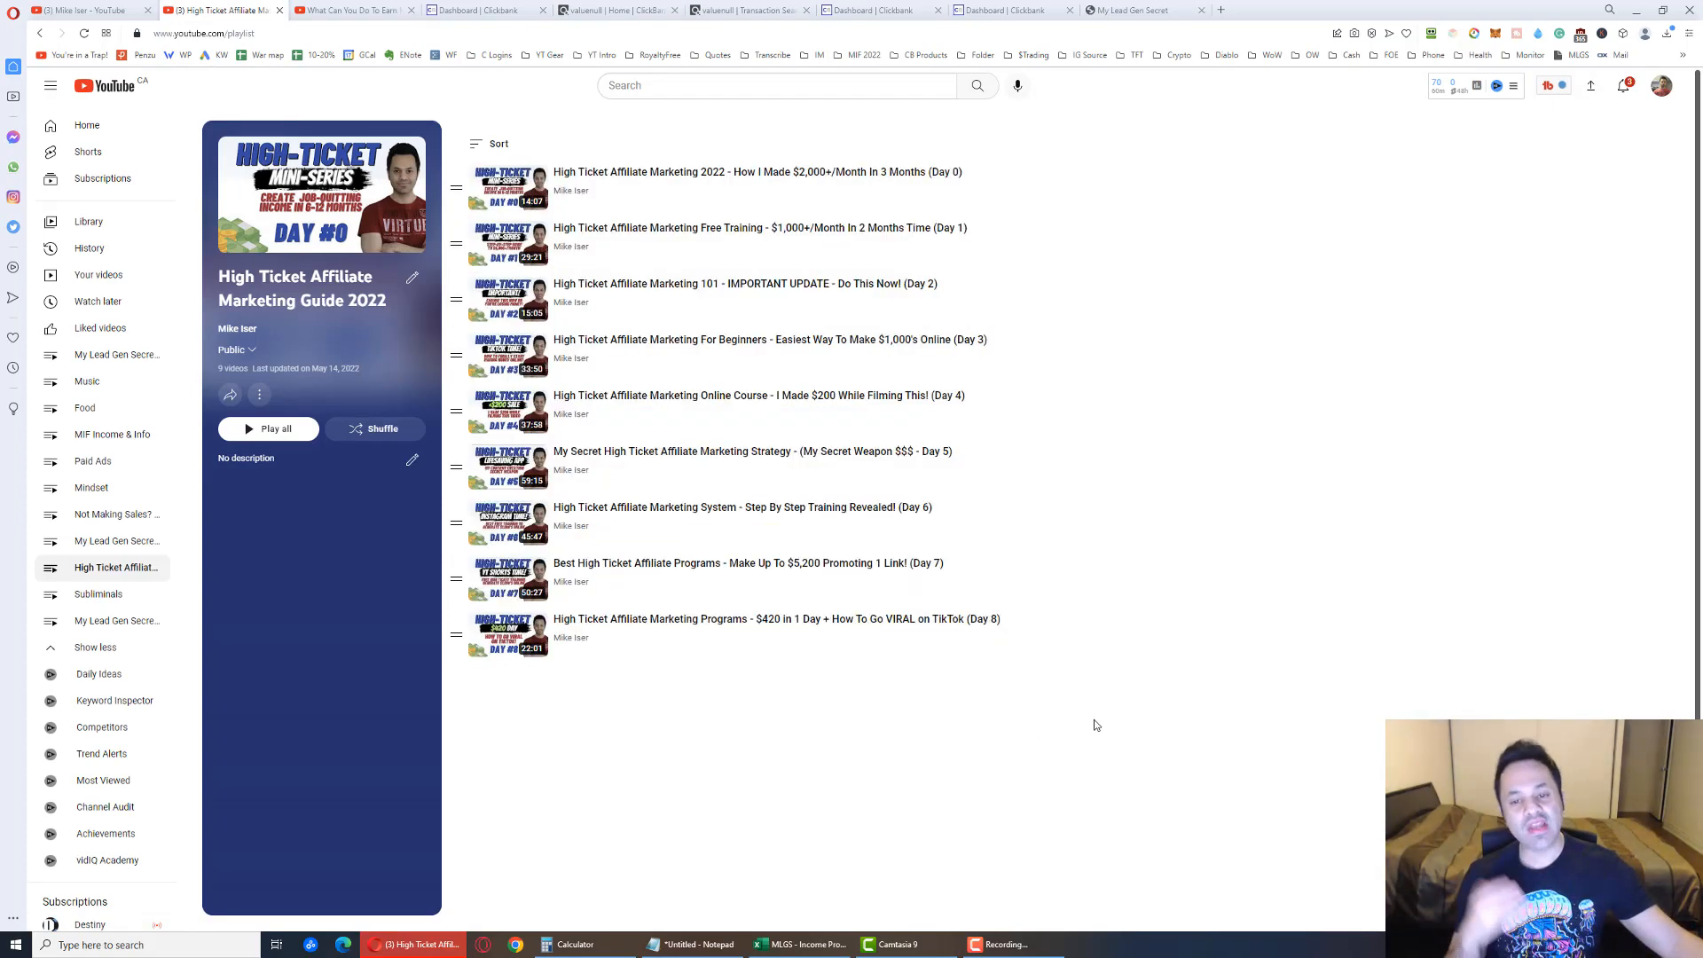
mouse_move(1134, 663)
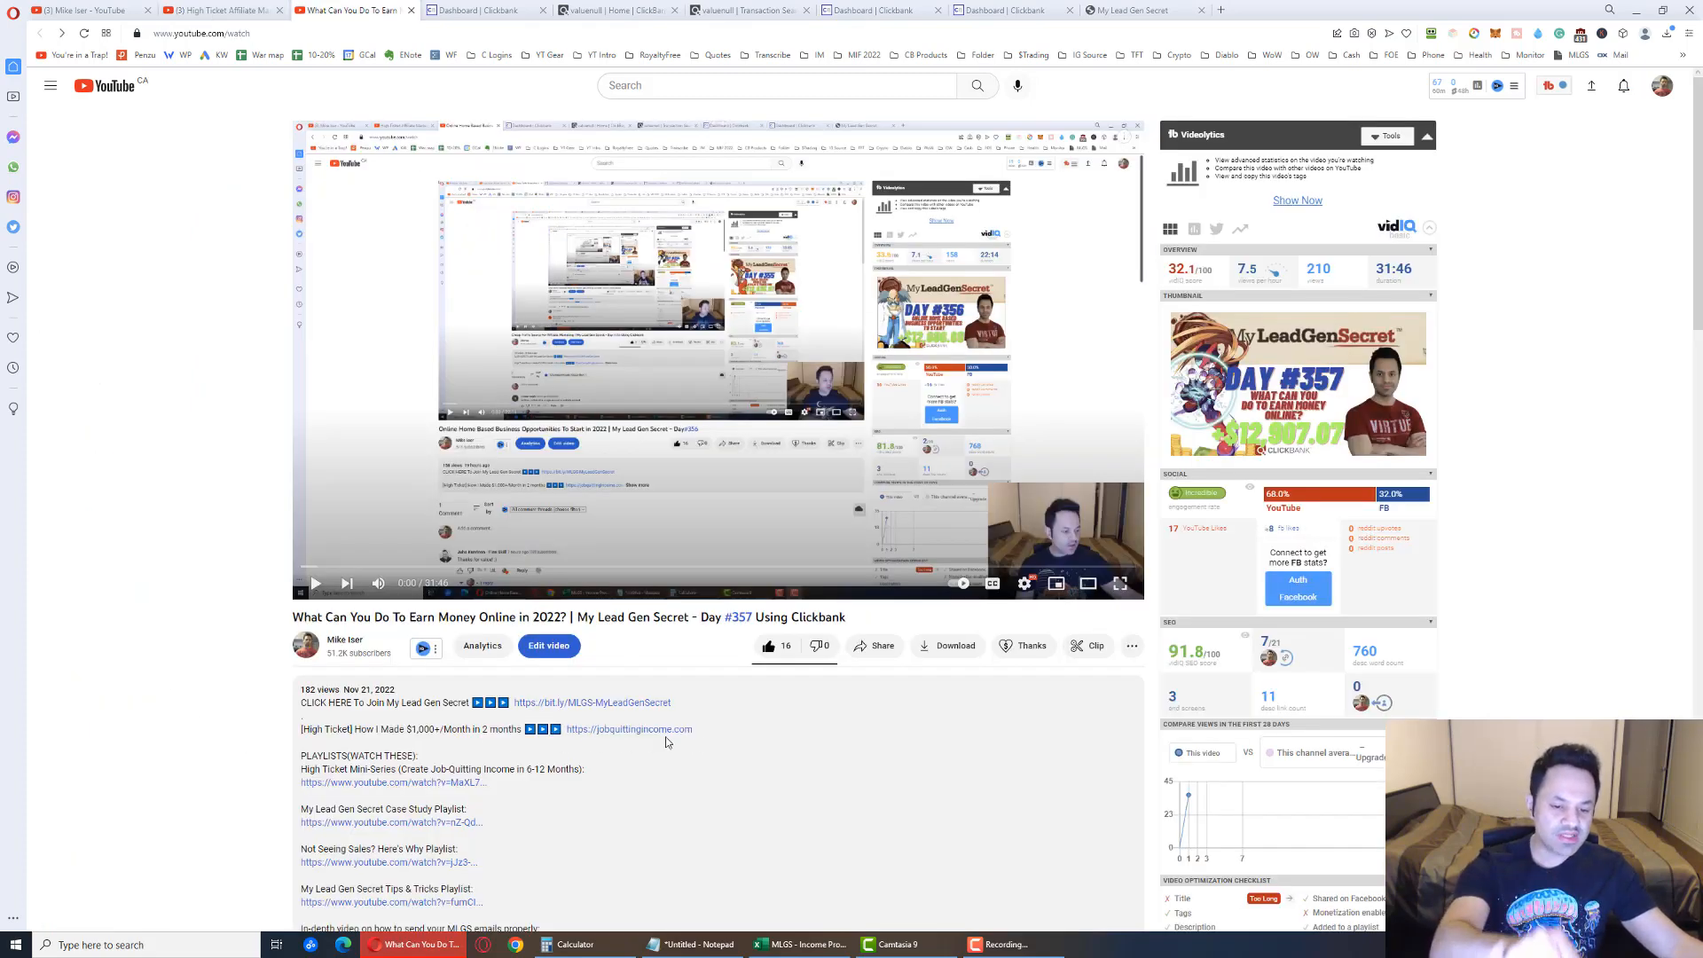
Highlight the jobquittingincome.com URL in the description, then move to the MLGS account overview
double_click(628, 729)
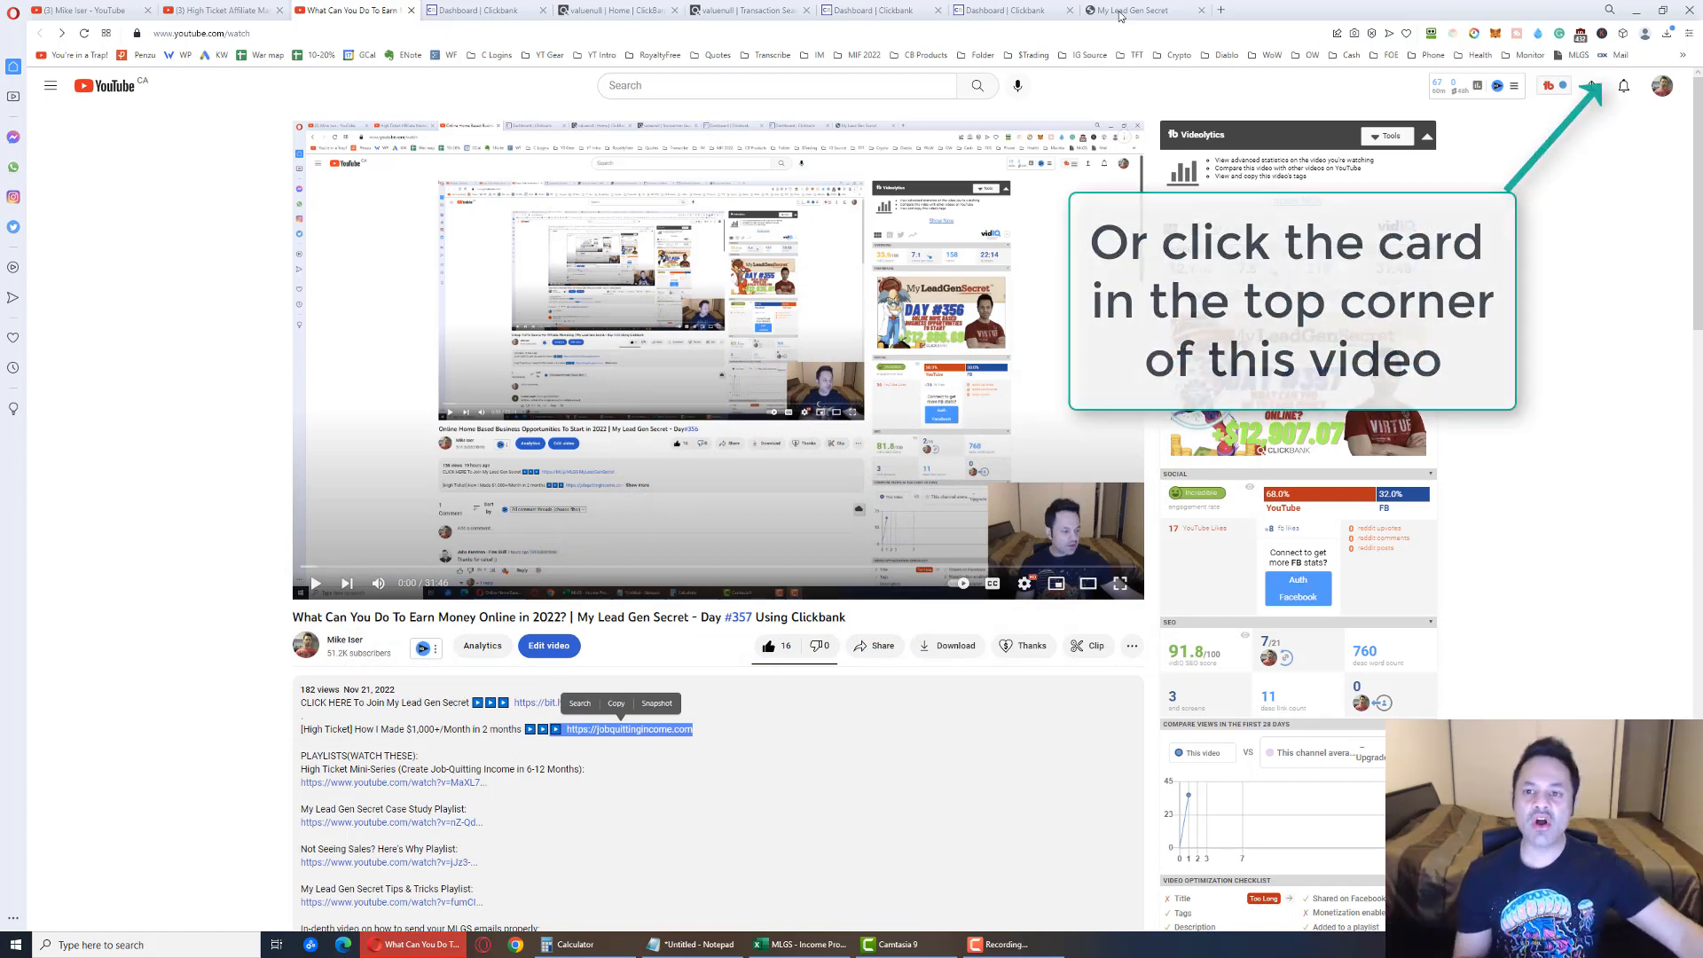
left_click(1133, 11)
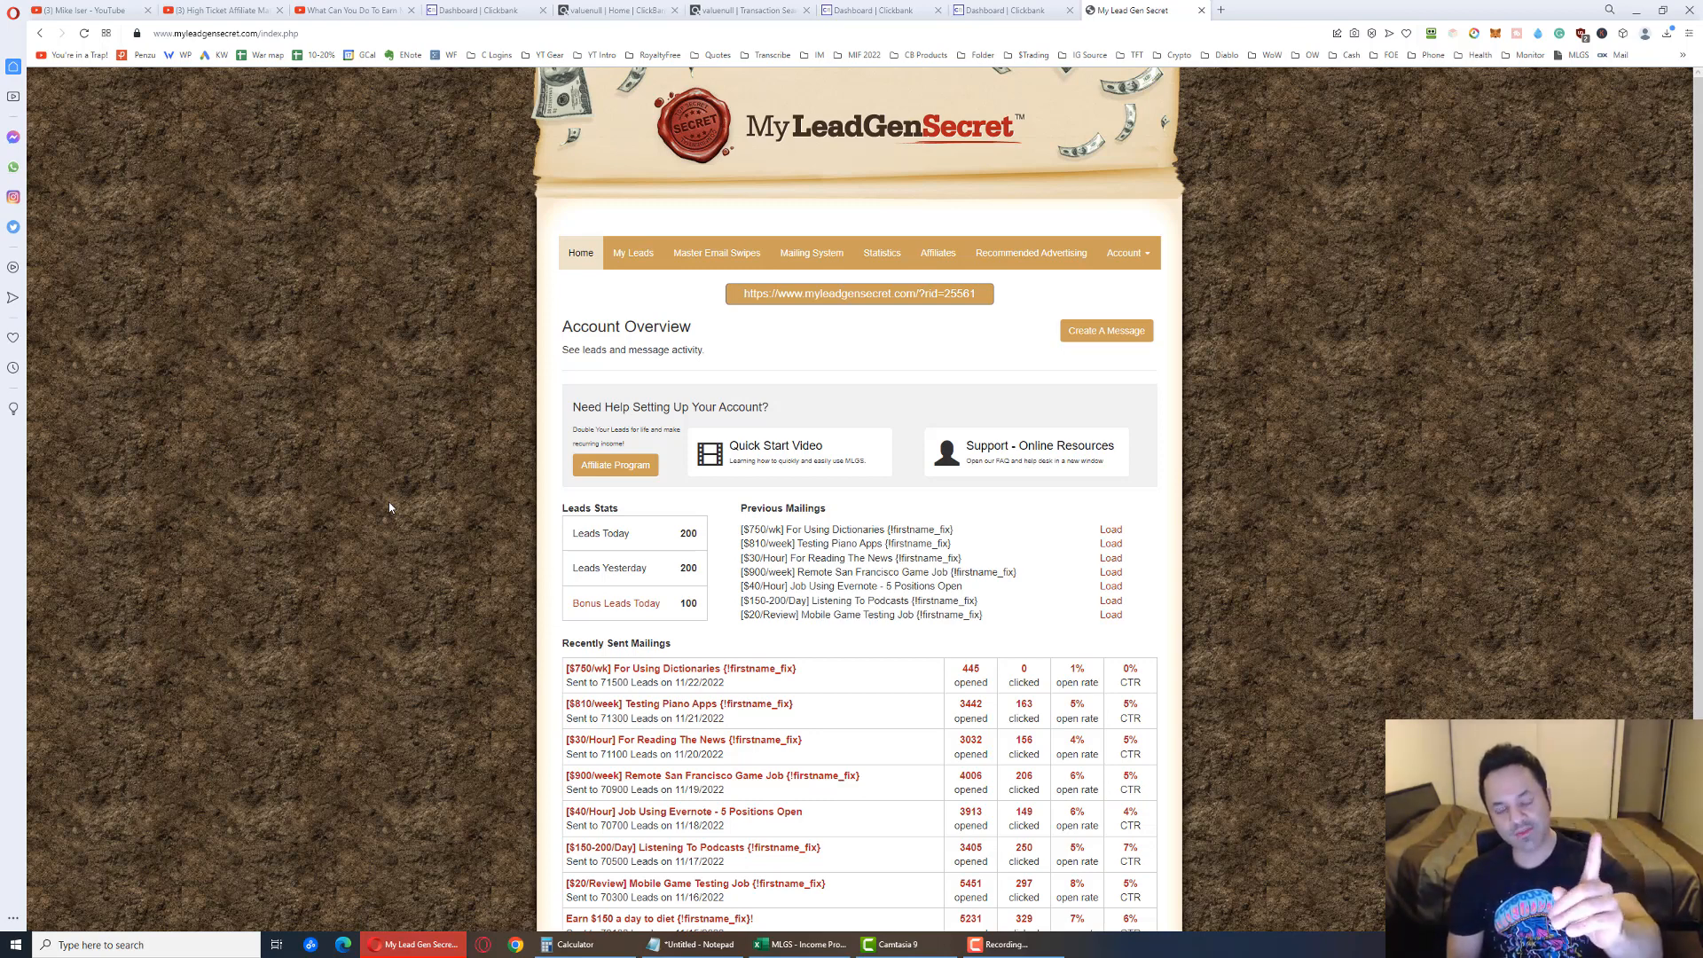
triple_click(859, 292)
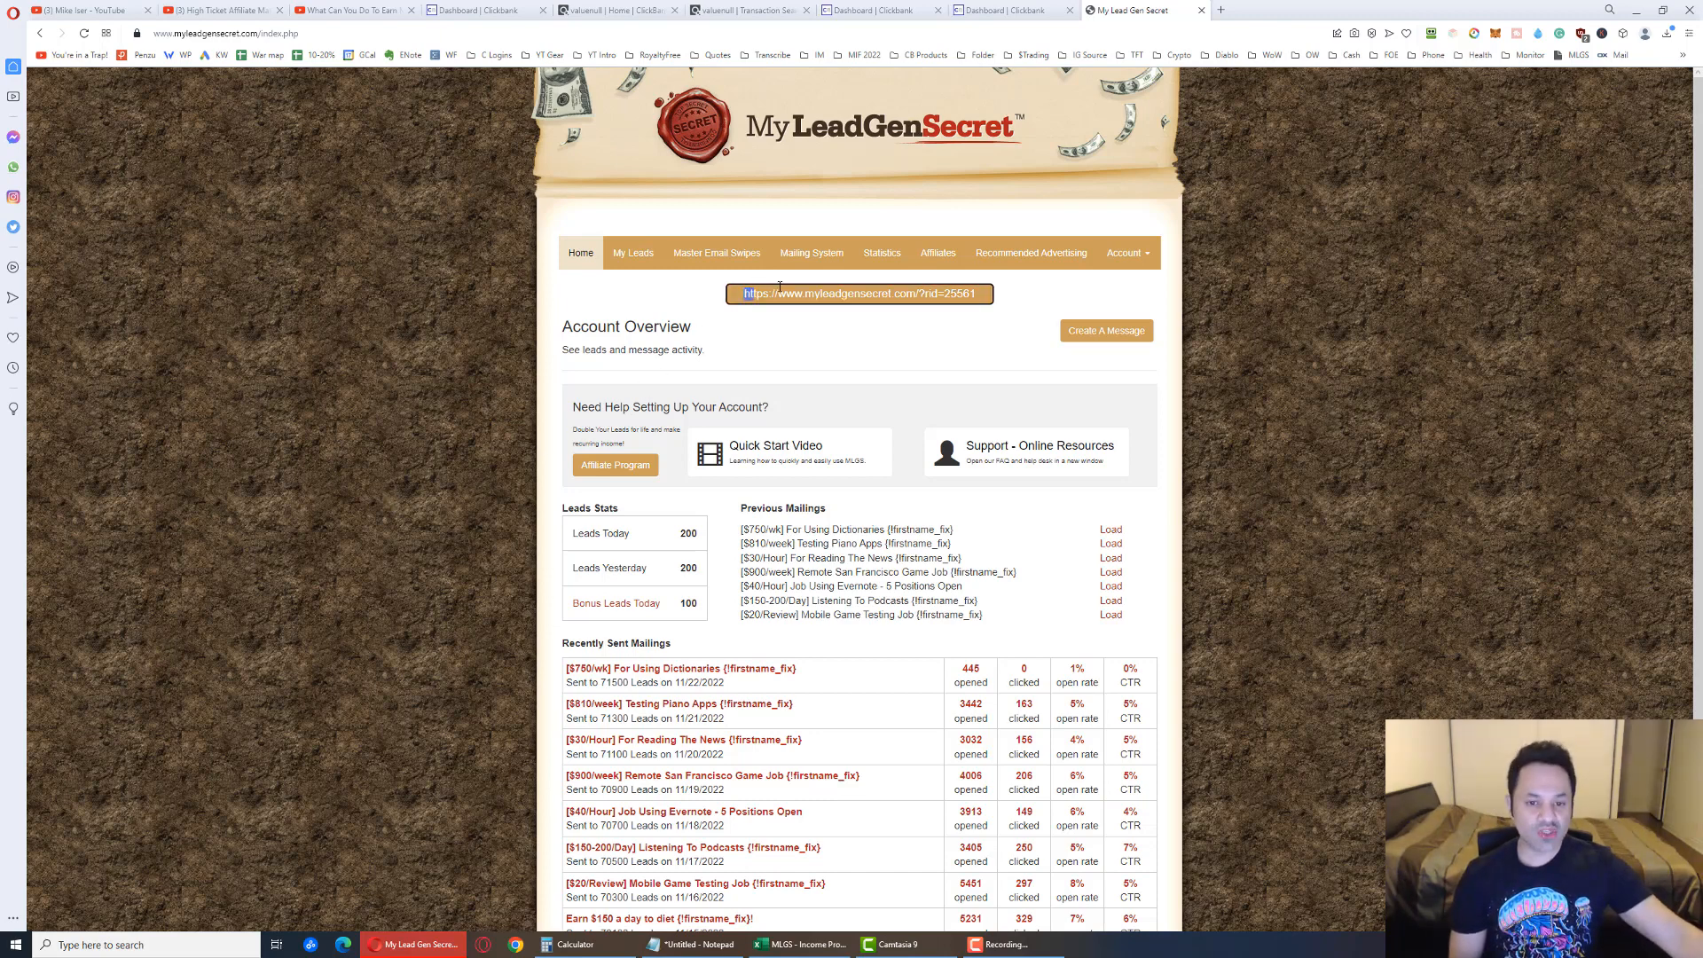
triple_click(859, 293)
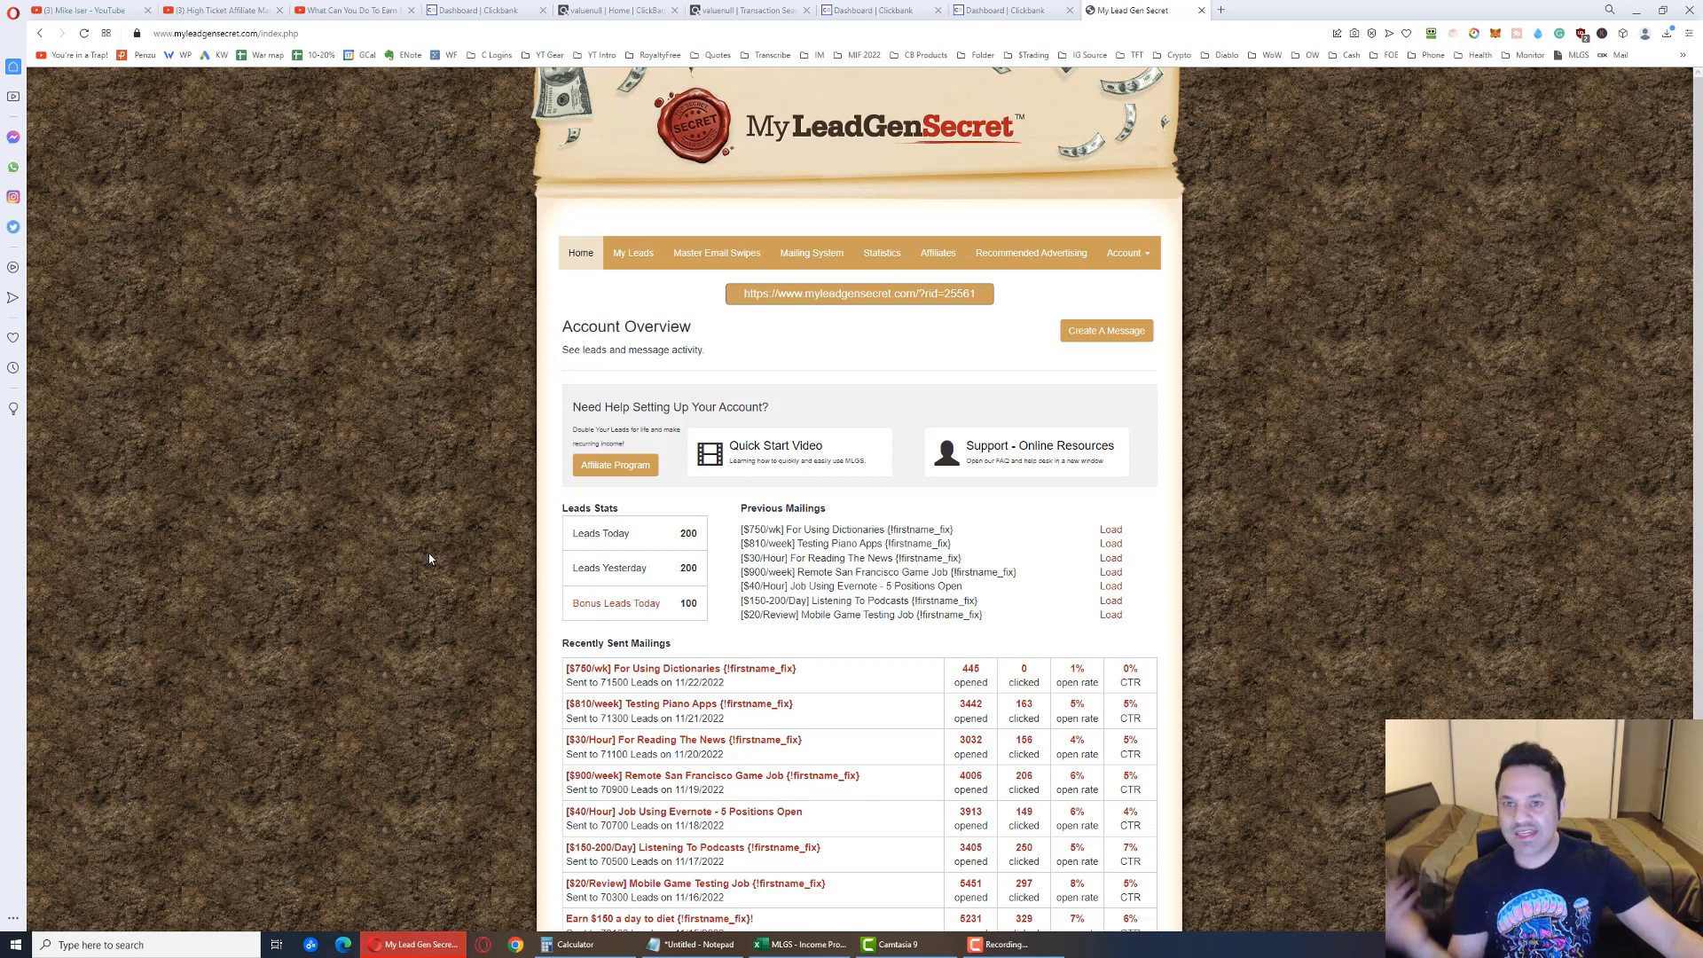
mouse_move(431, 557)
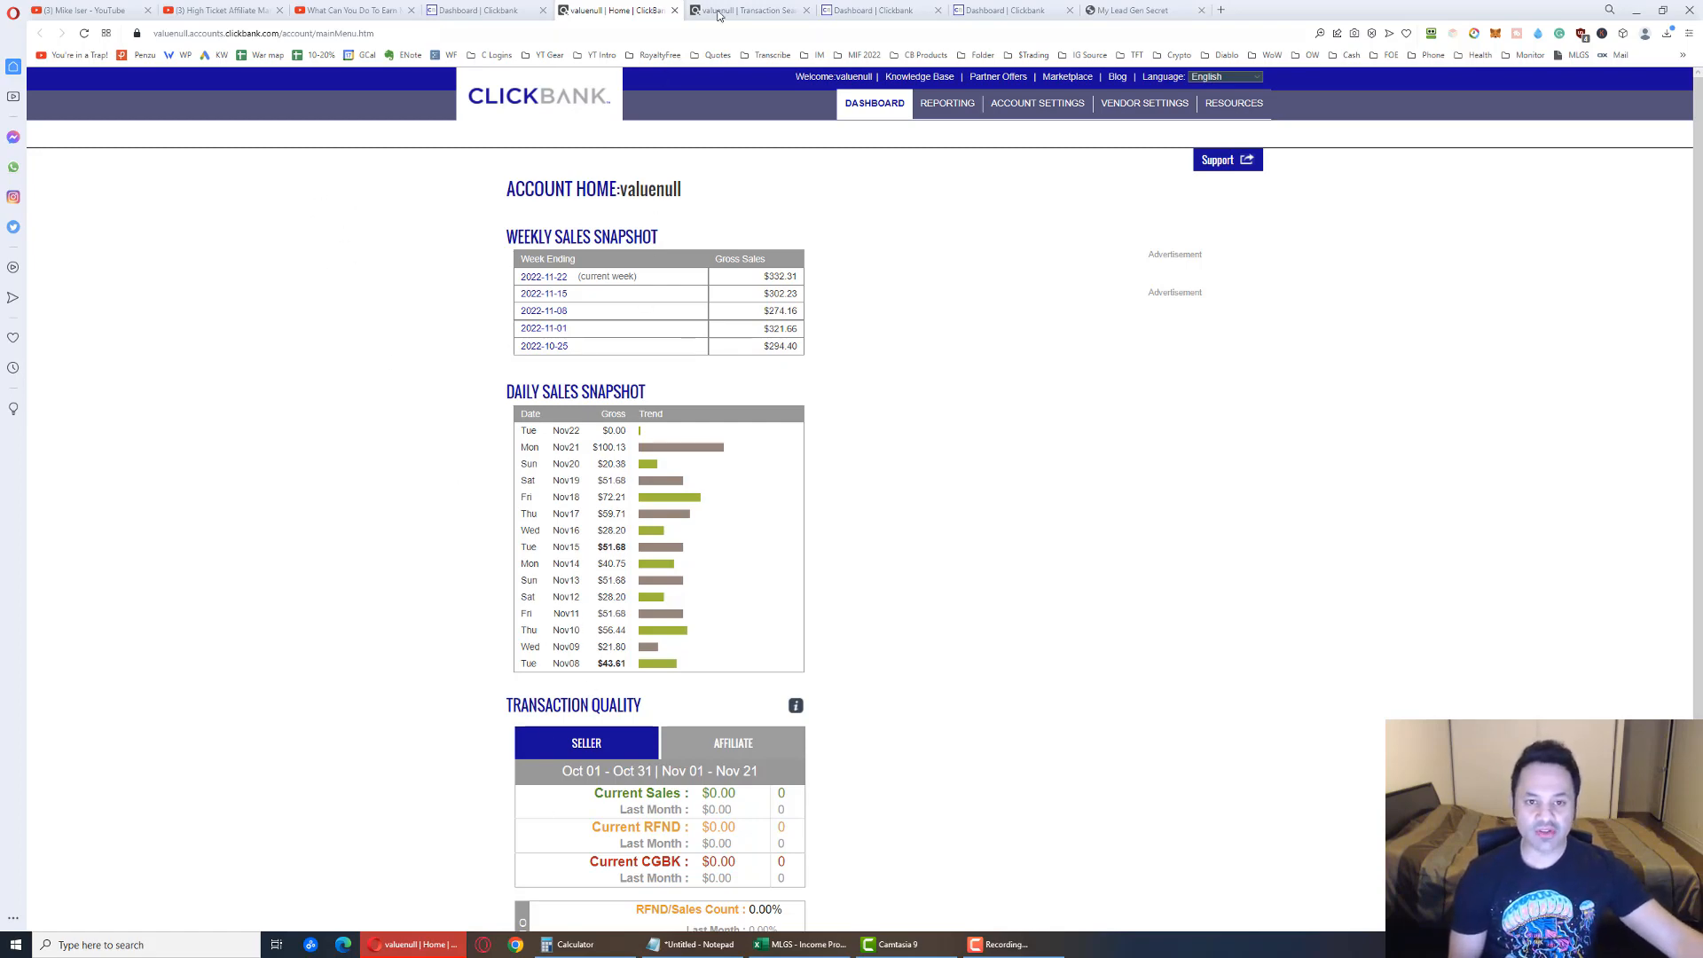
Show the 2022-11-21 transaction results ($78.33 upsell, $21.80 sale) zoomed in for reading
left_click(747, 11)
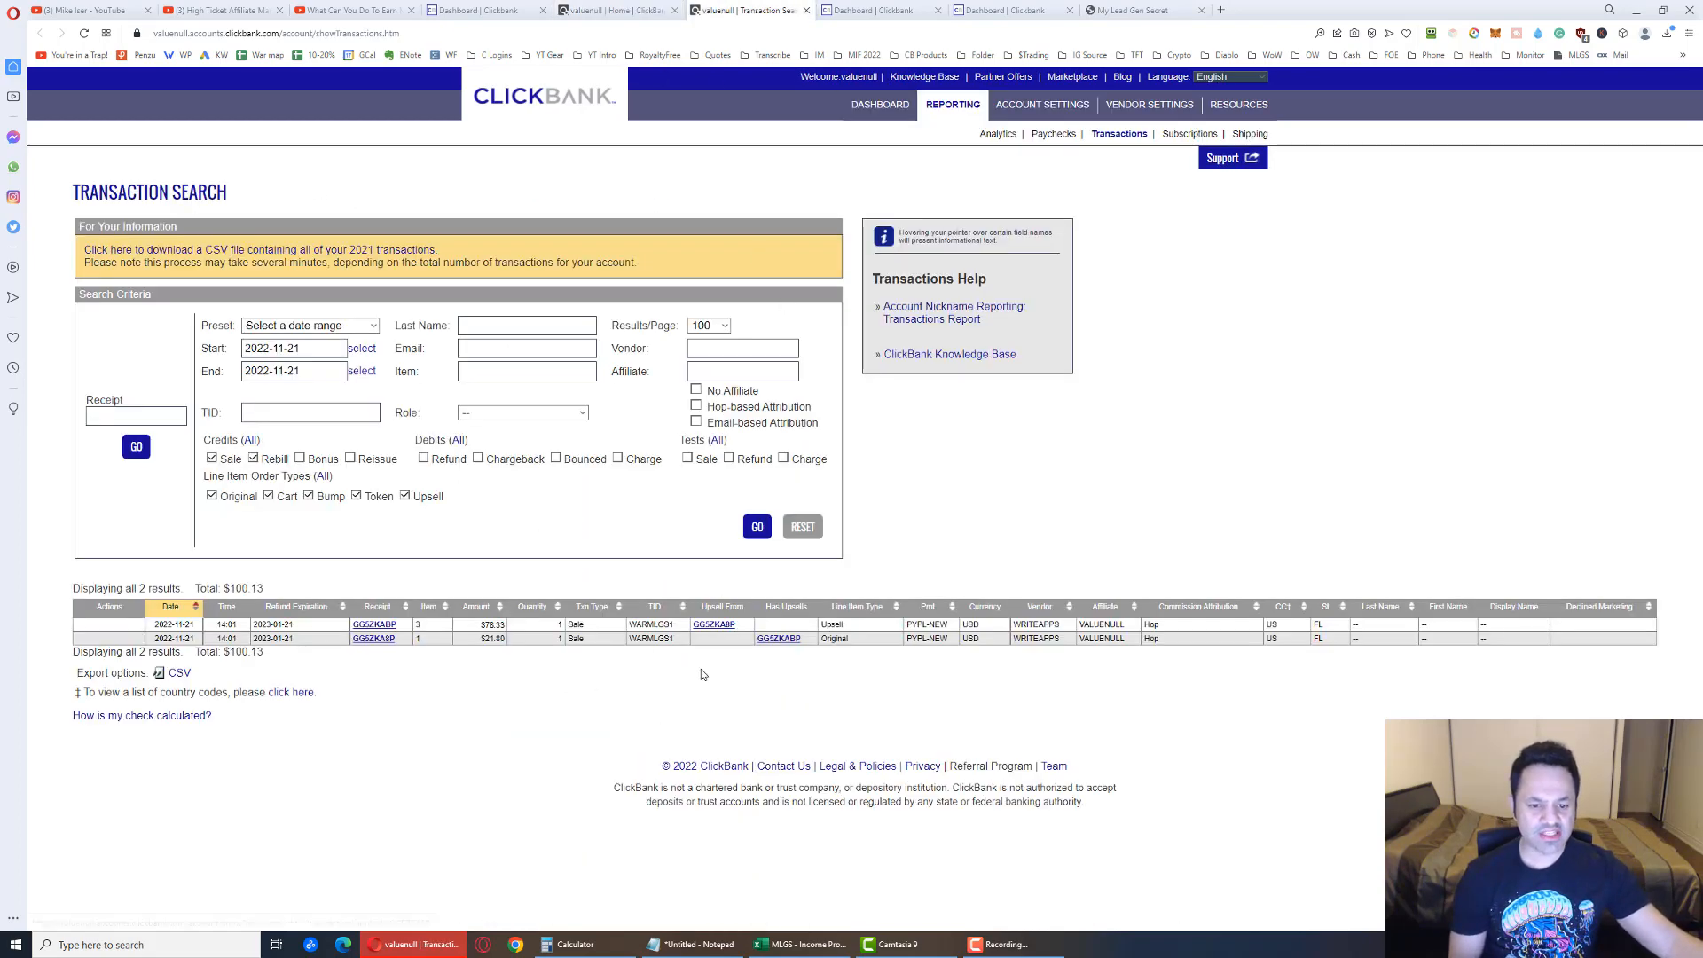
key("ctrl+plus")
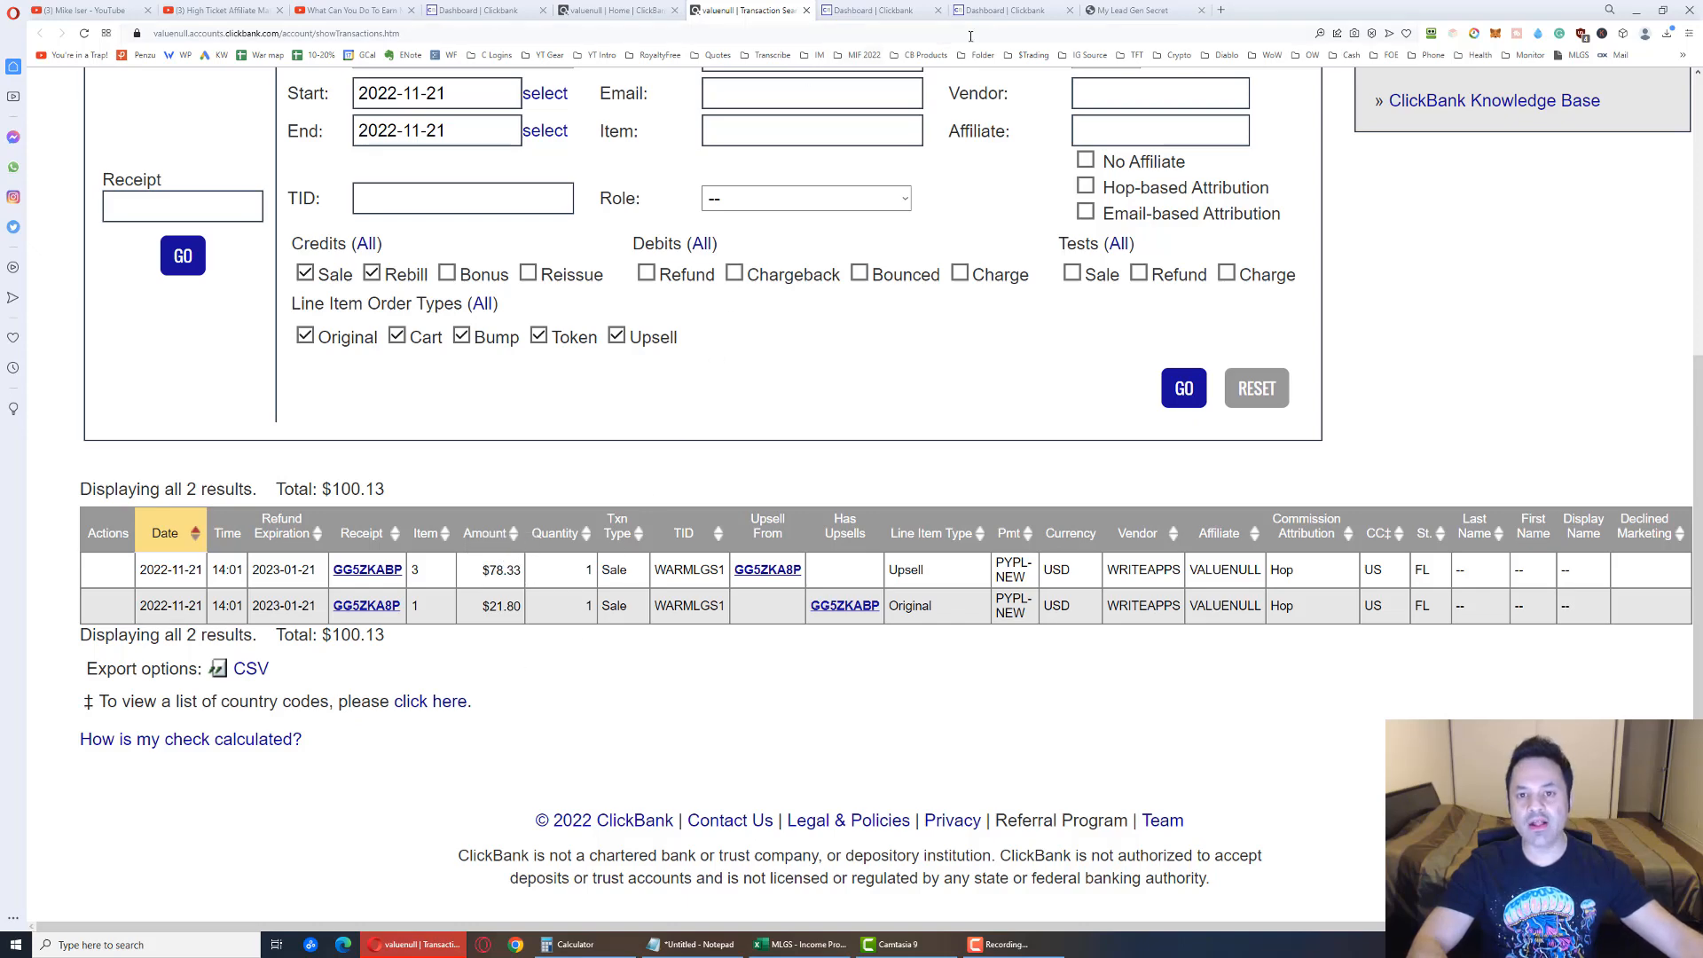
Set Sales Analytics to the custom range 12/01/2021–11/21/2022, totalling $13,007.20 in earnings
left_click(880, 11)
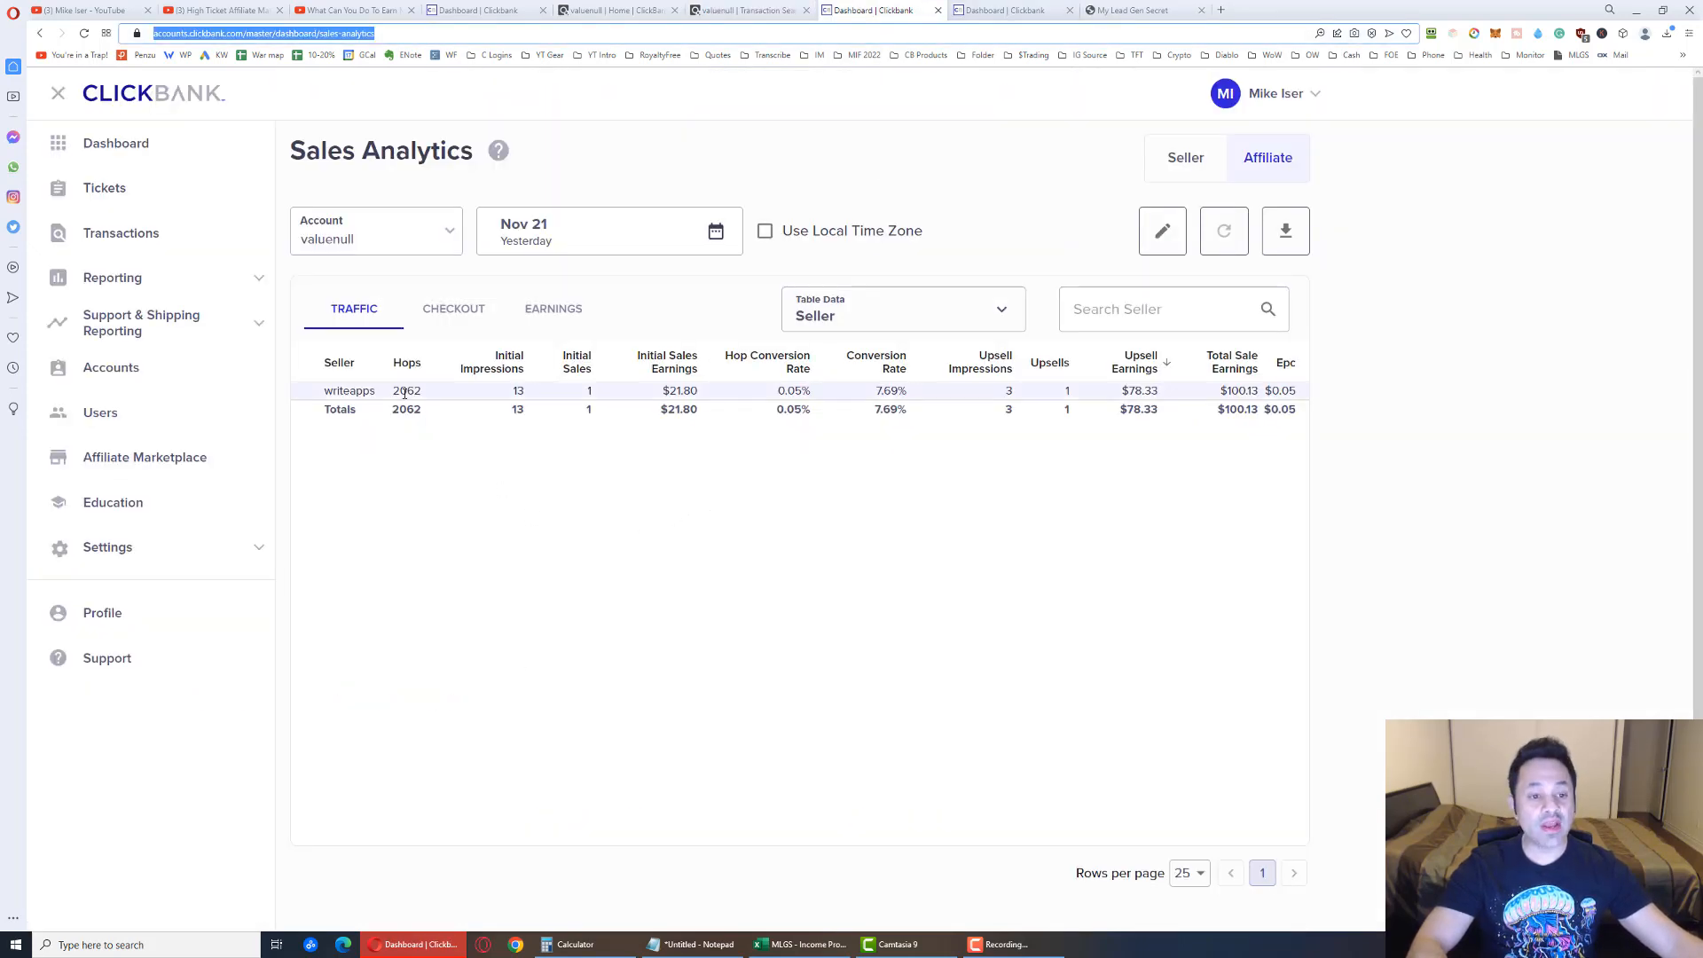
double_click(406, 391)
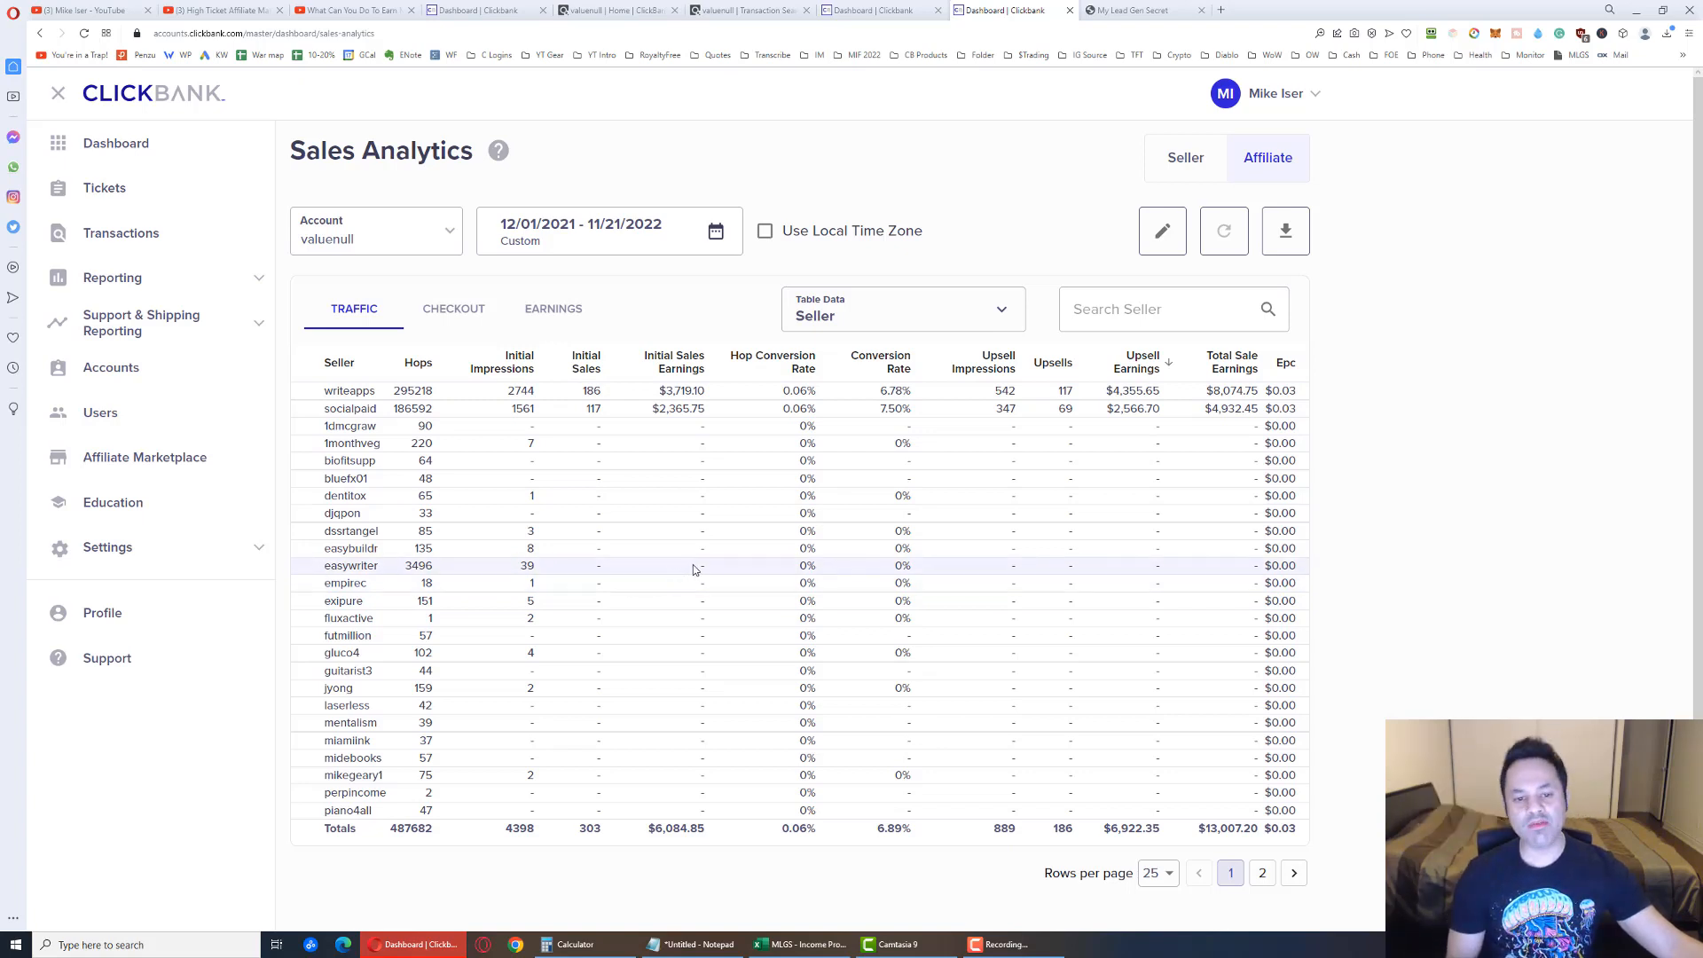
left_click(608, 230)
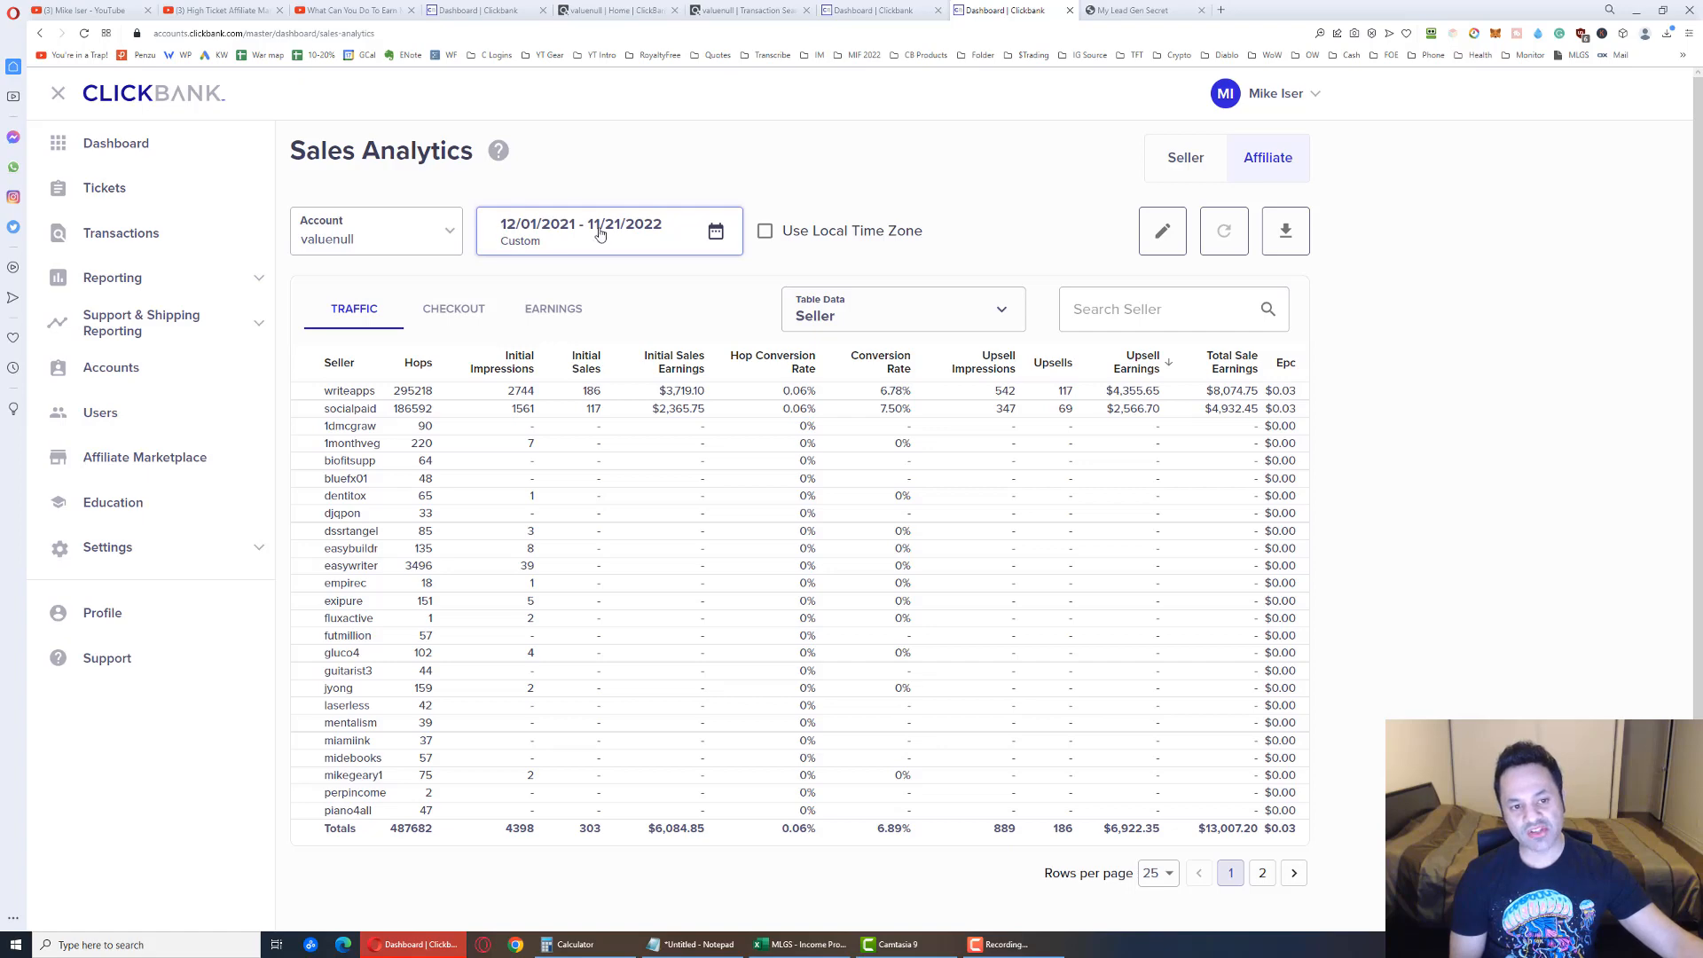
mouse_move(543, 262)
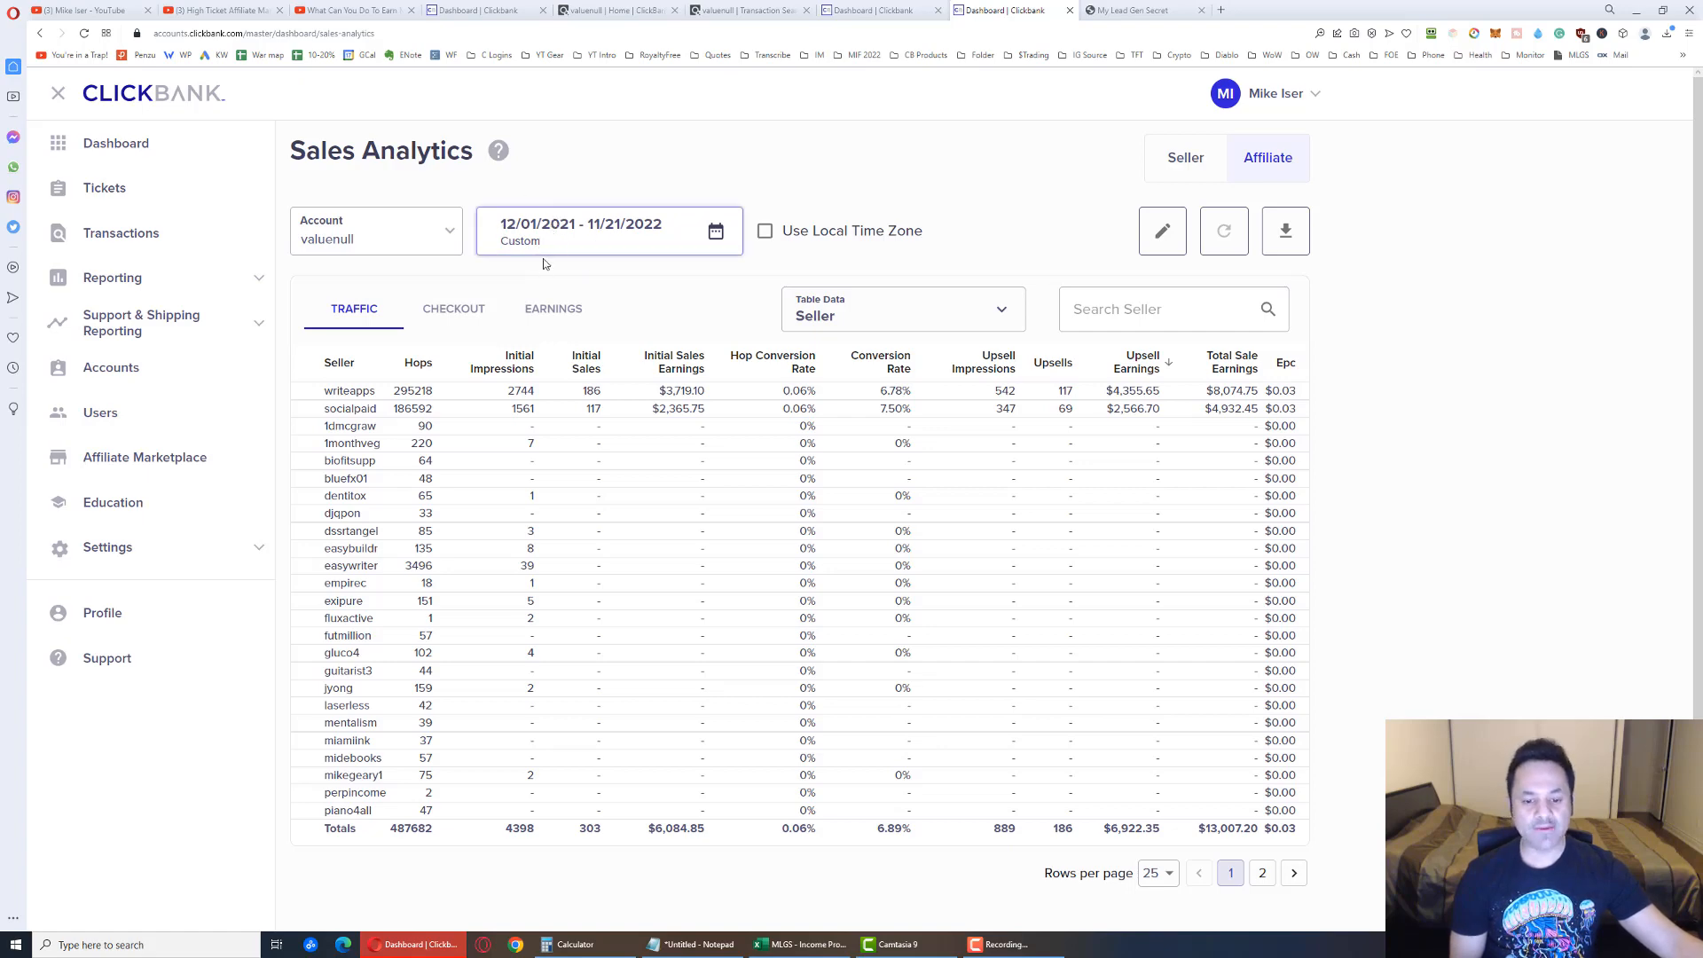
Check the projection totals: $13,007.20 gross, $10,295.90 net, the latest month and the MLGS fee
left_click(798, 944)
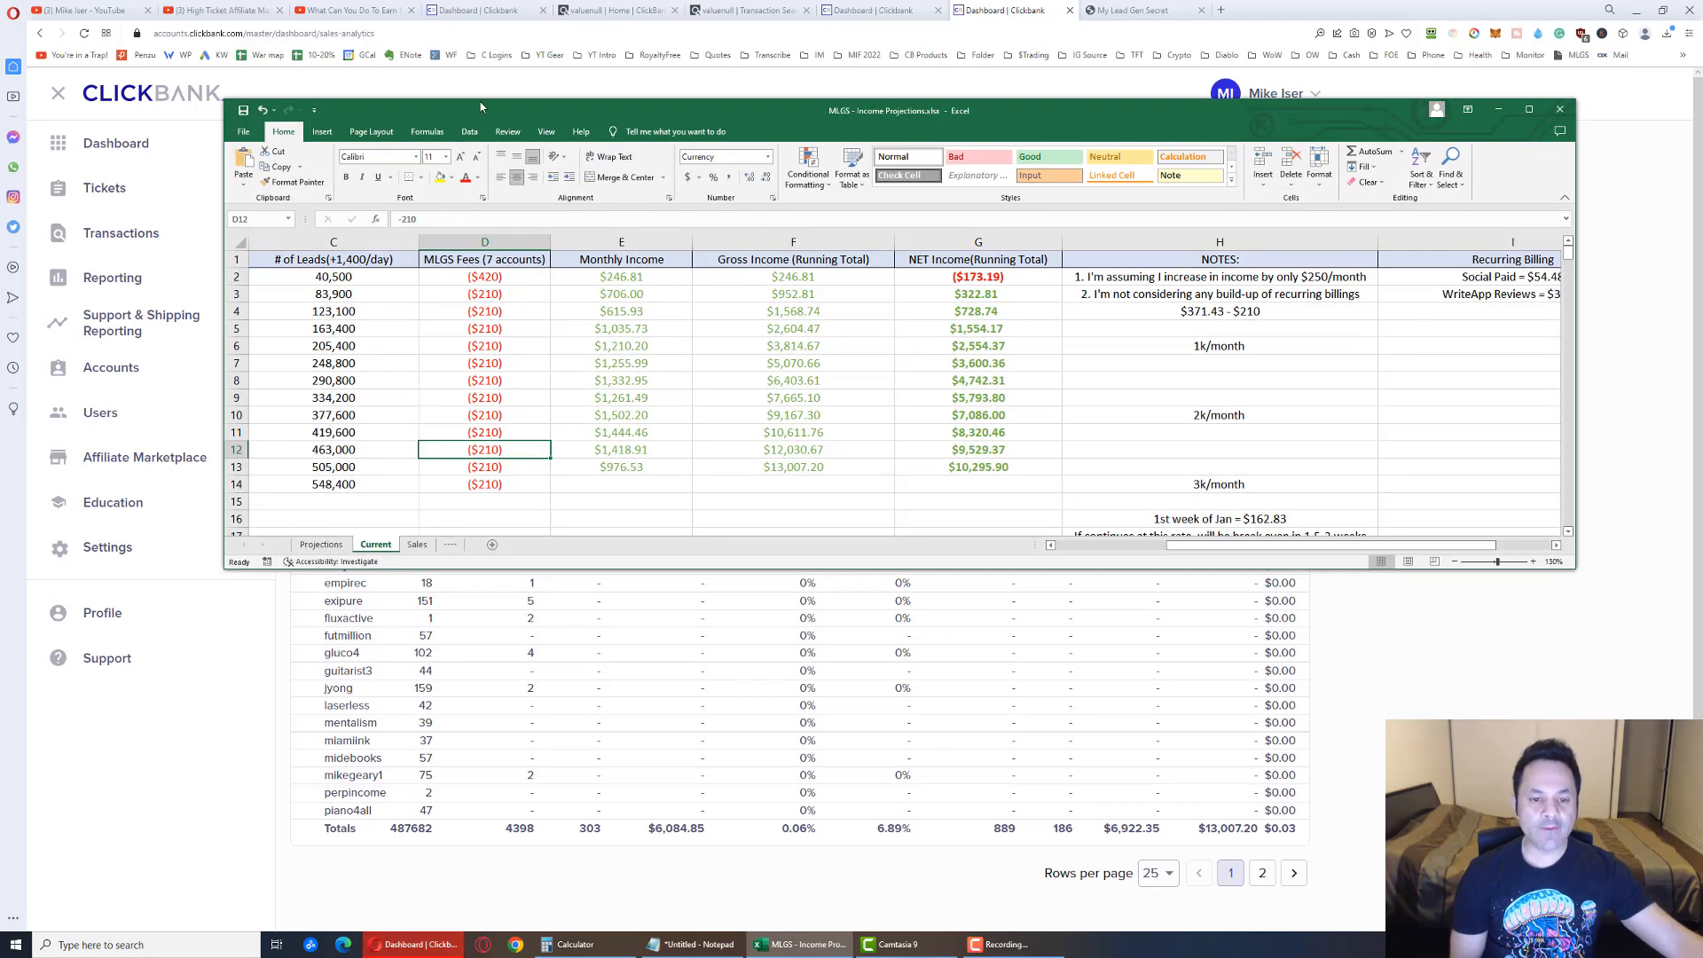
left_click(1528, 108)
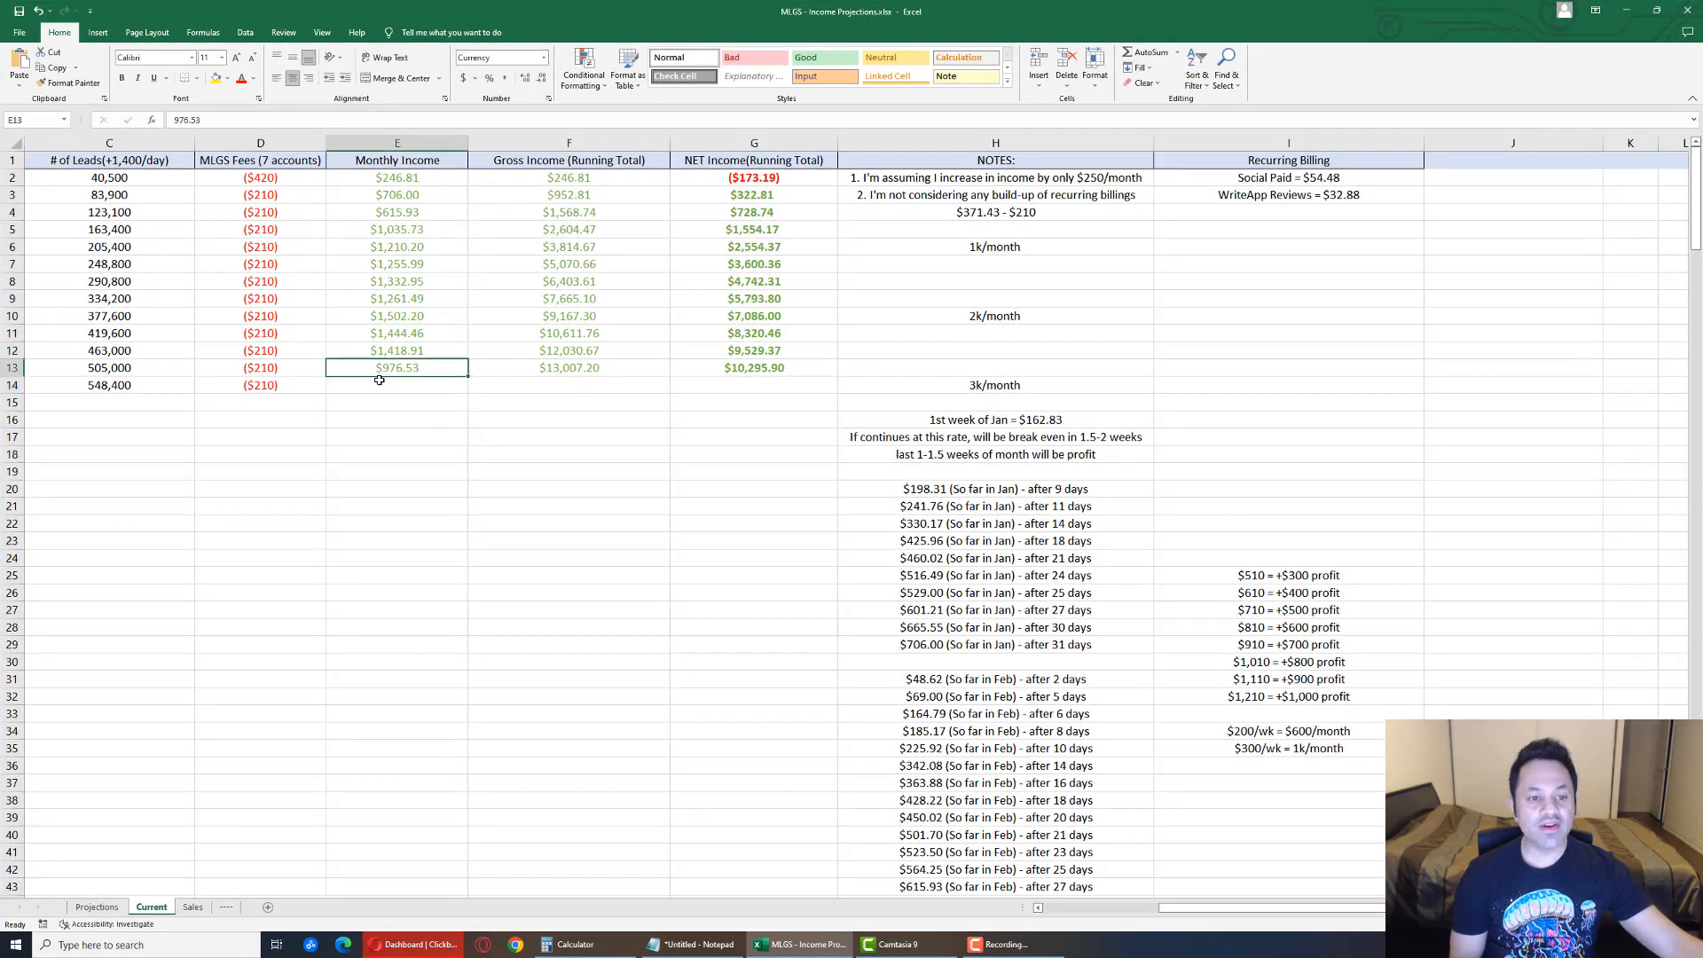
mouse_move(473, 440)
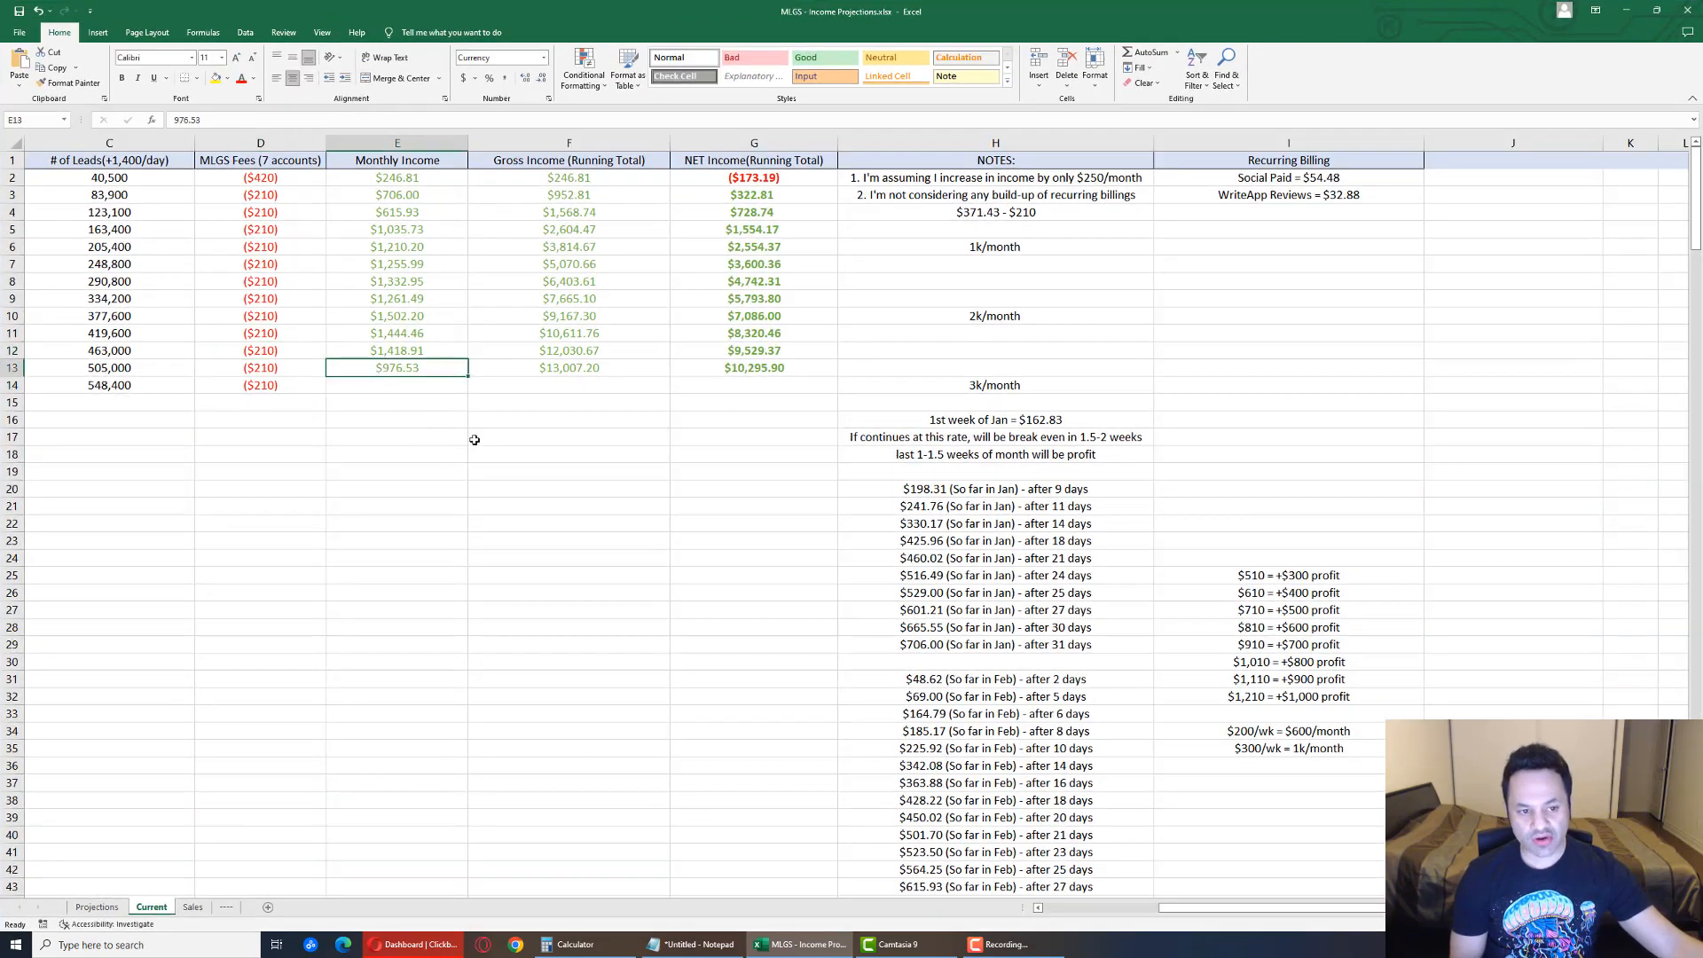
left_click(568, 368)
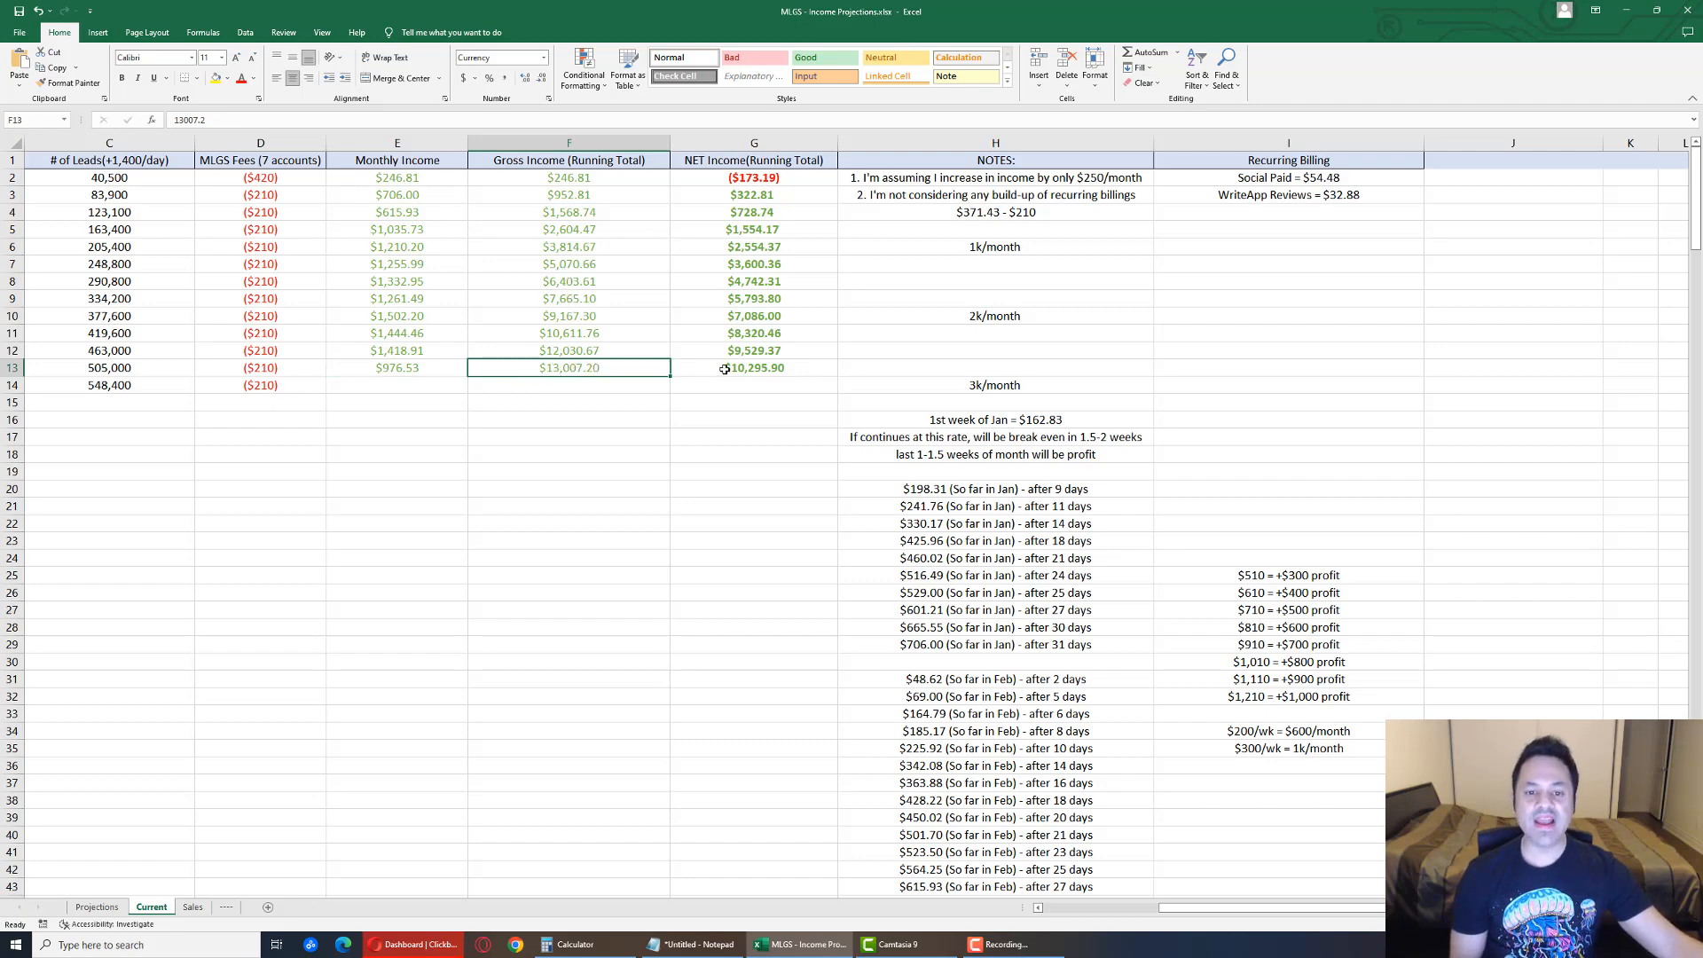
left_click(752, 367)
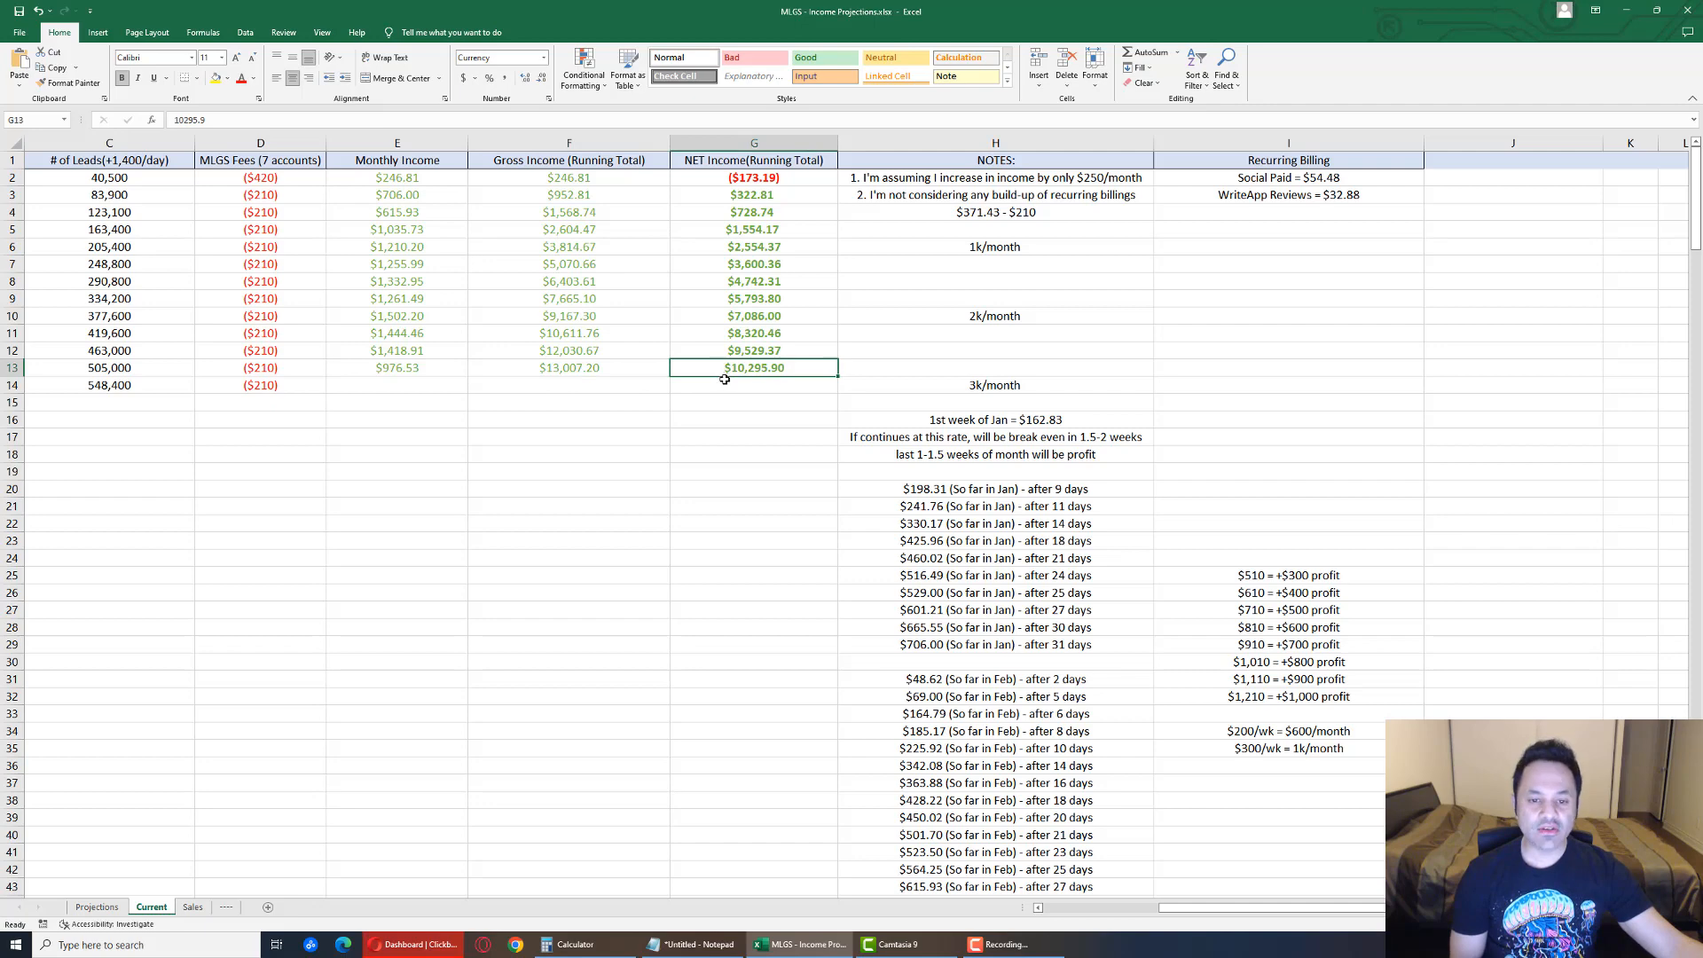
mouse_move(727, 389)
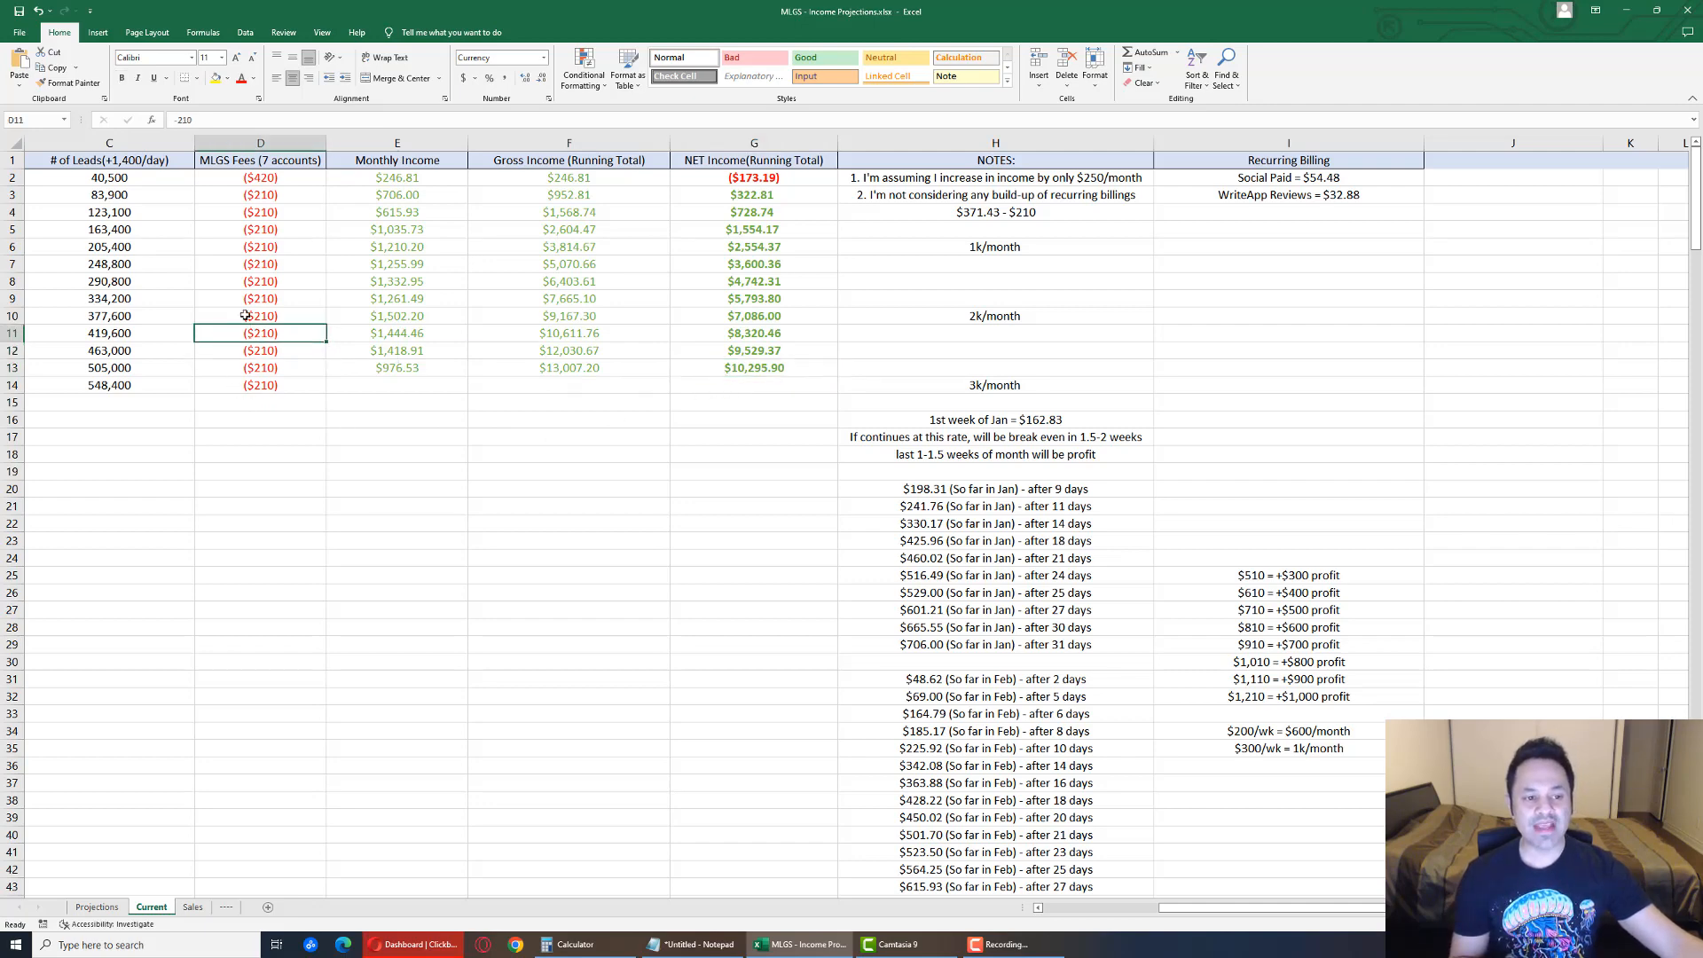
left_click(259, 282)
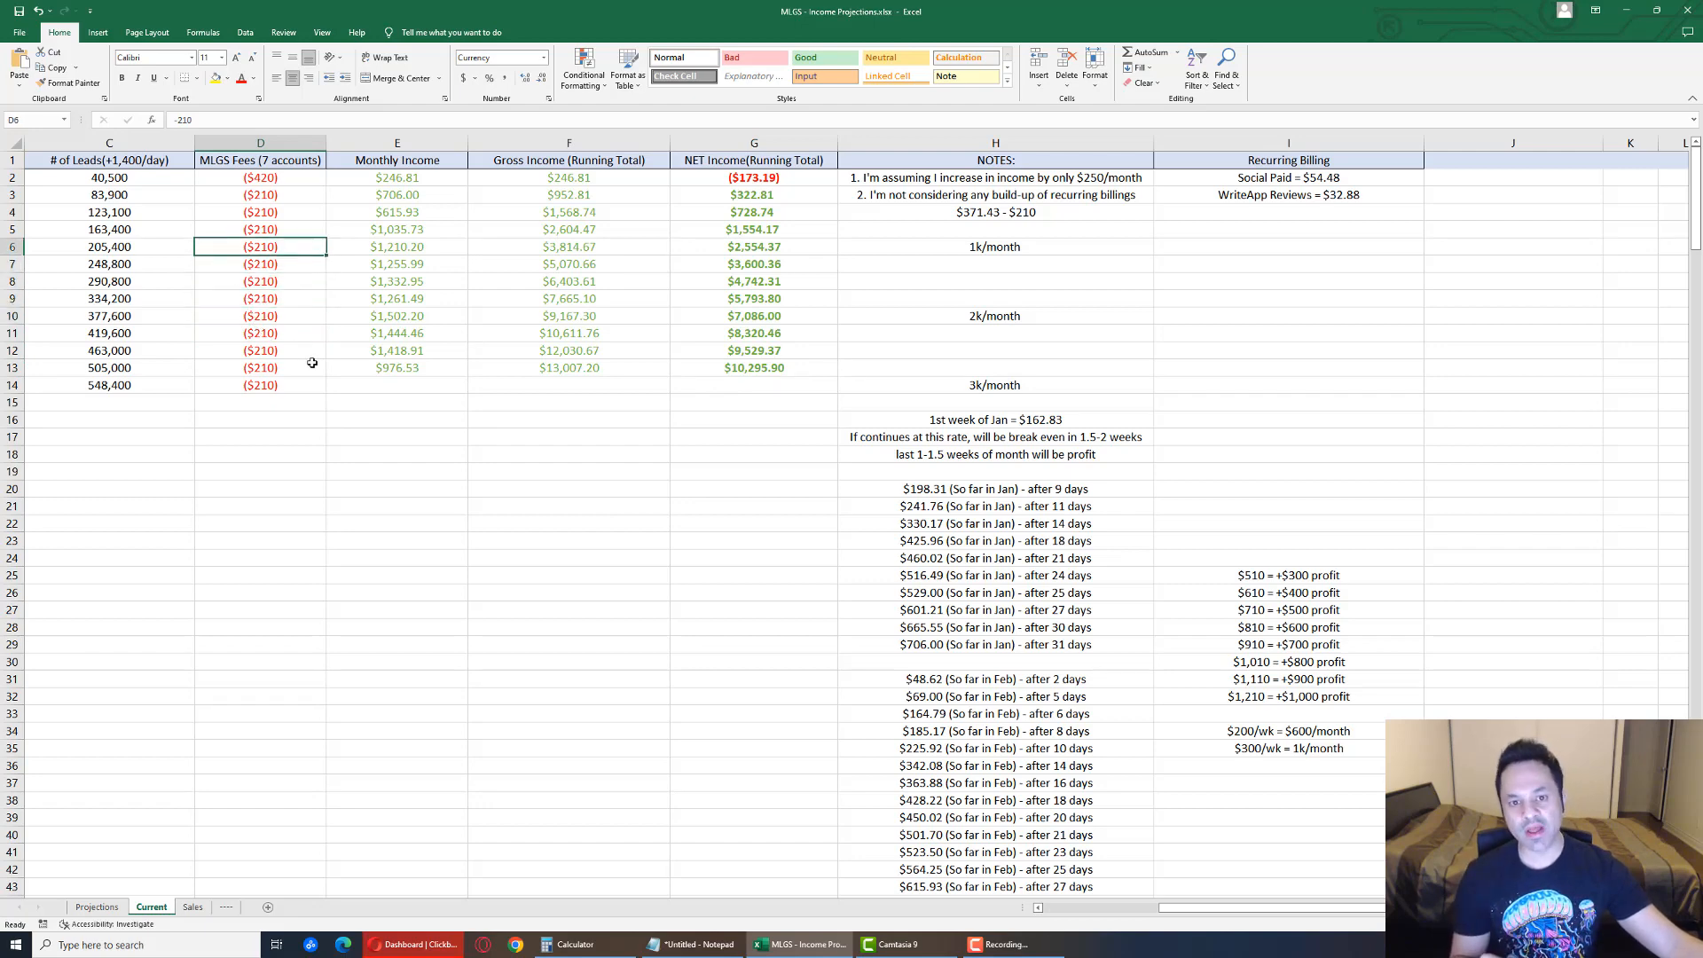
left_click(570, 367)
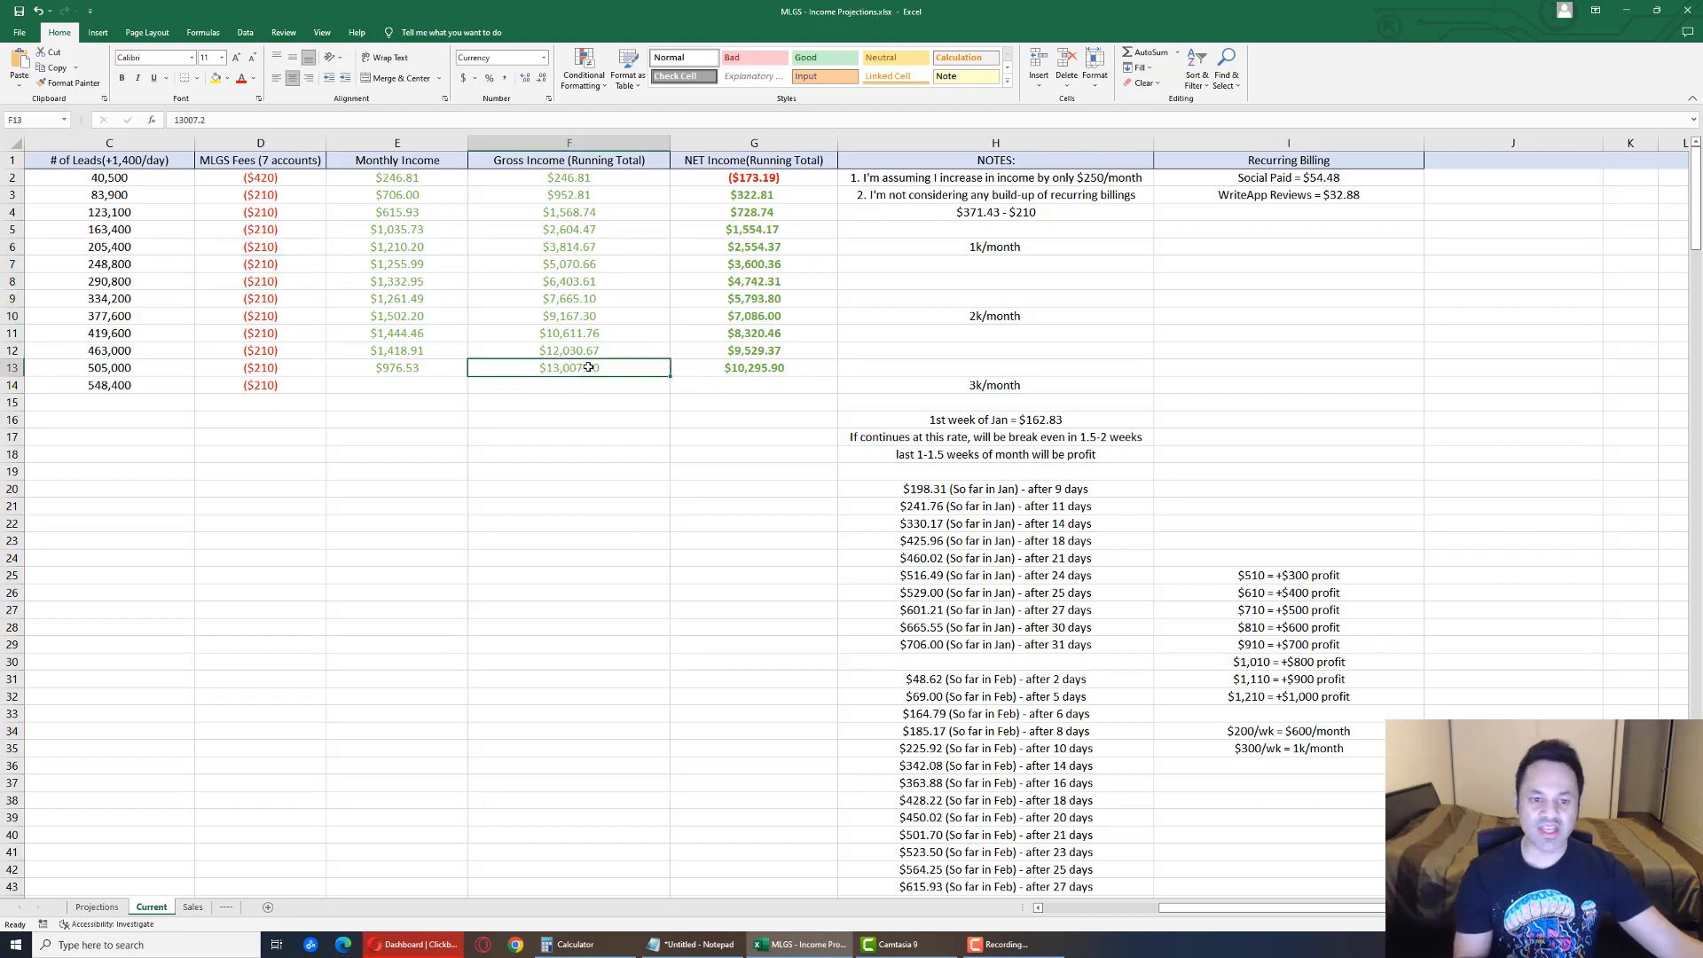
Scroll column H through the August–September daily running income notes and back up
scroll("down", 3)
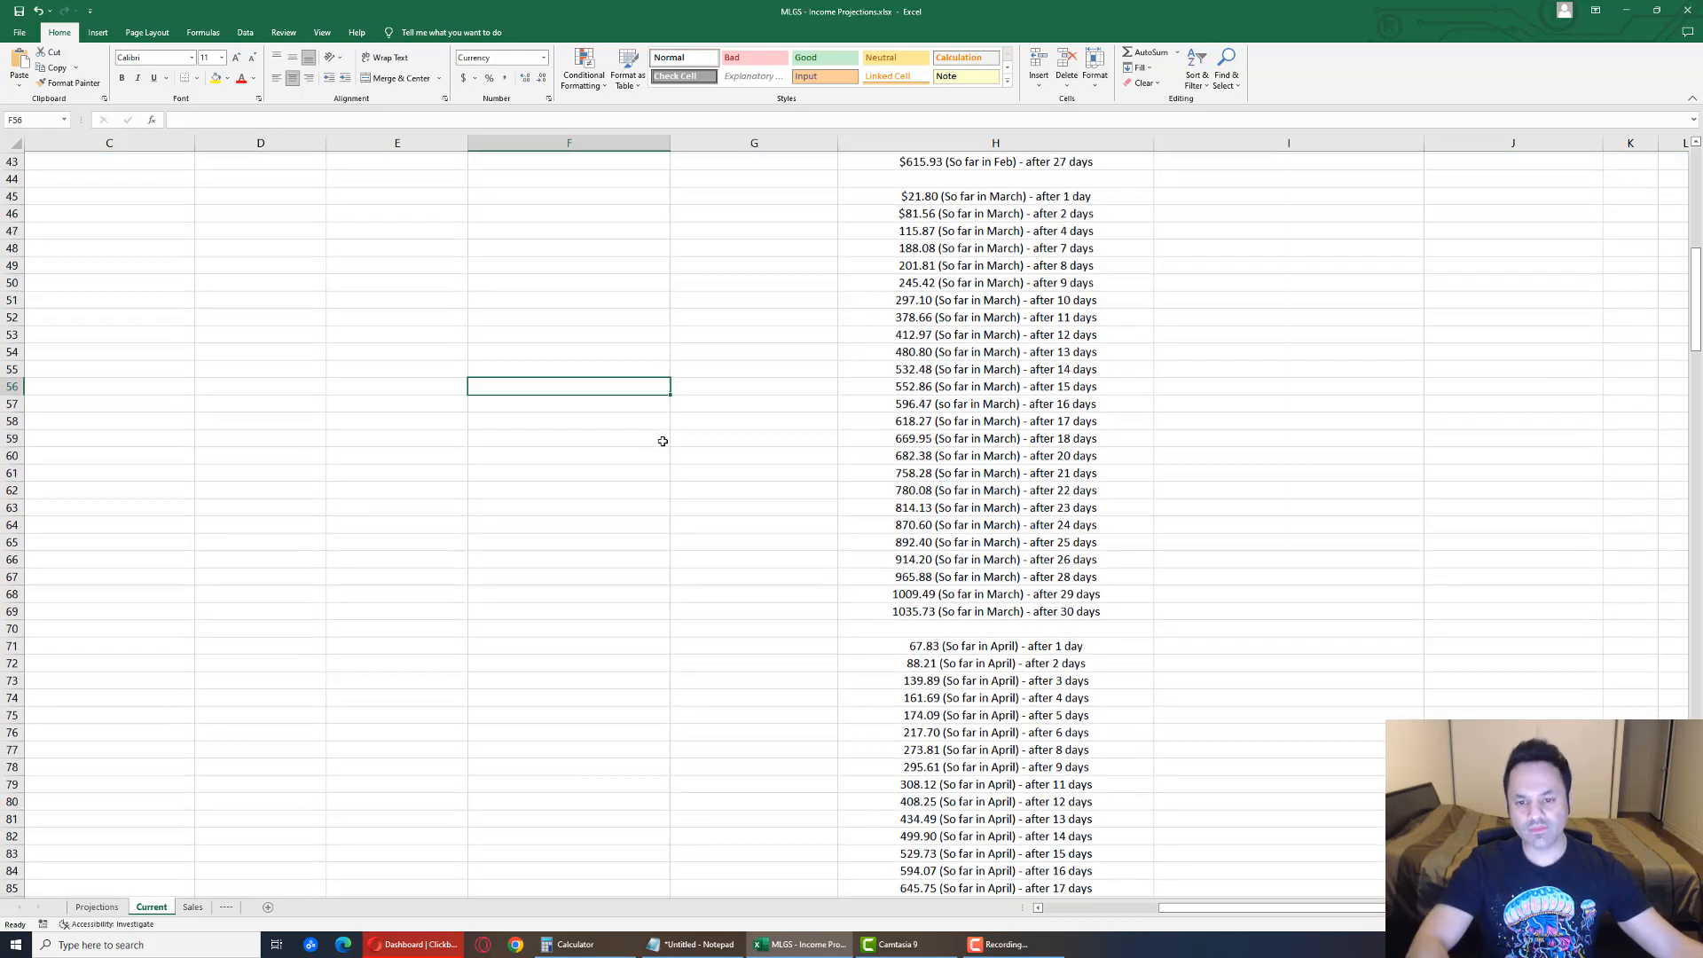
scroll("down", 3)
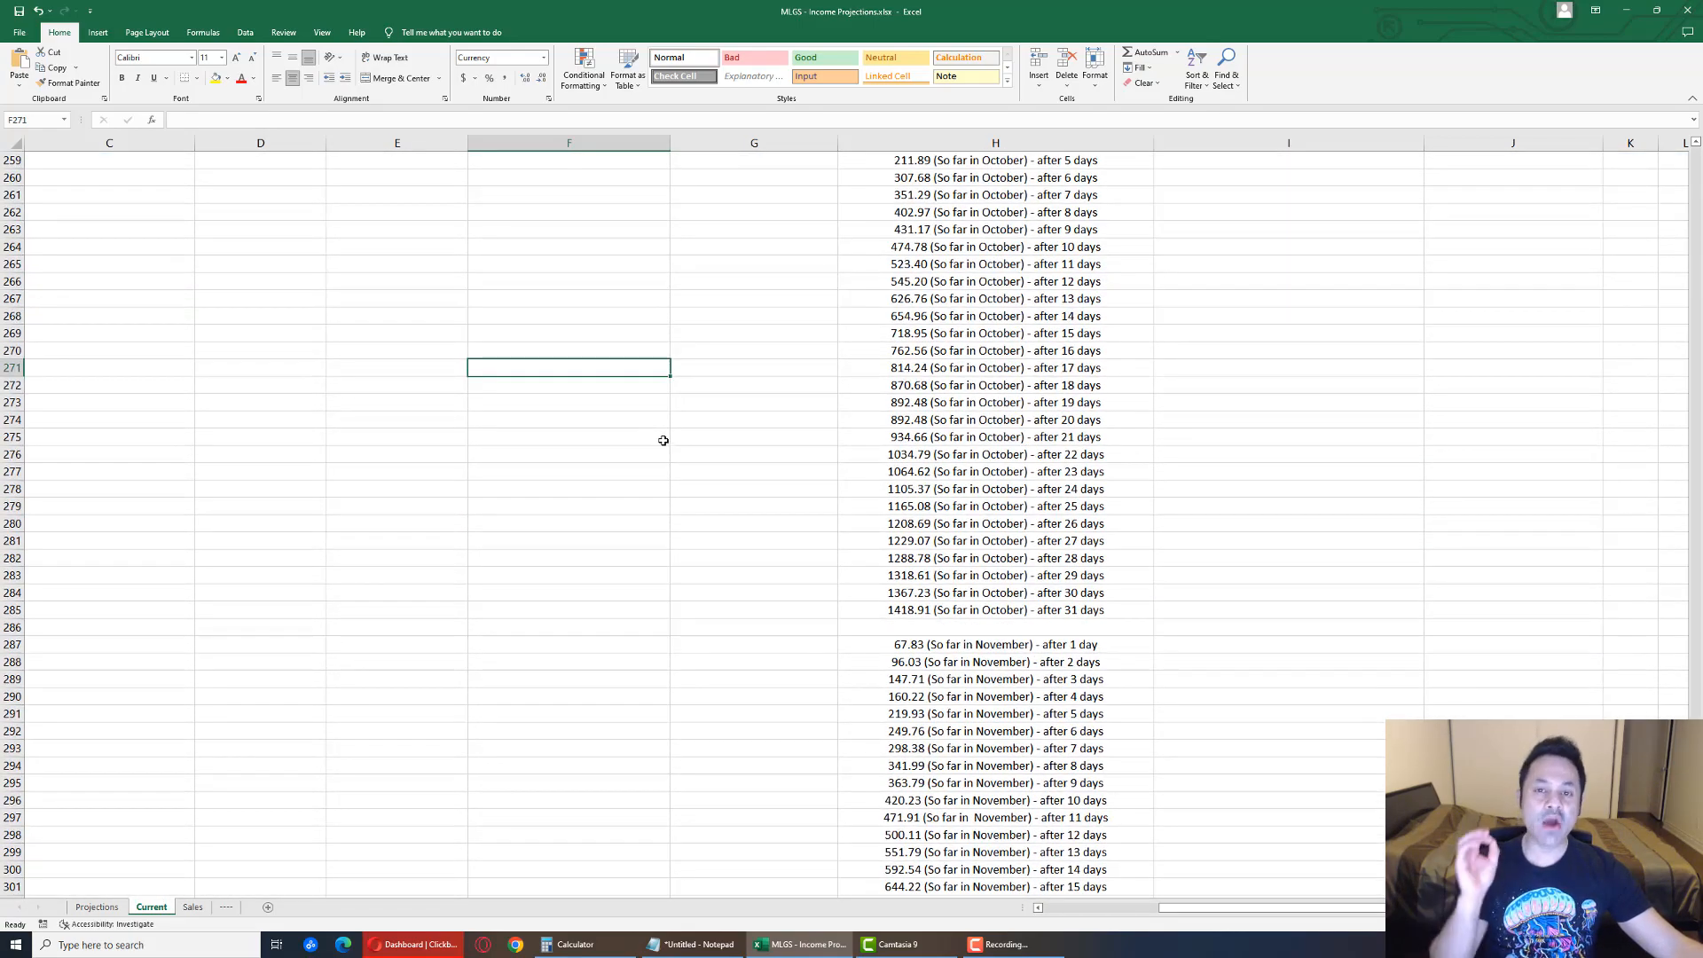
scroll("up", 3)
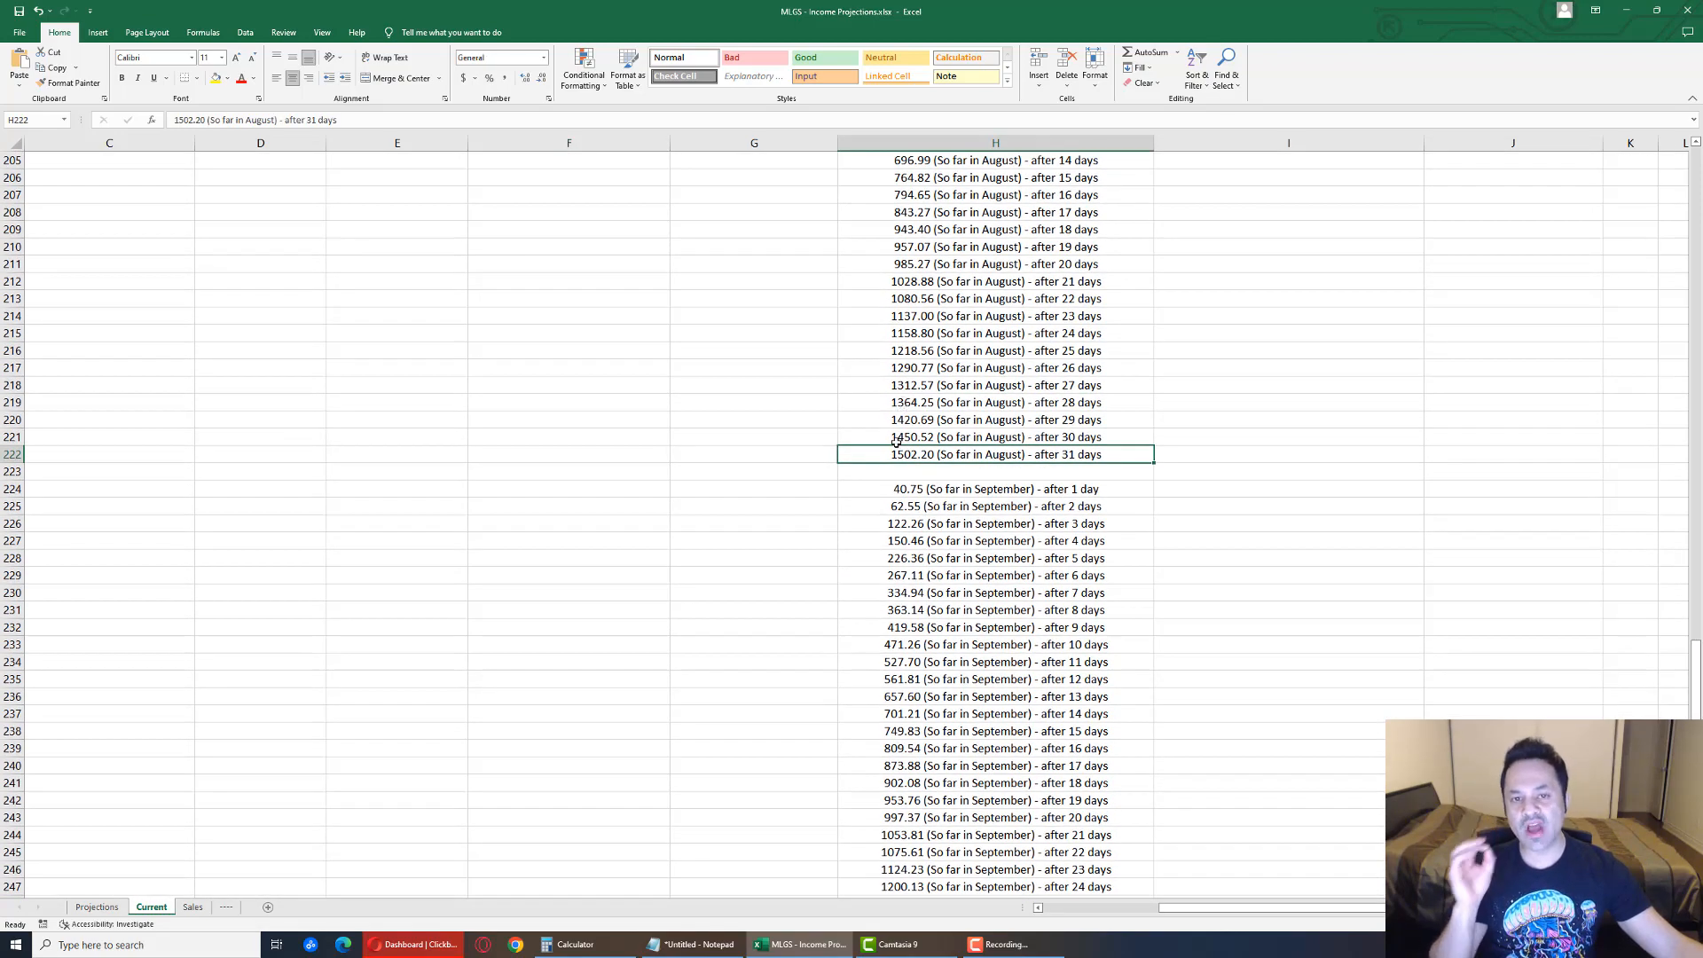
mouse_move(532, 636)
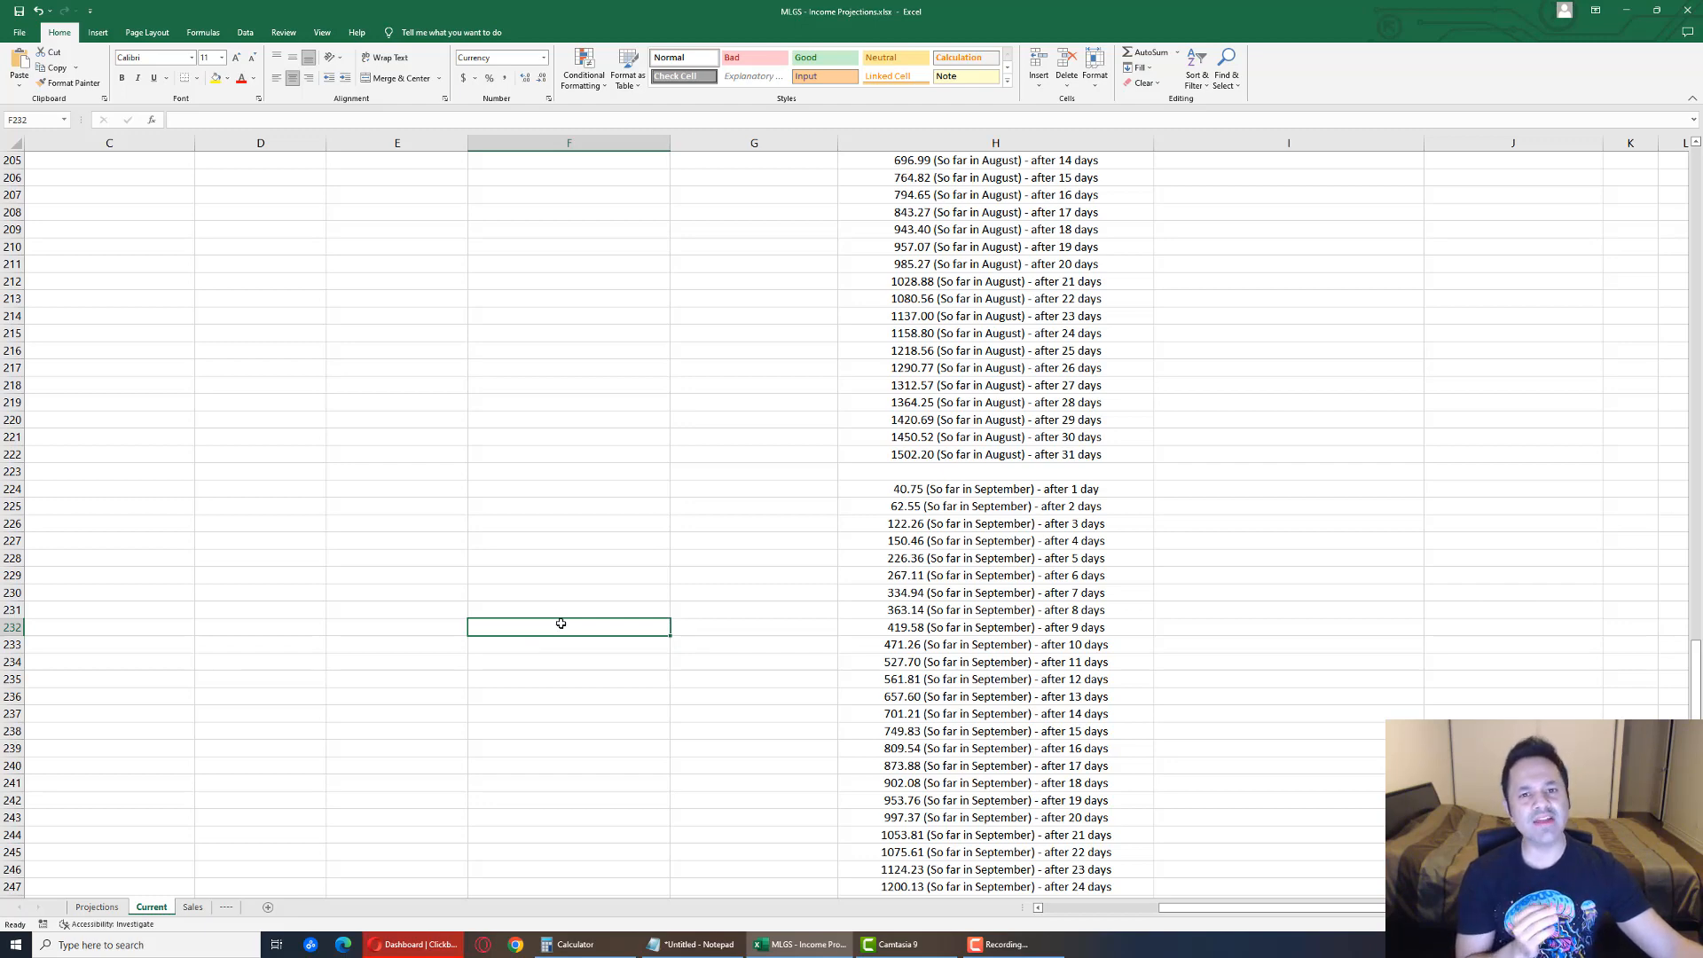
mouse_move(569, 637)
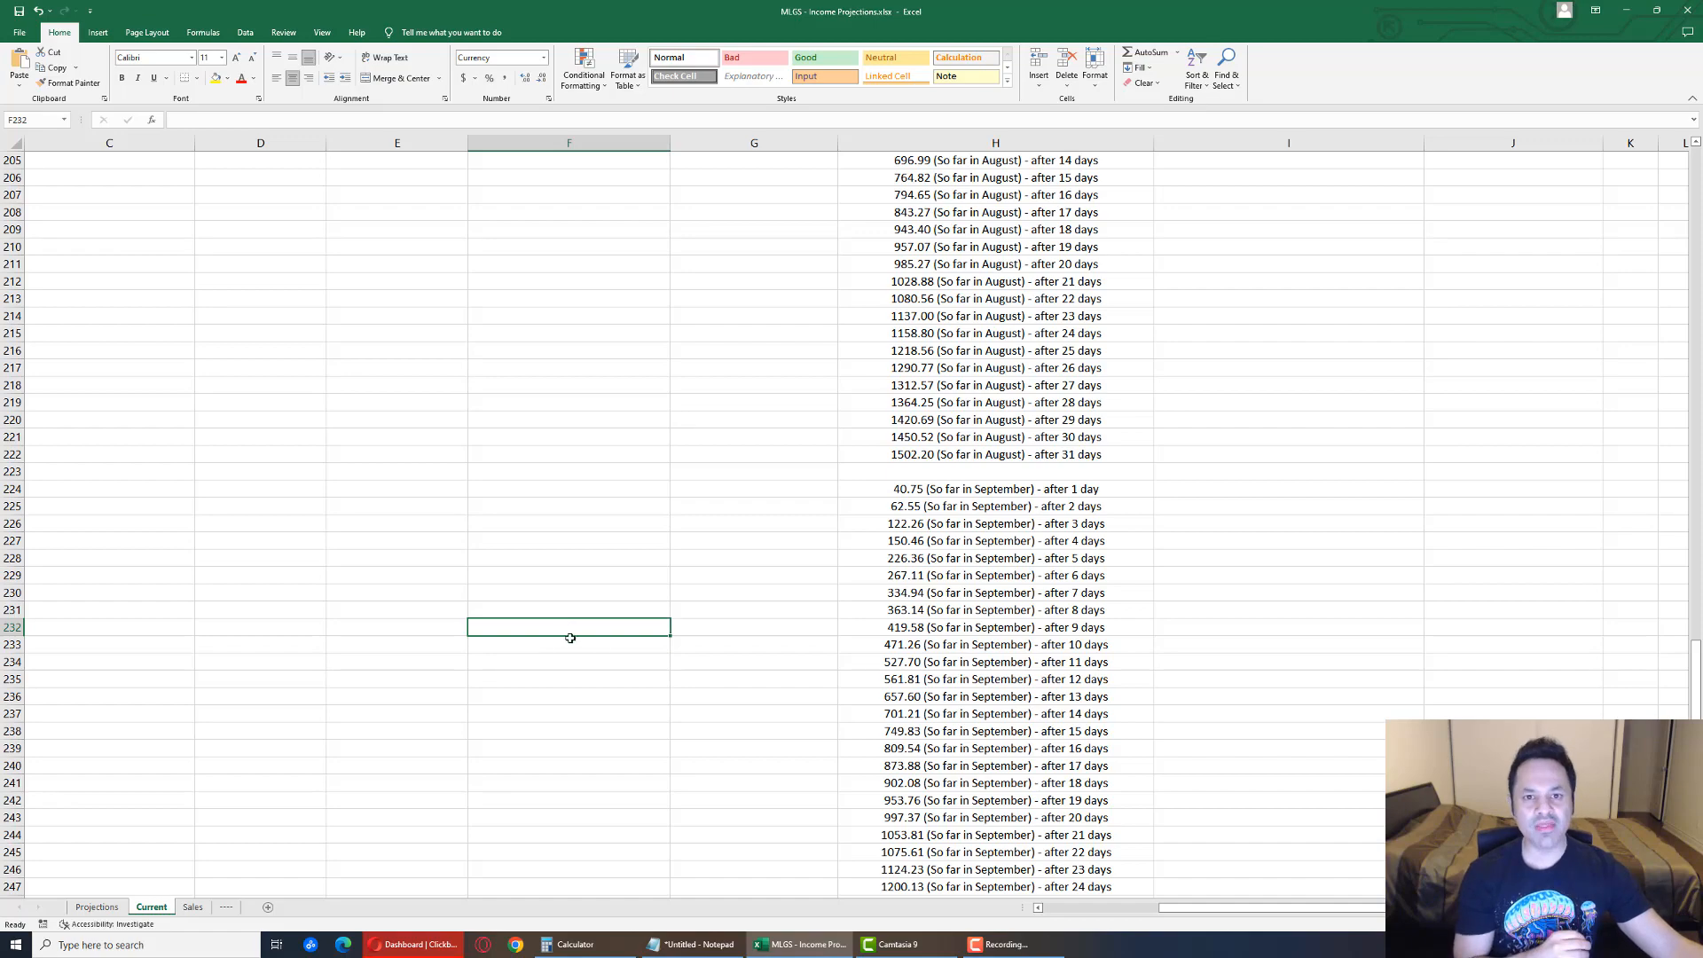
scroll("down", 3)
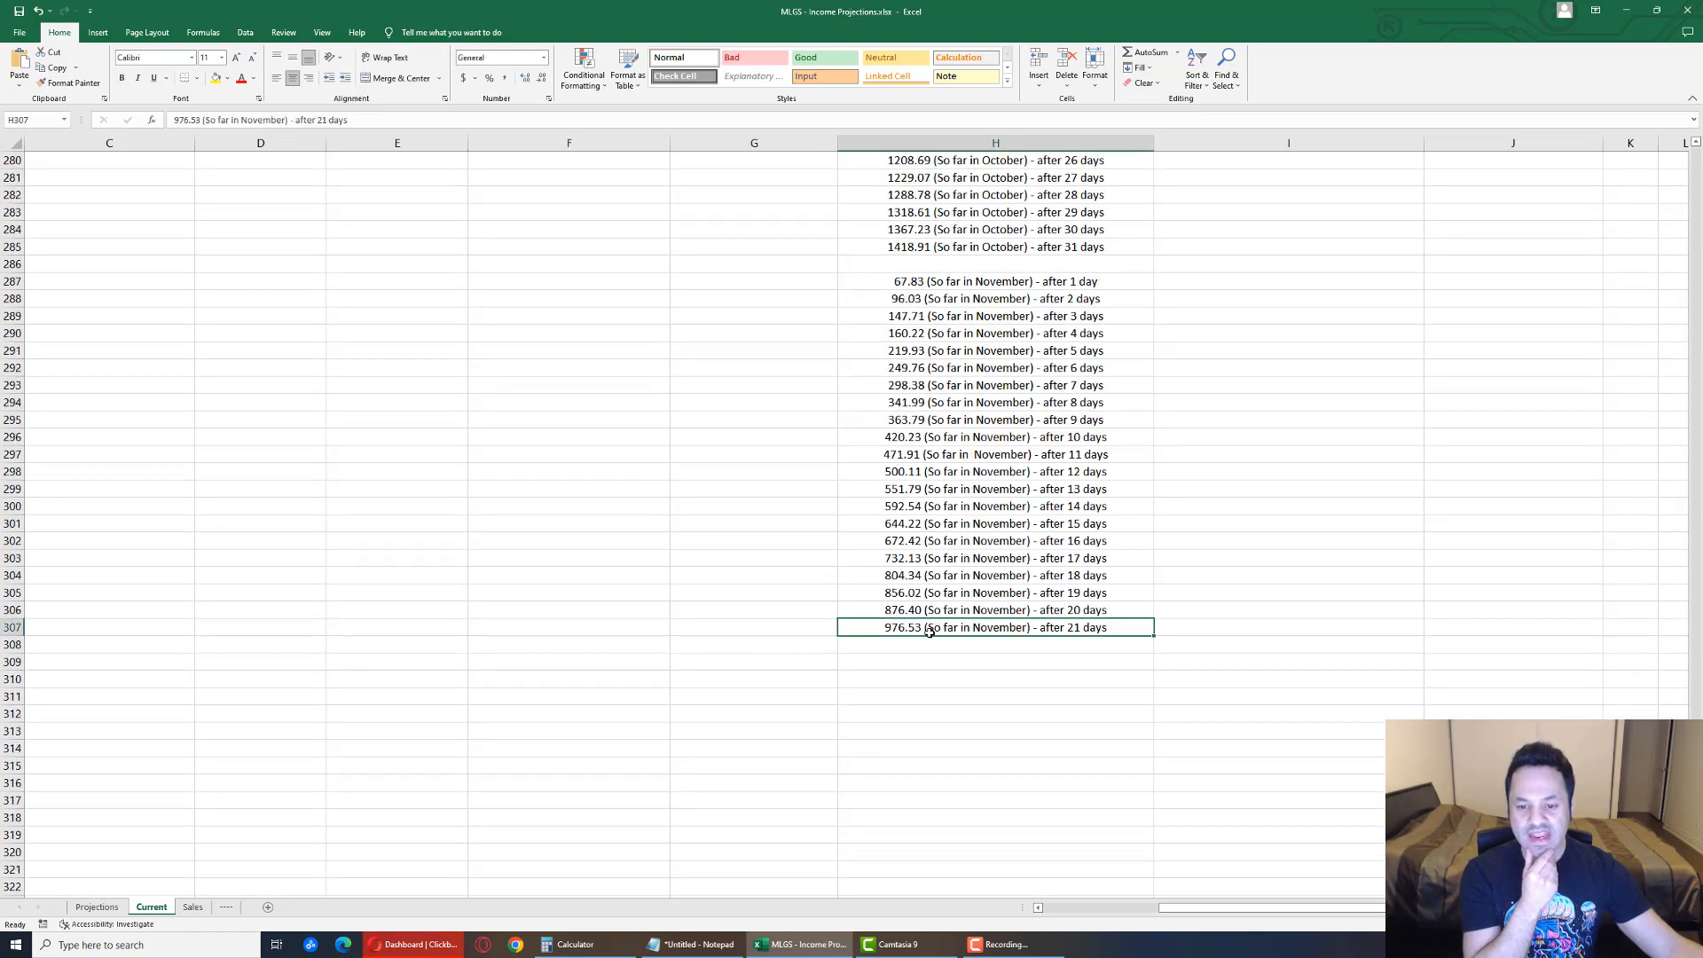
scroll("up", 3)
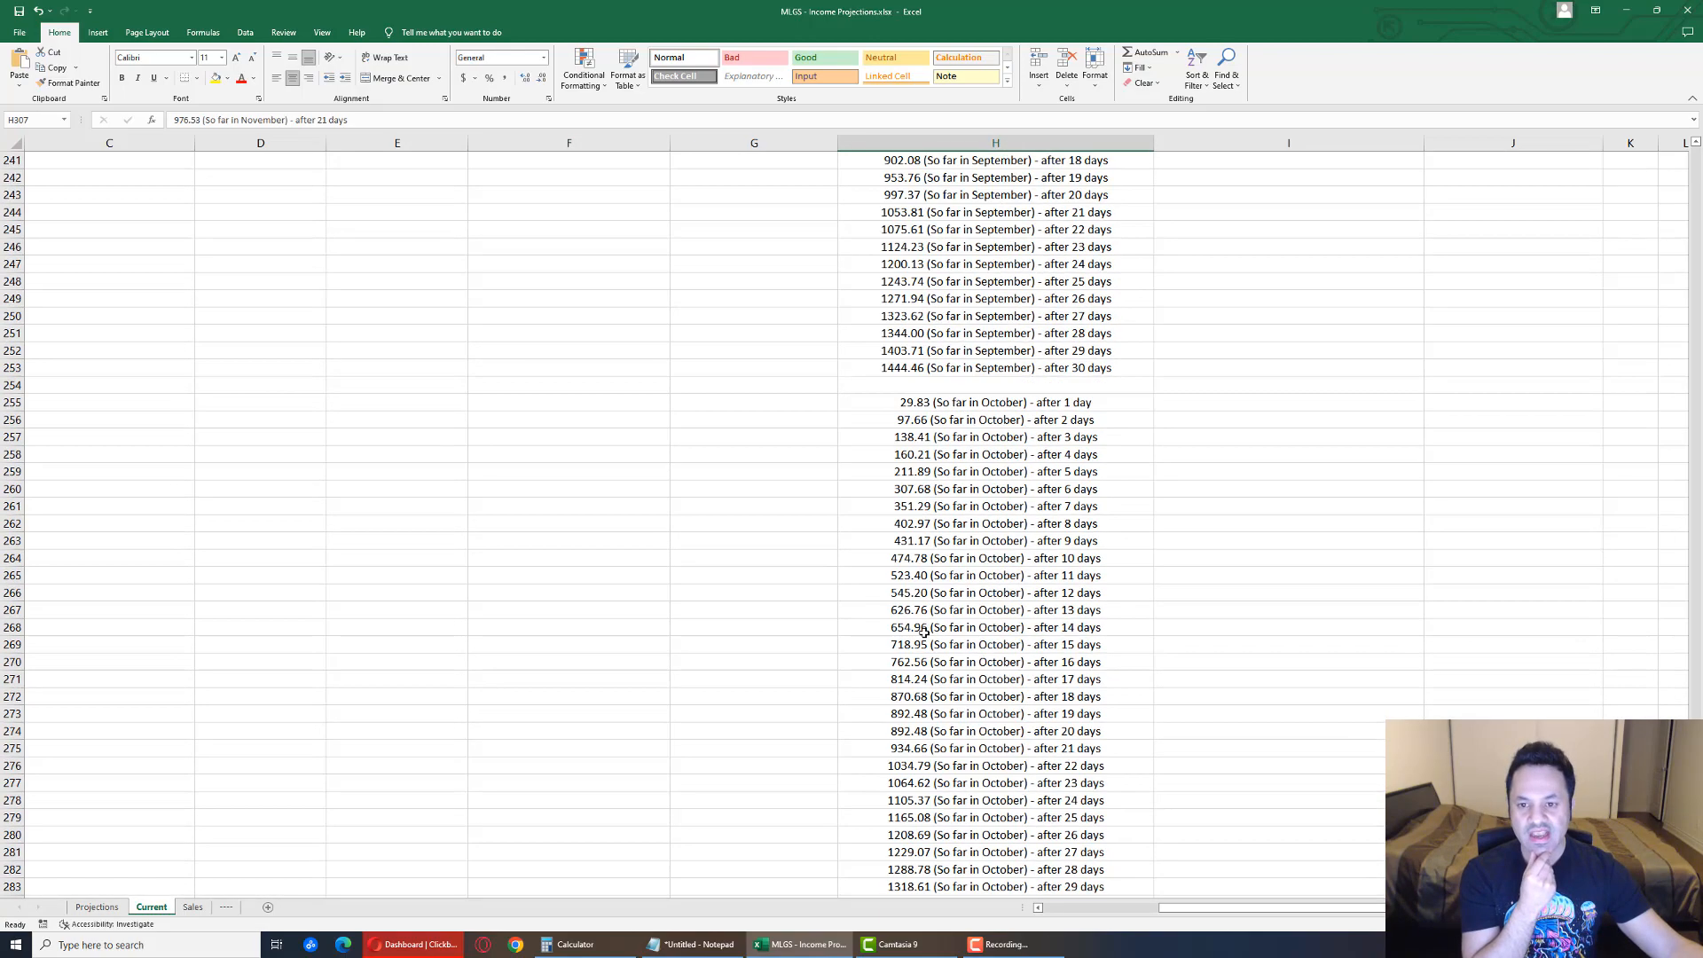
scroll("up", 3)
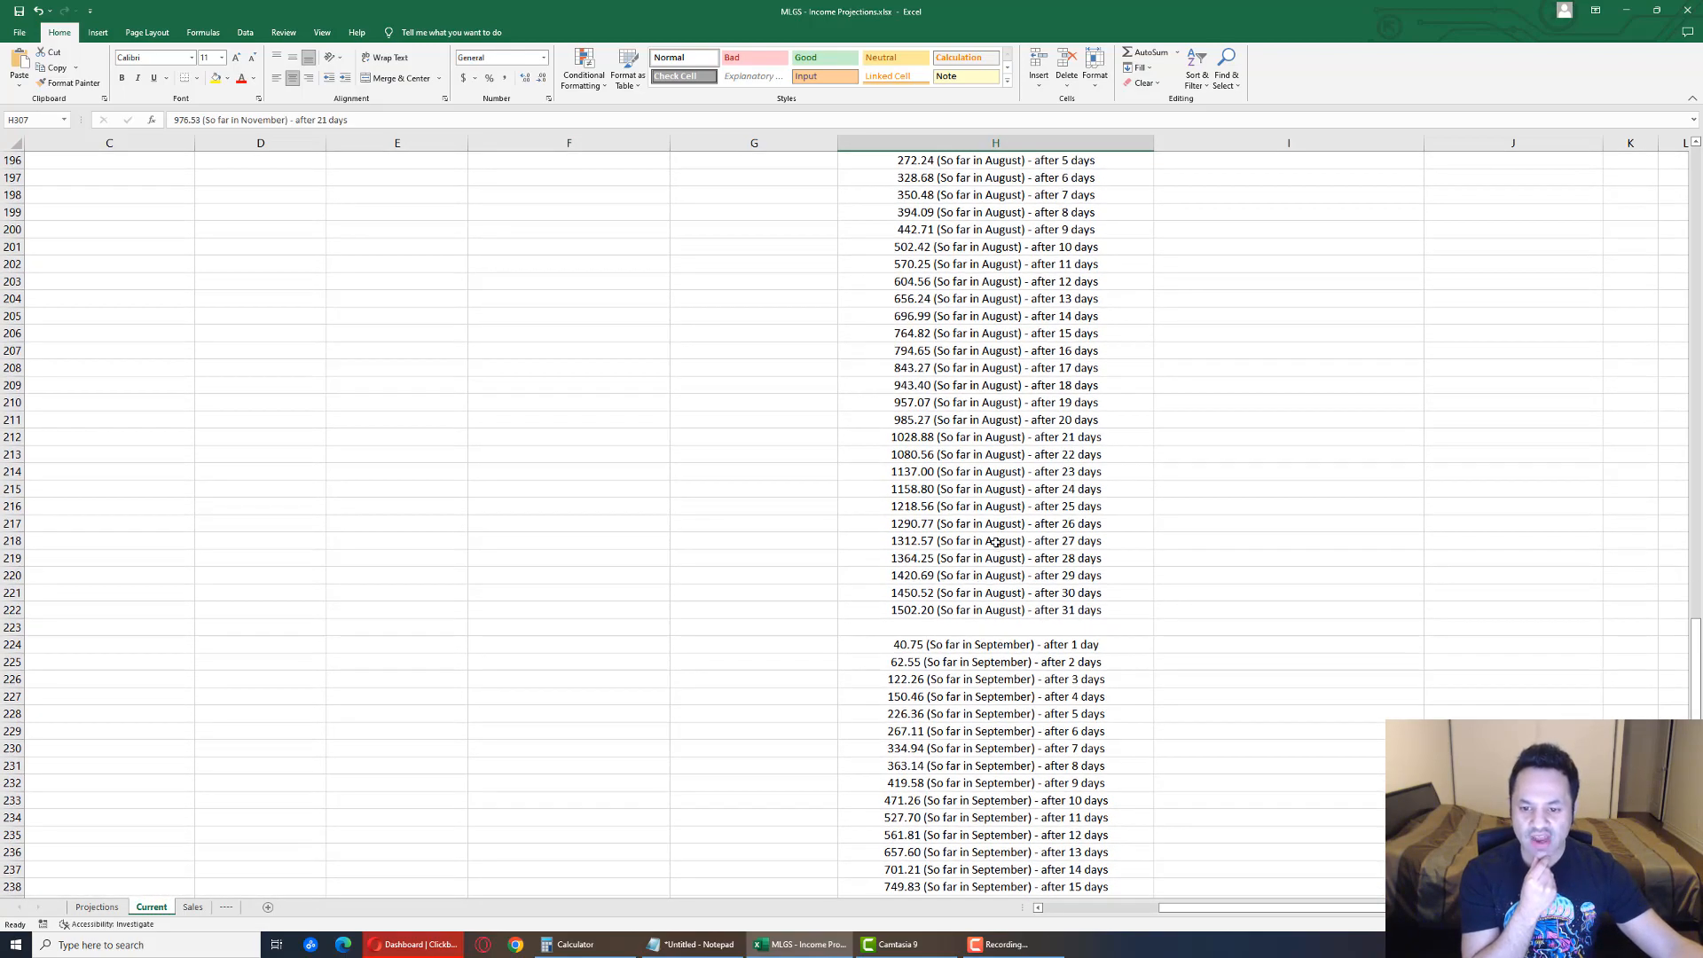
left_click(993, 437)
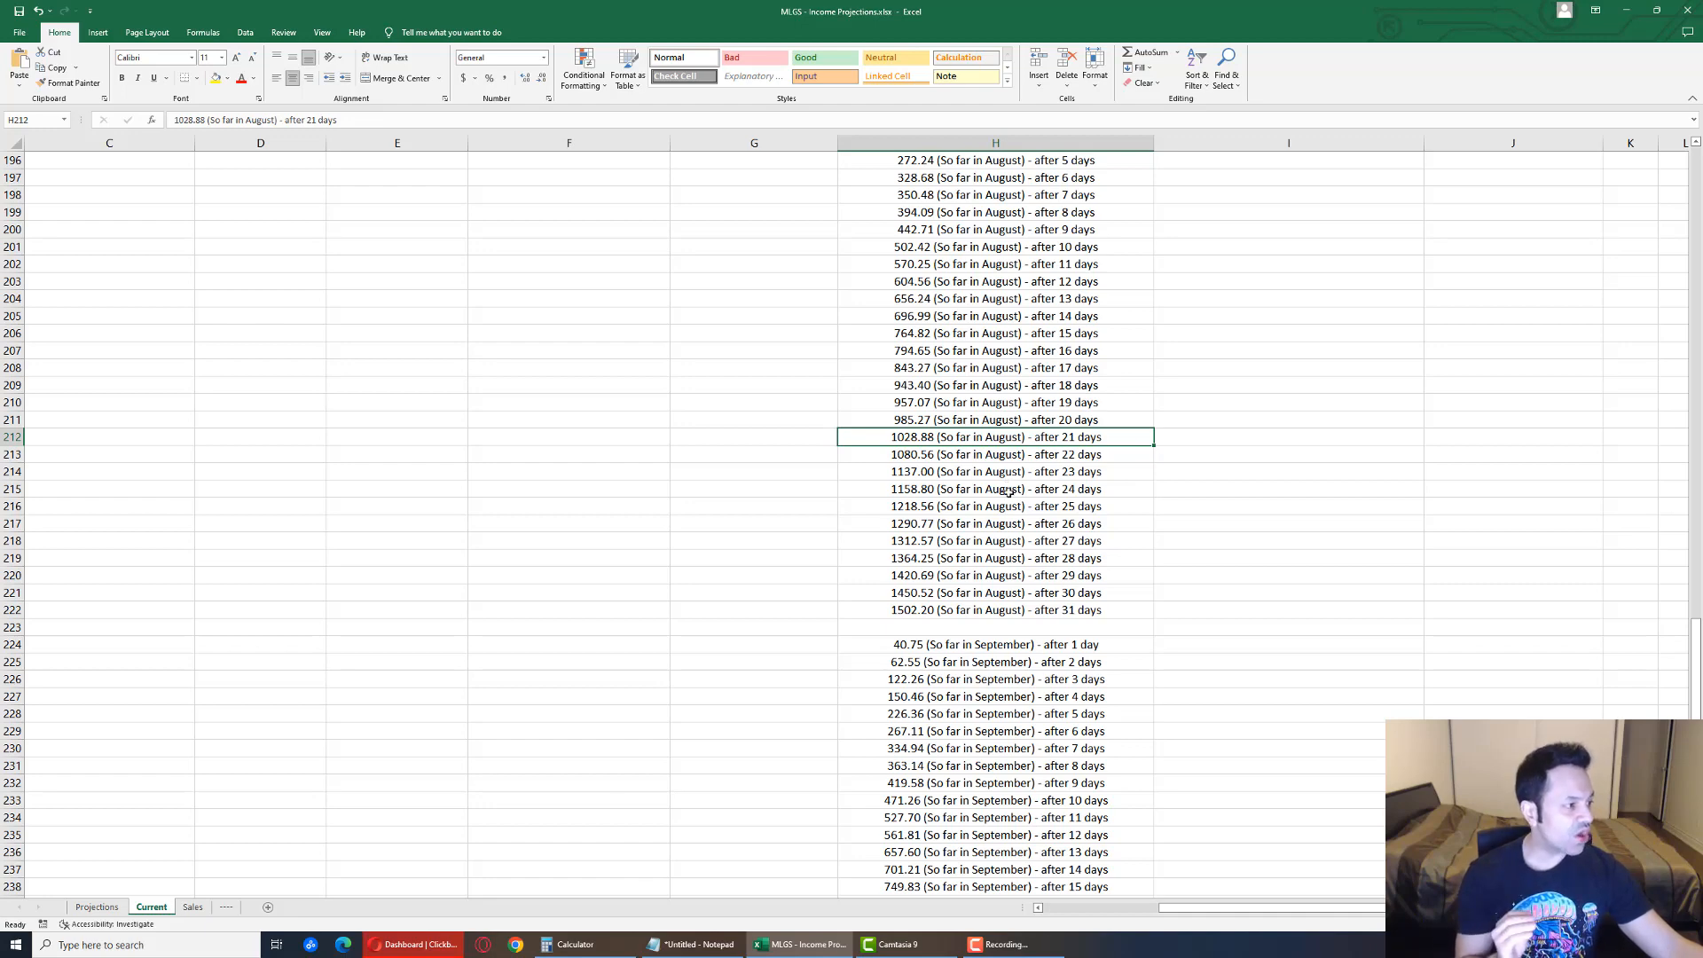
mouse_move(1004, 490)
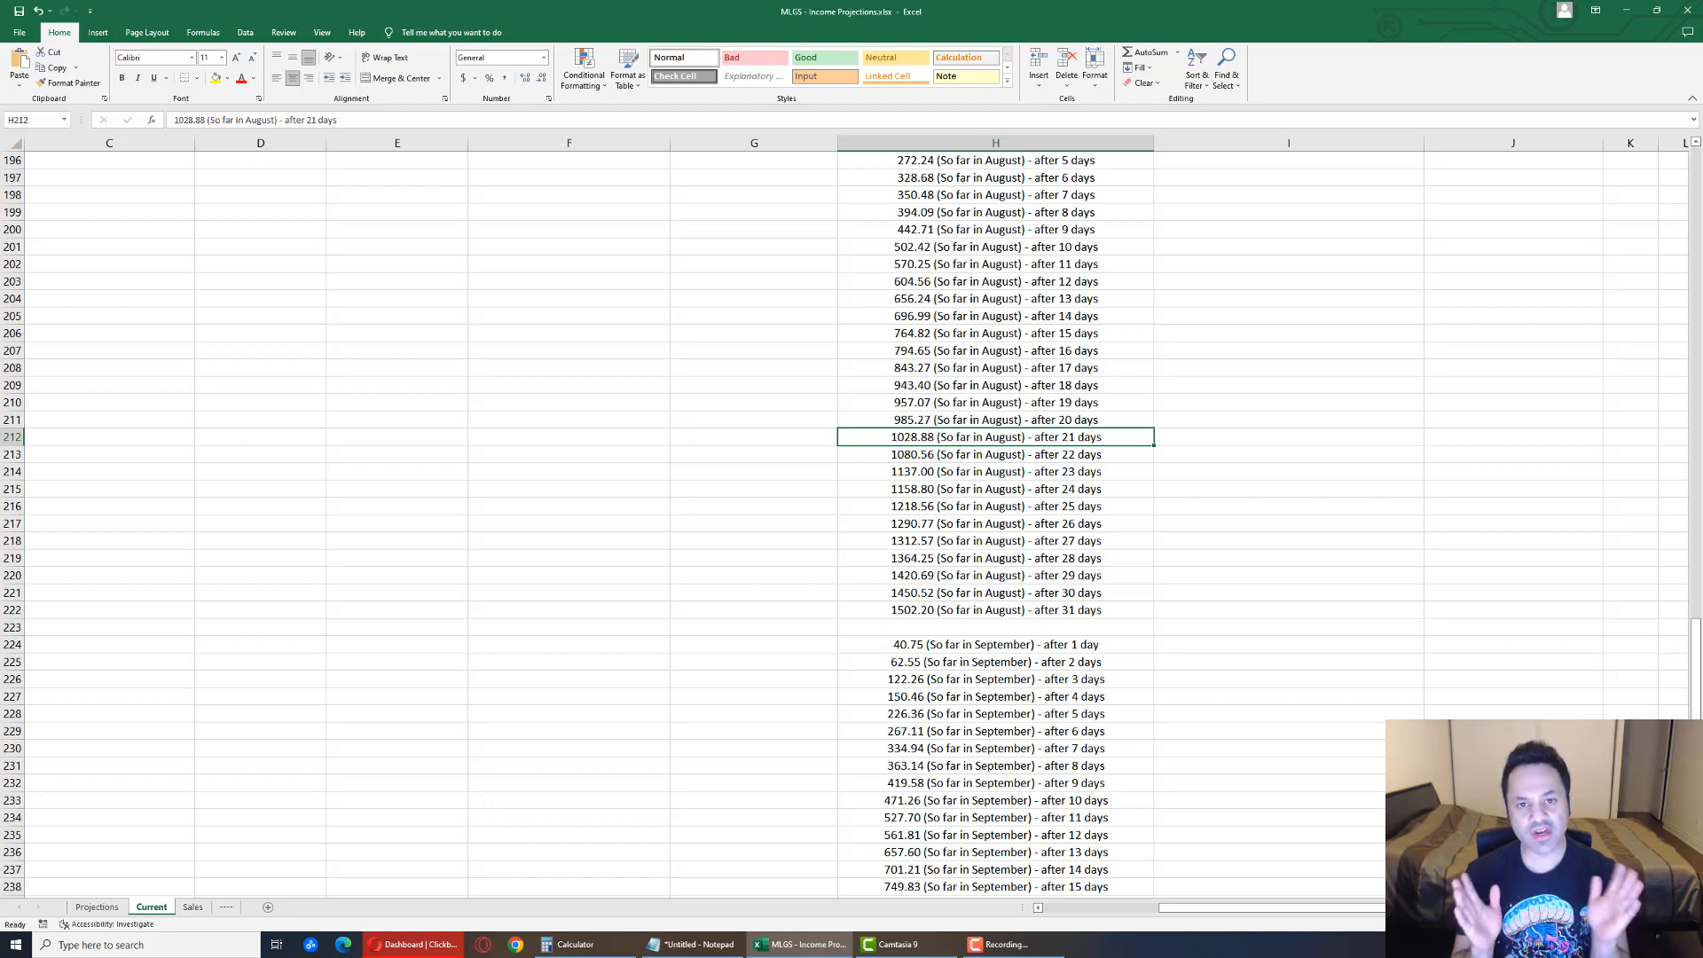
mouse_move(1106, 632)
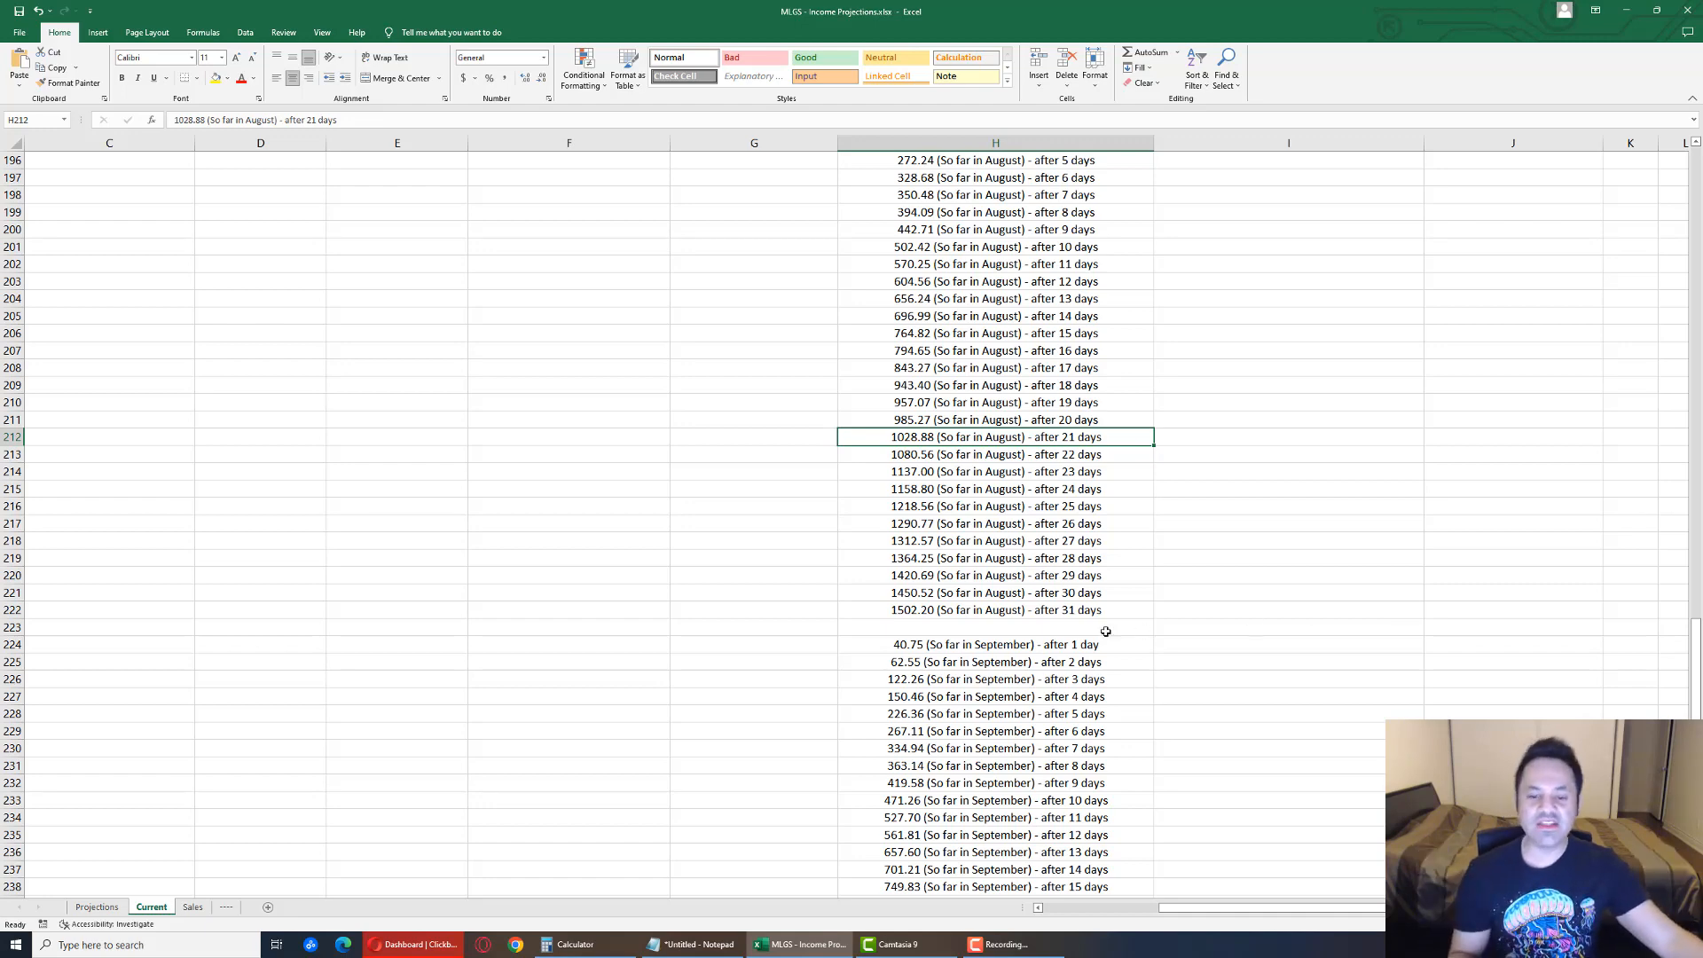
left_click(995, 592)
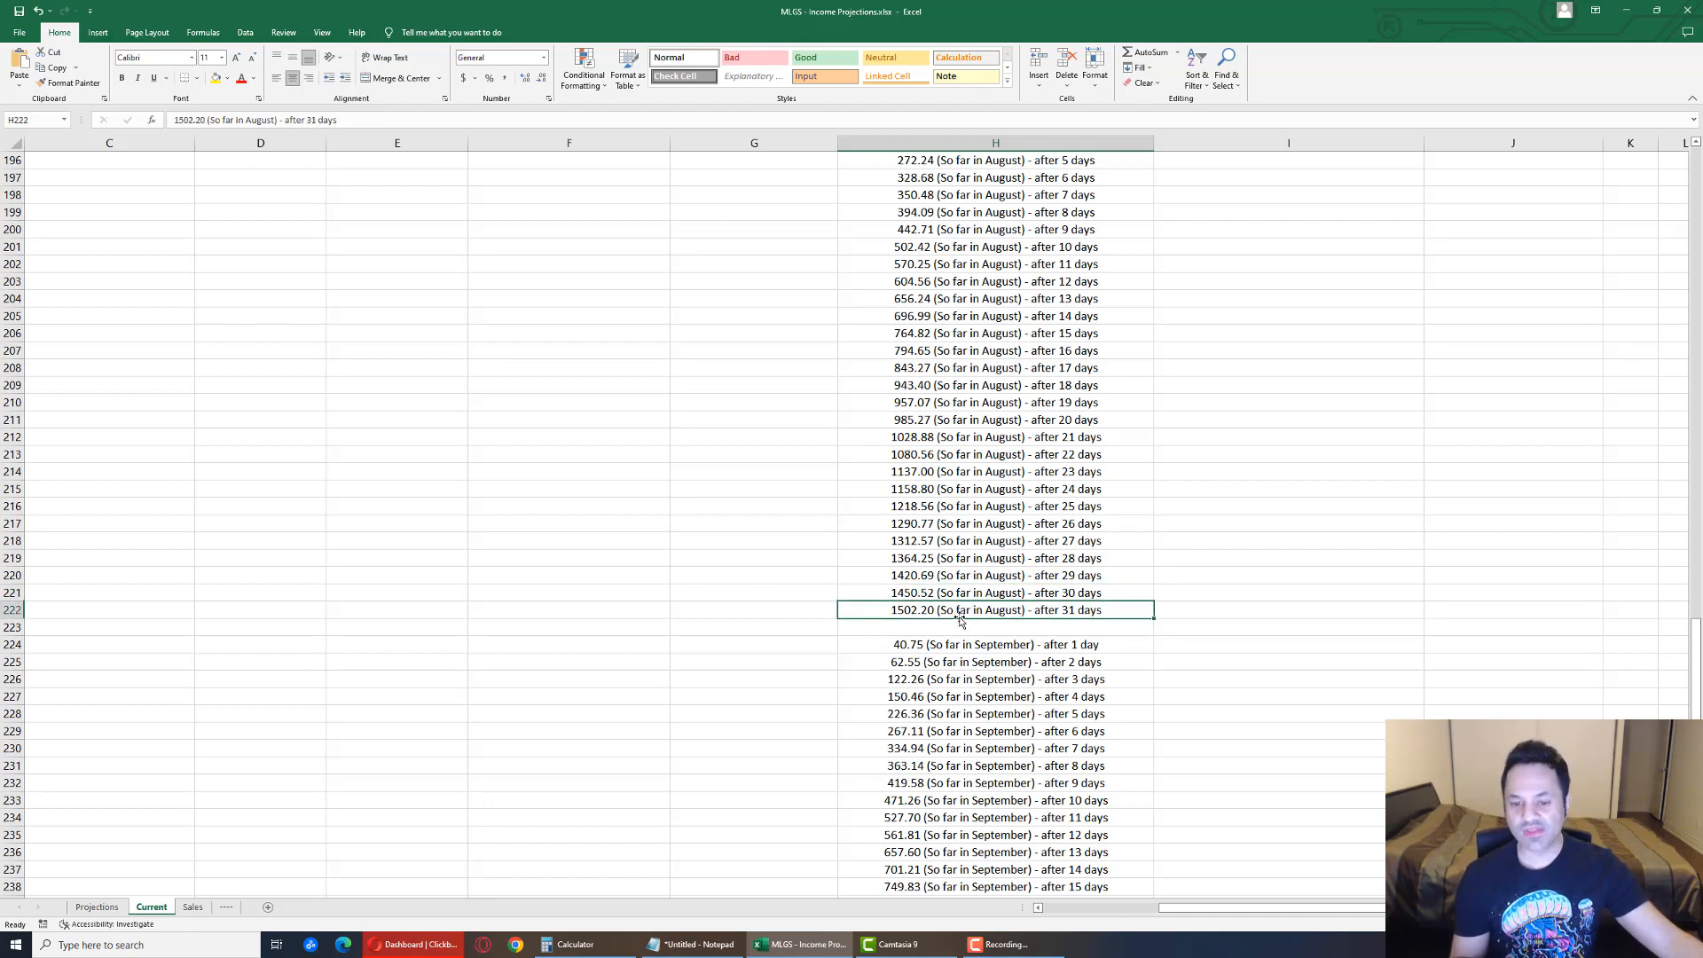
left_click(754, 644)
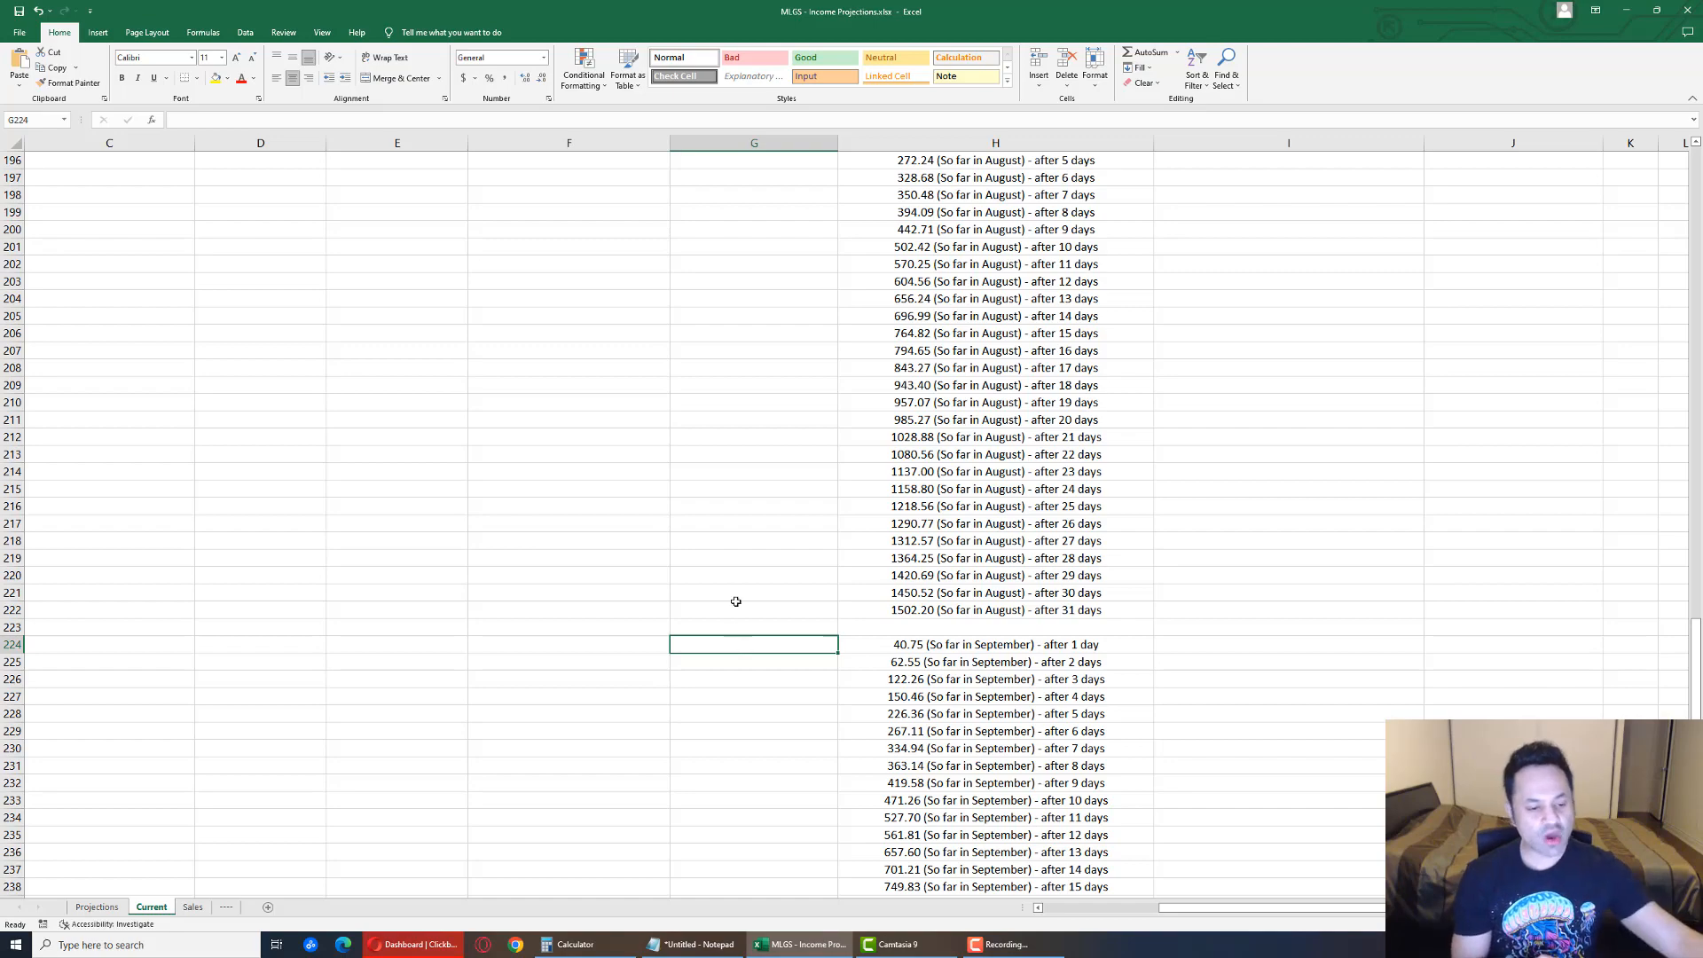
Show the Sales sheet from column A with per-account totals from $1,533.80 to $2,143.58
left_click(191, 907)
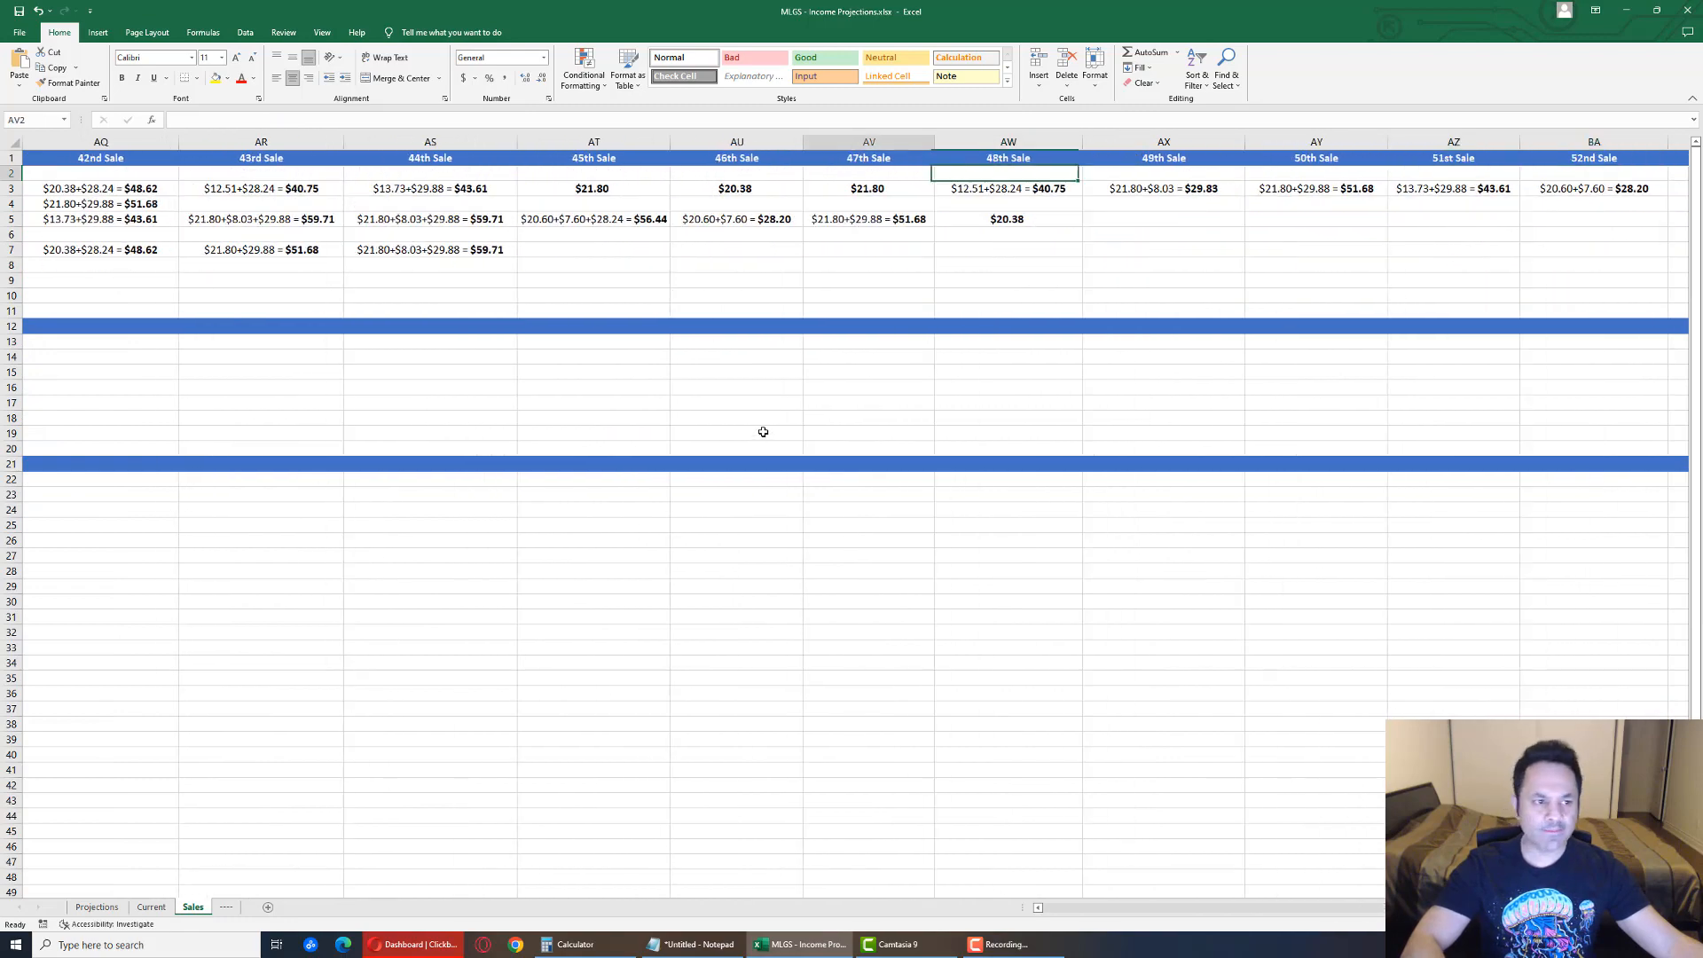
scroll("left", 3)
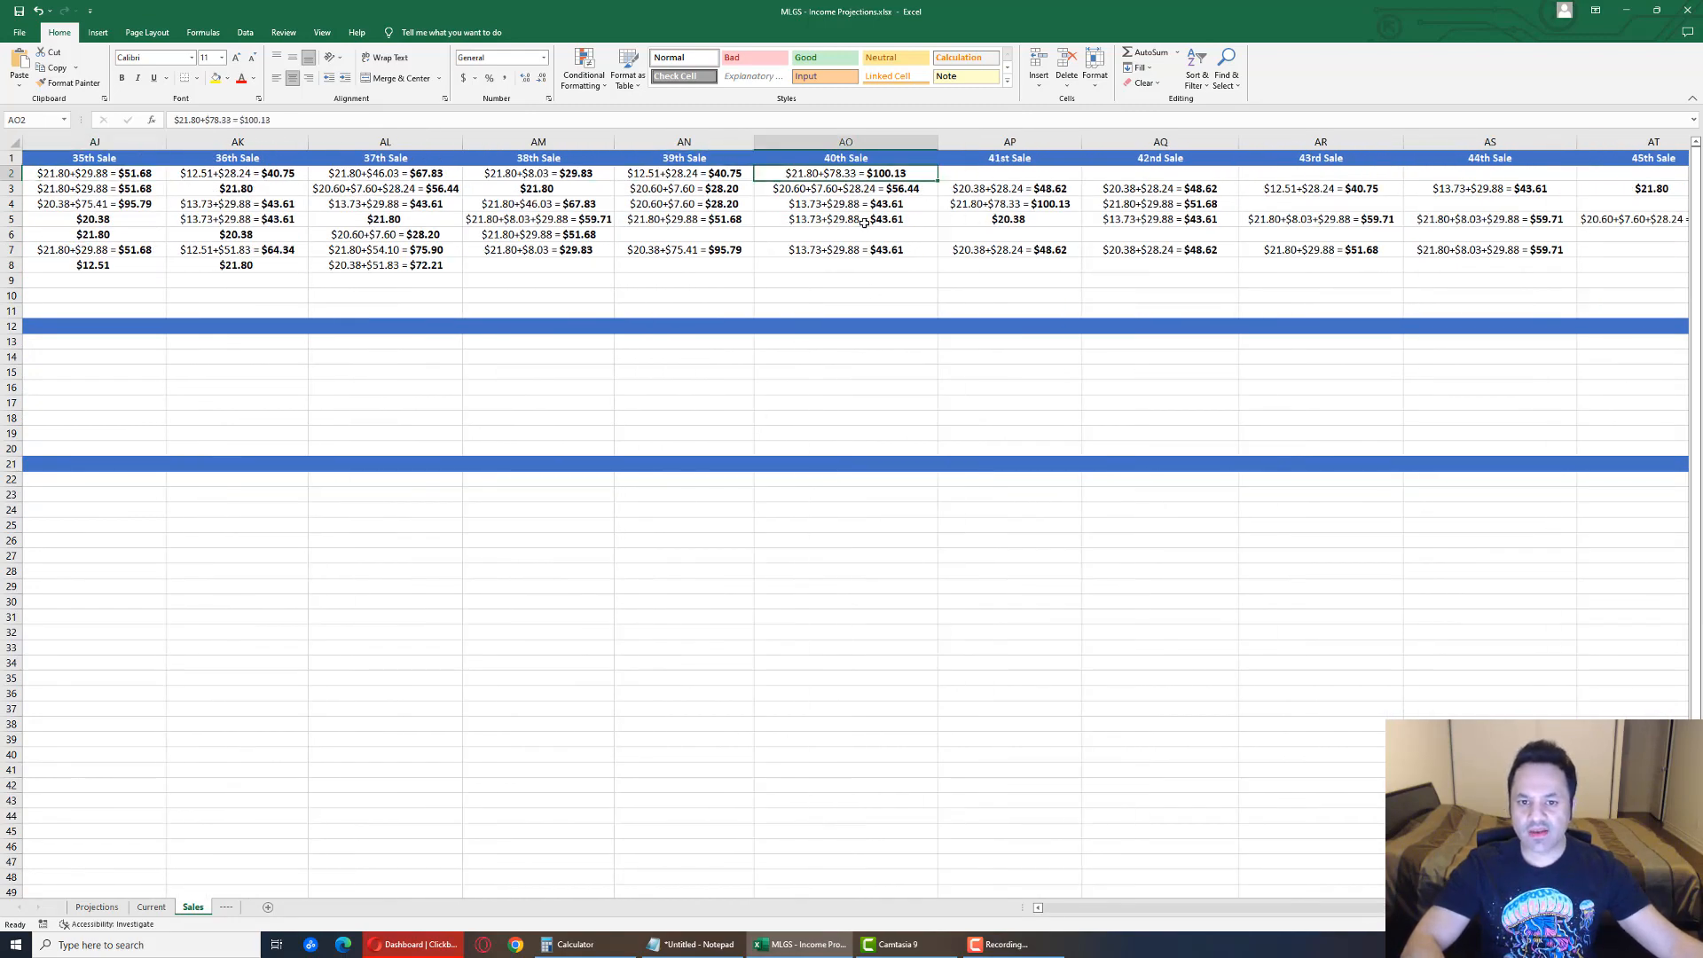
scroll("left", 3)
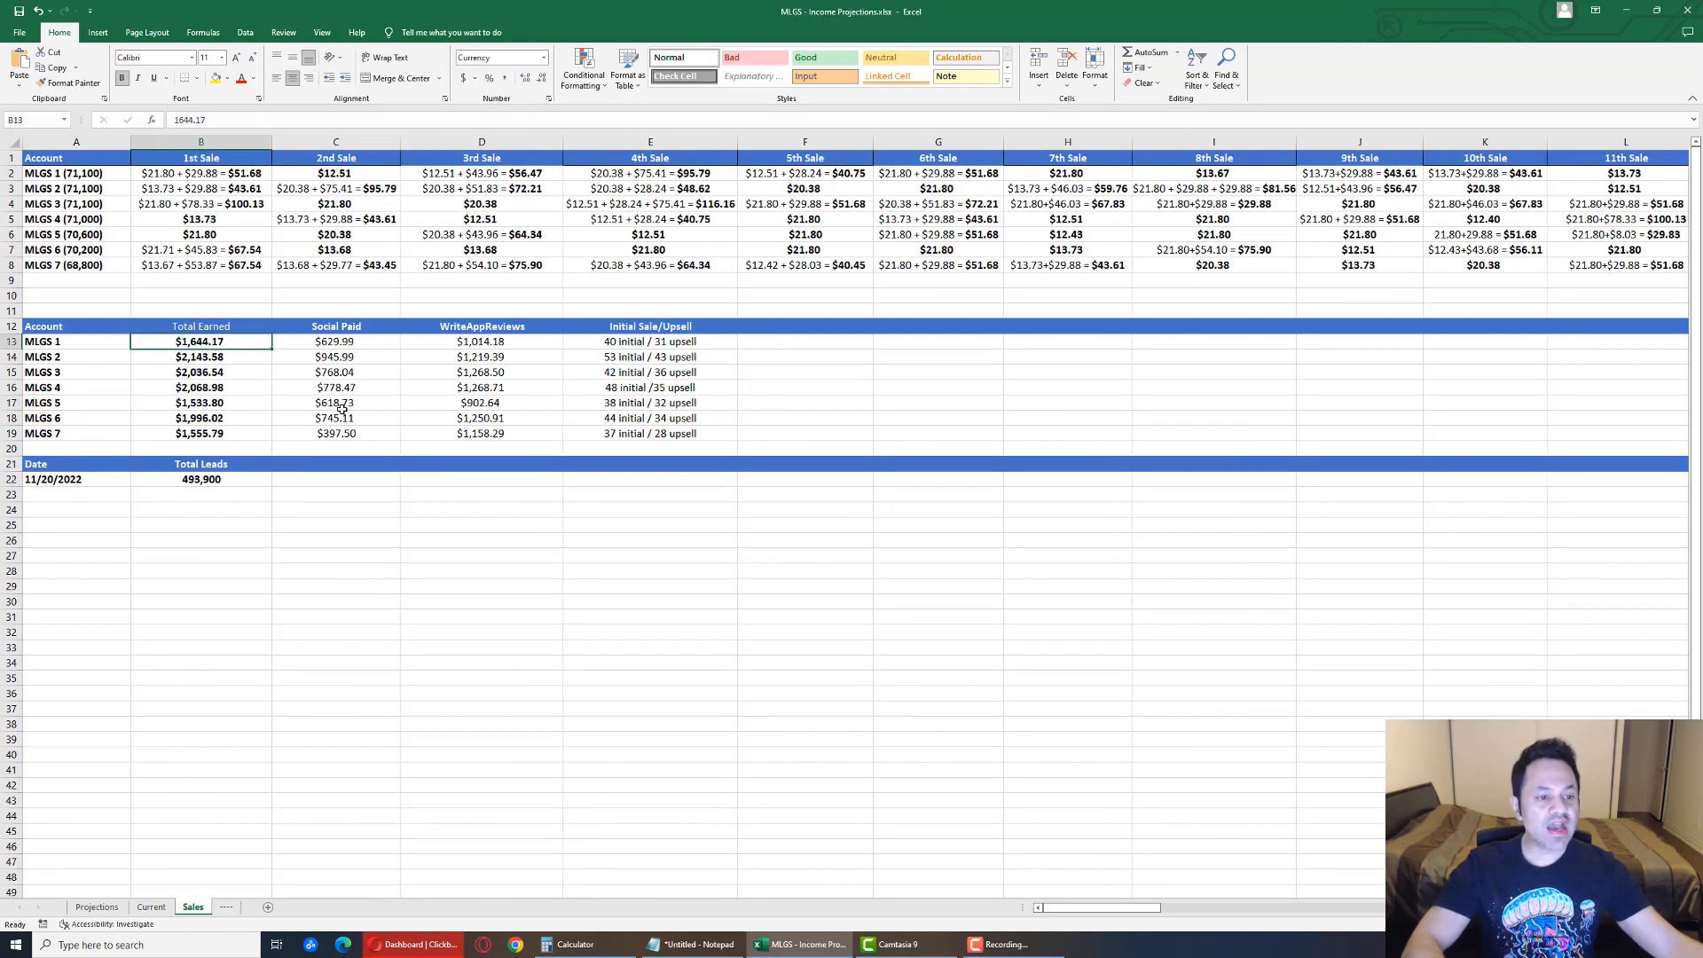
mouse_move(463, 495)
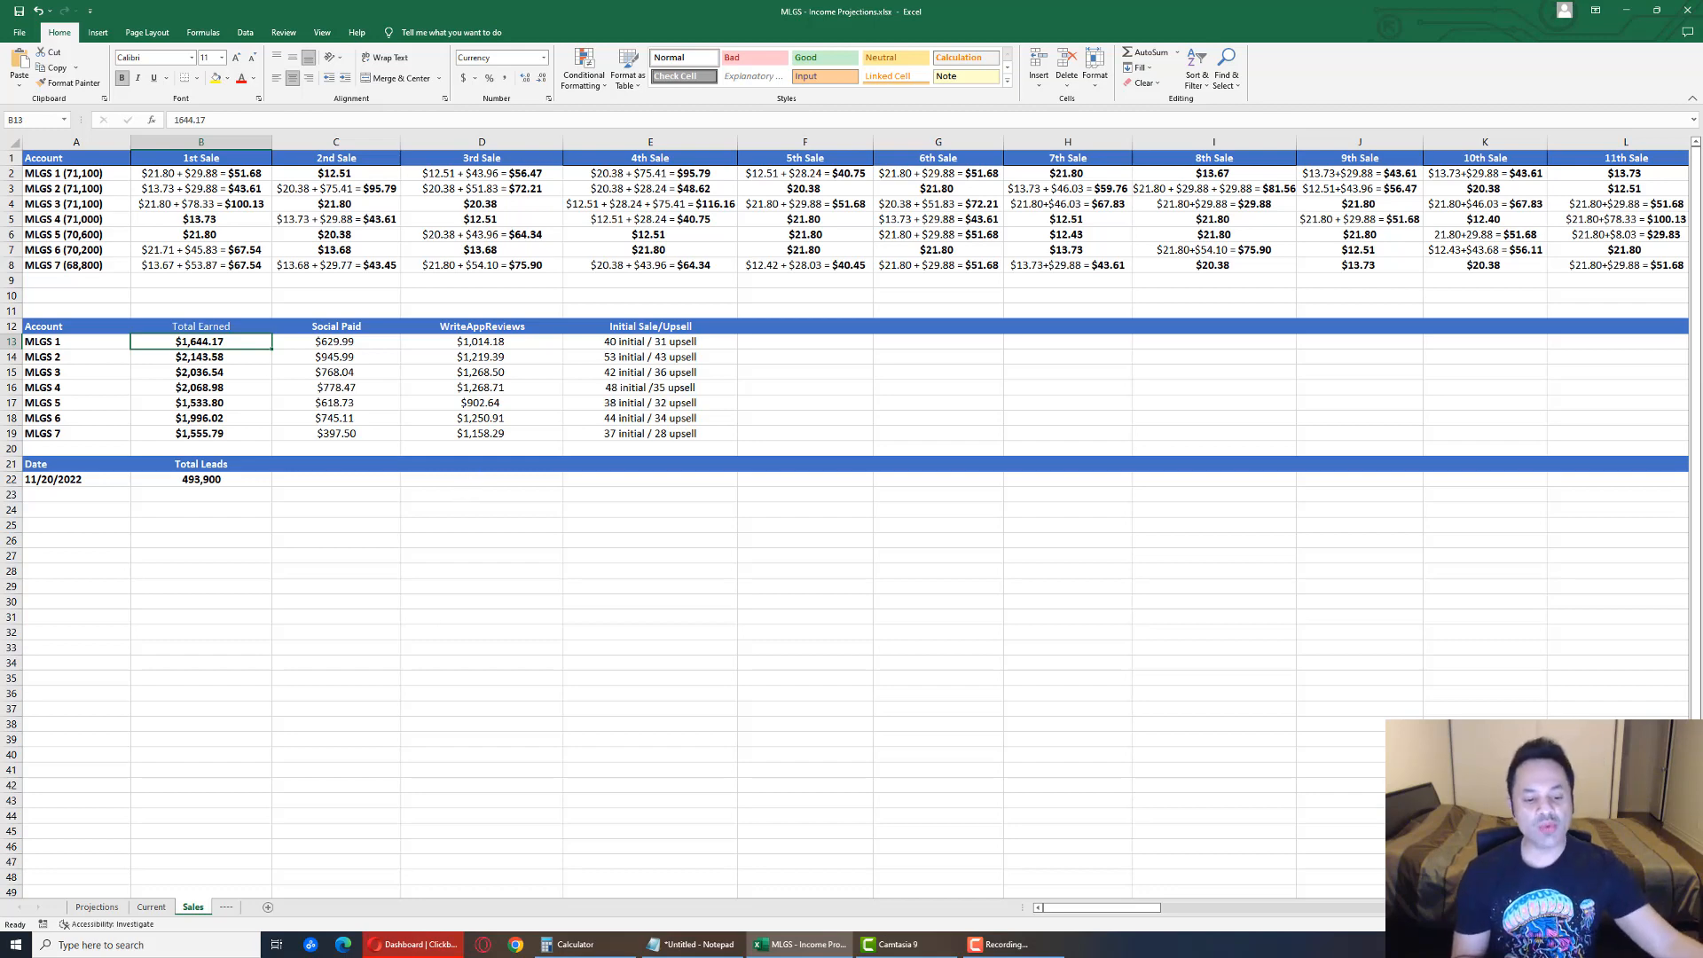
Return from Excel to the browser's Day #357 My Lead Gen Secret video page
left_click(410, 944)
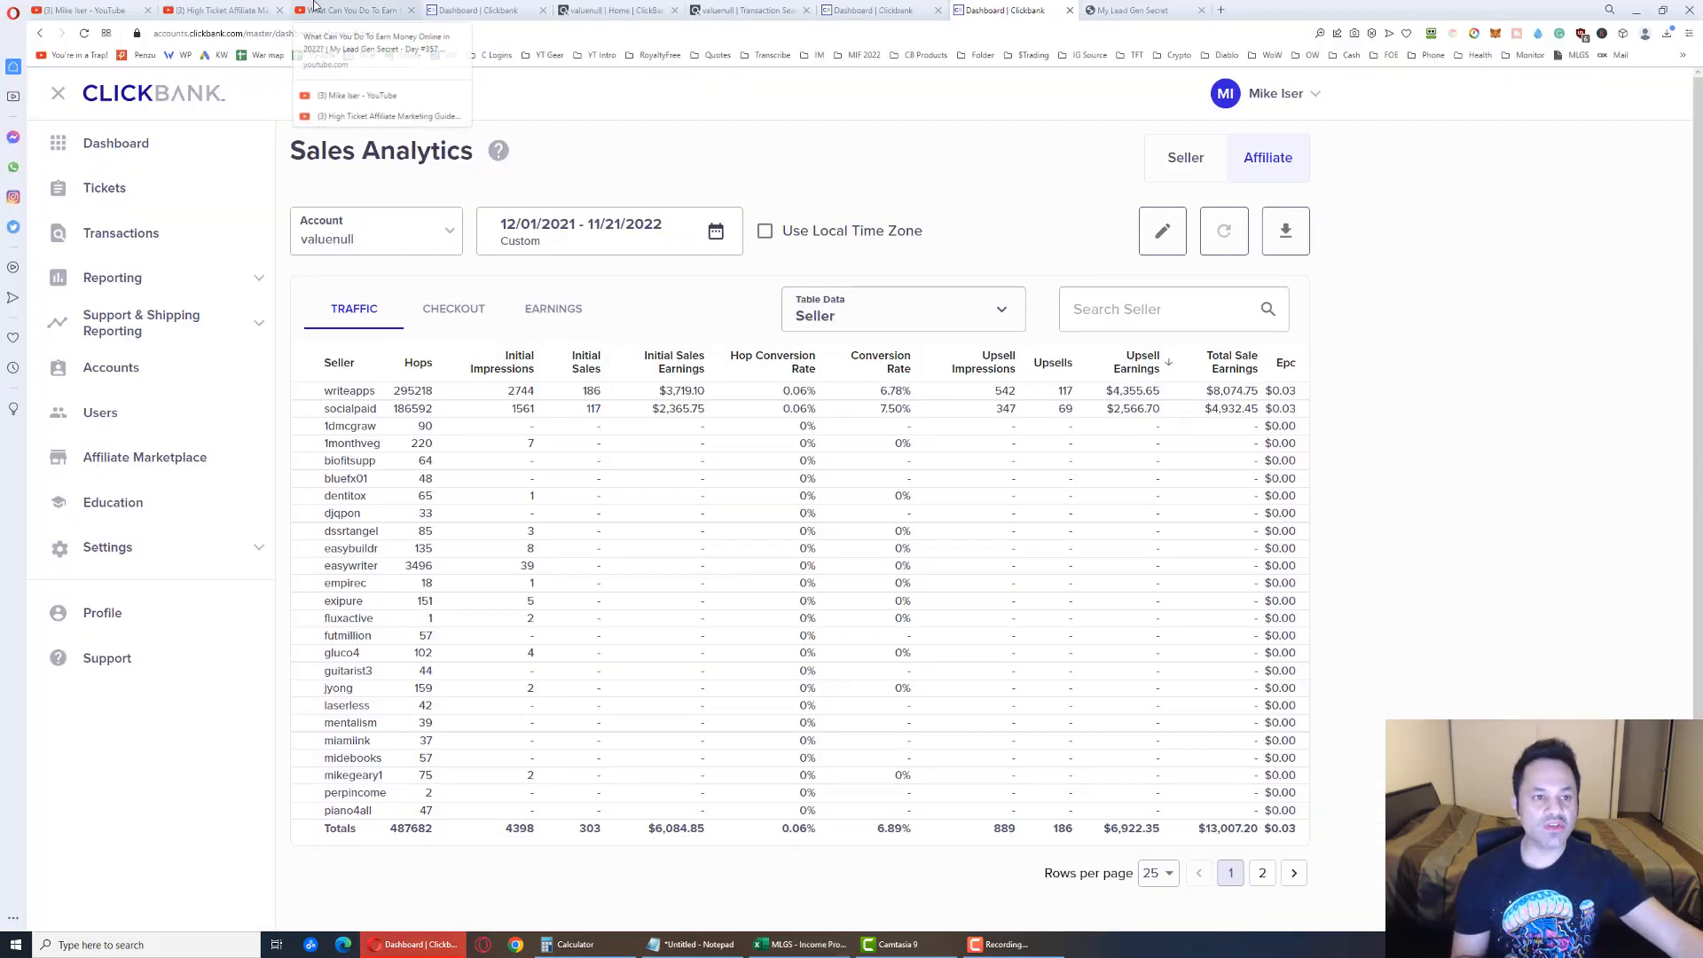
left_click(348, 11)
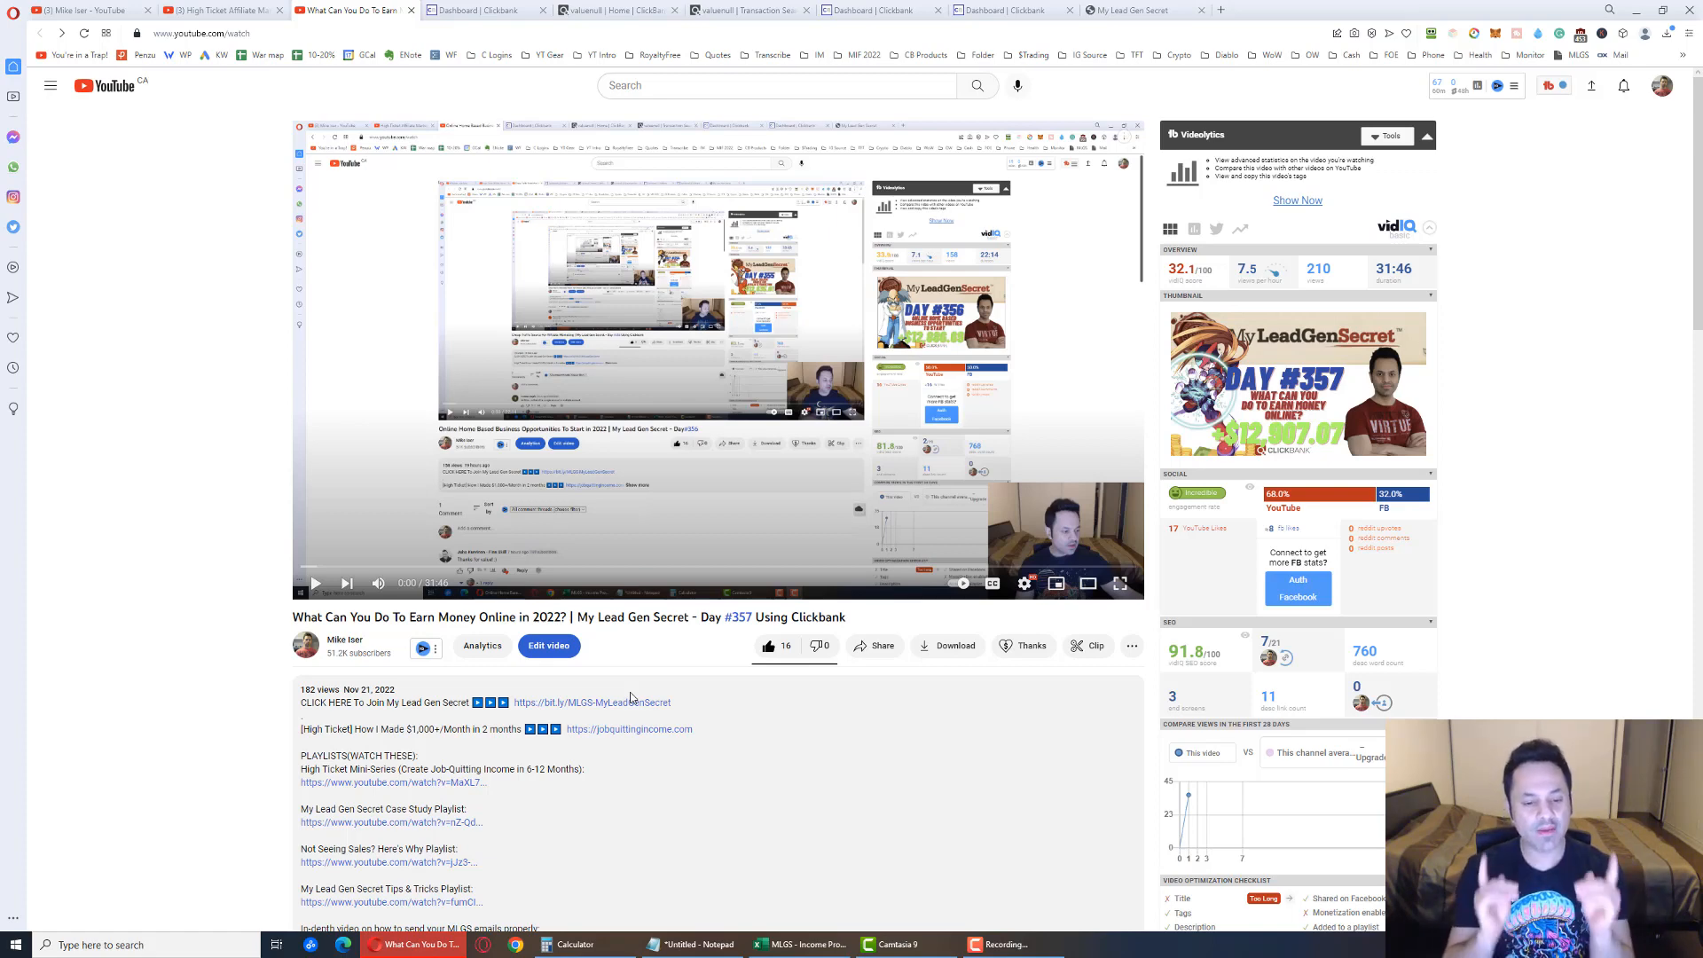
mouse_move(630, 701)
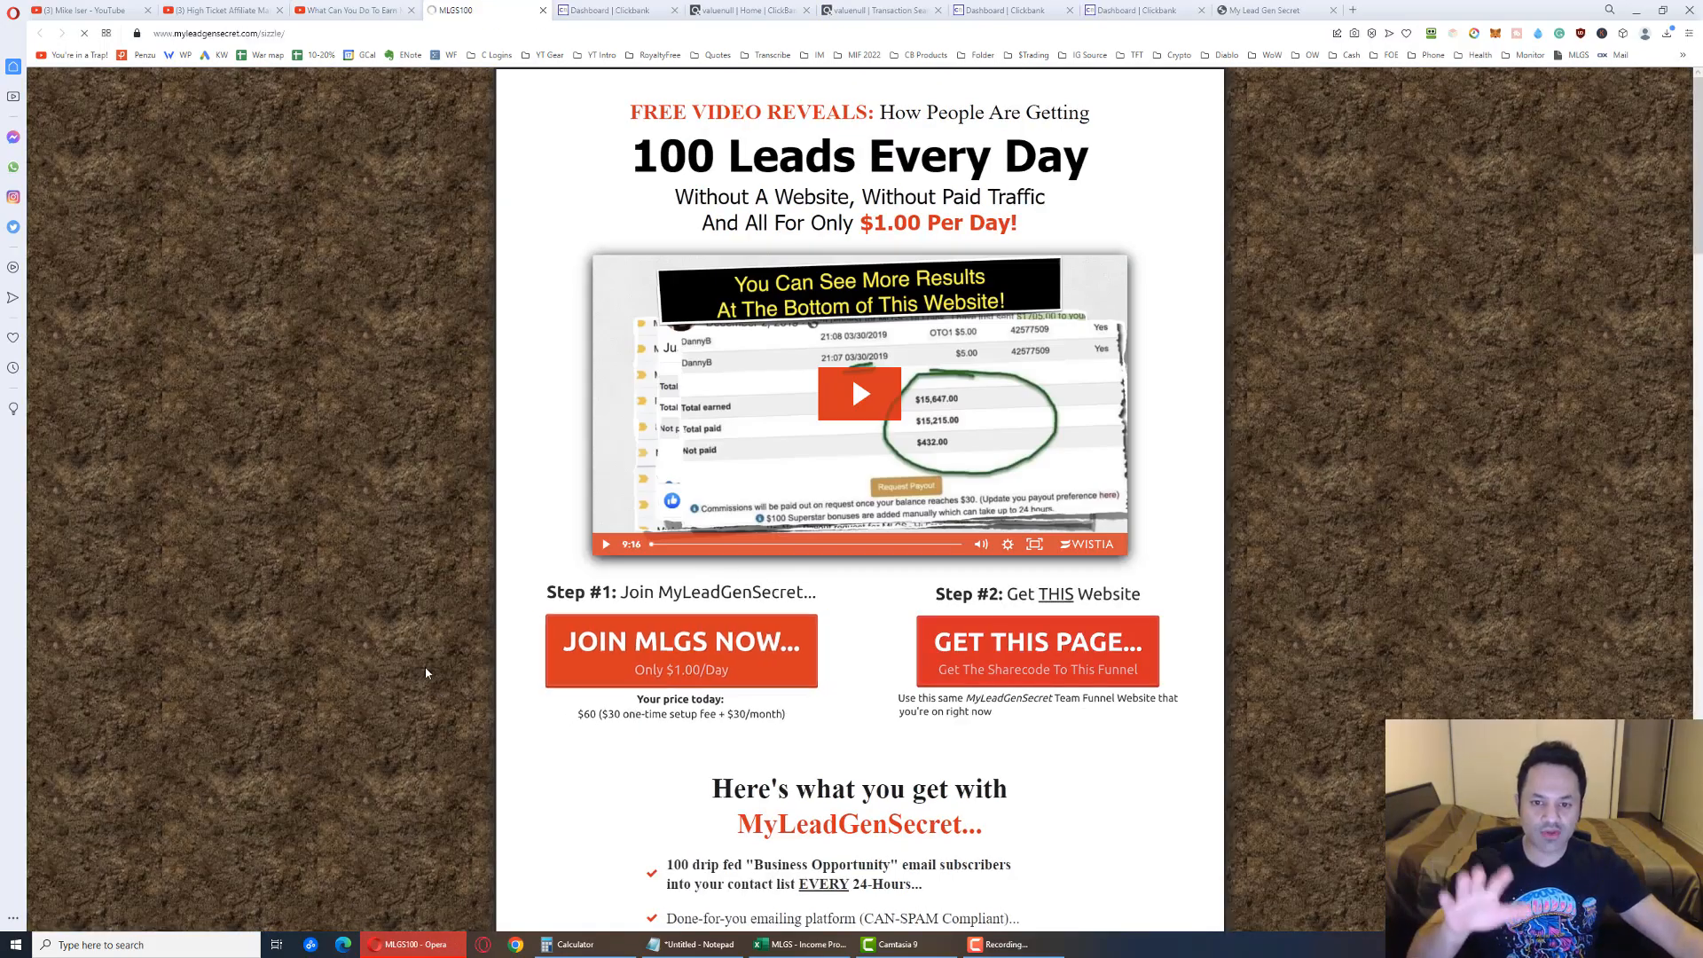
Scroll down the MLGS100 funnel page toward the member benefits and referral bonus list
scroll("down", 3)
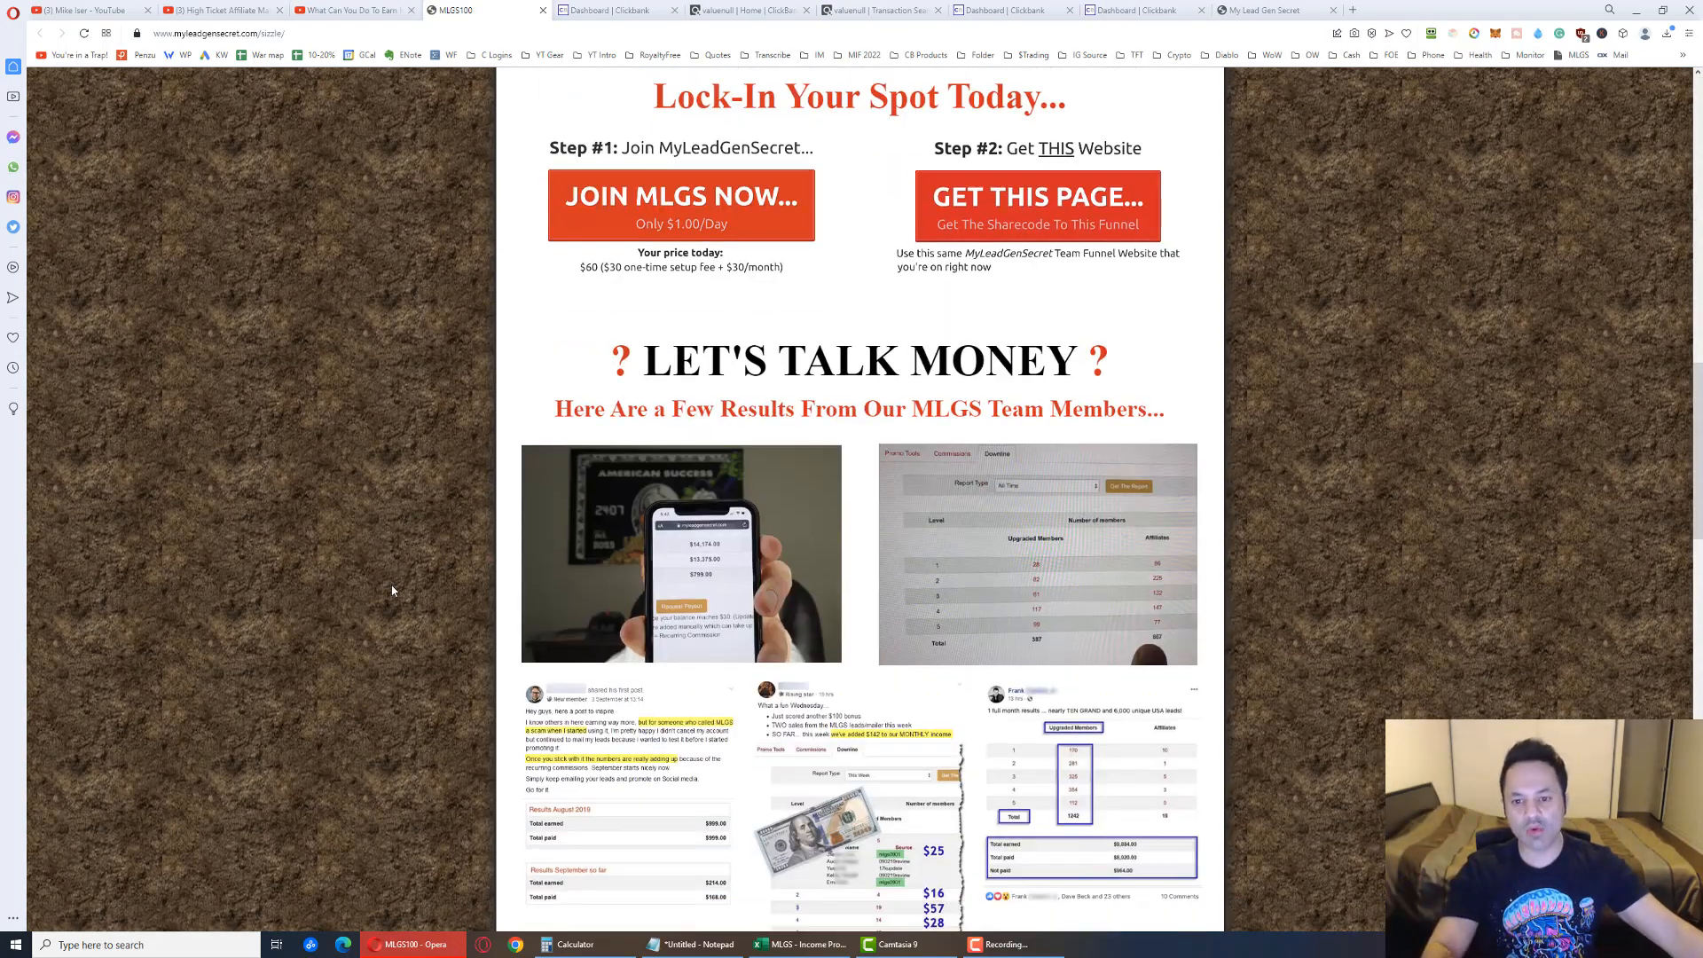
scroll("down", 3)
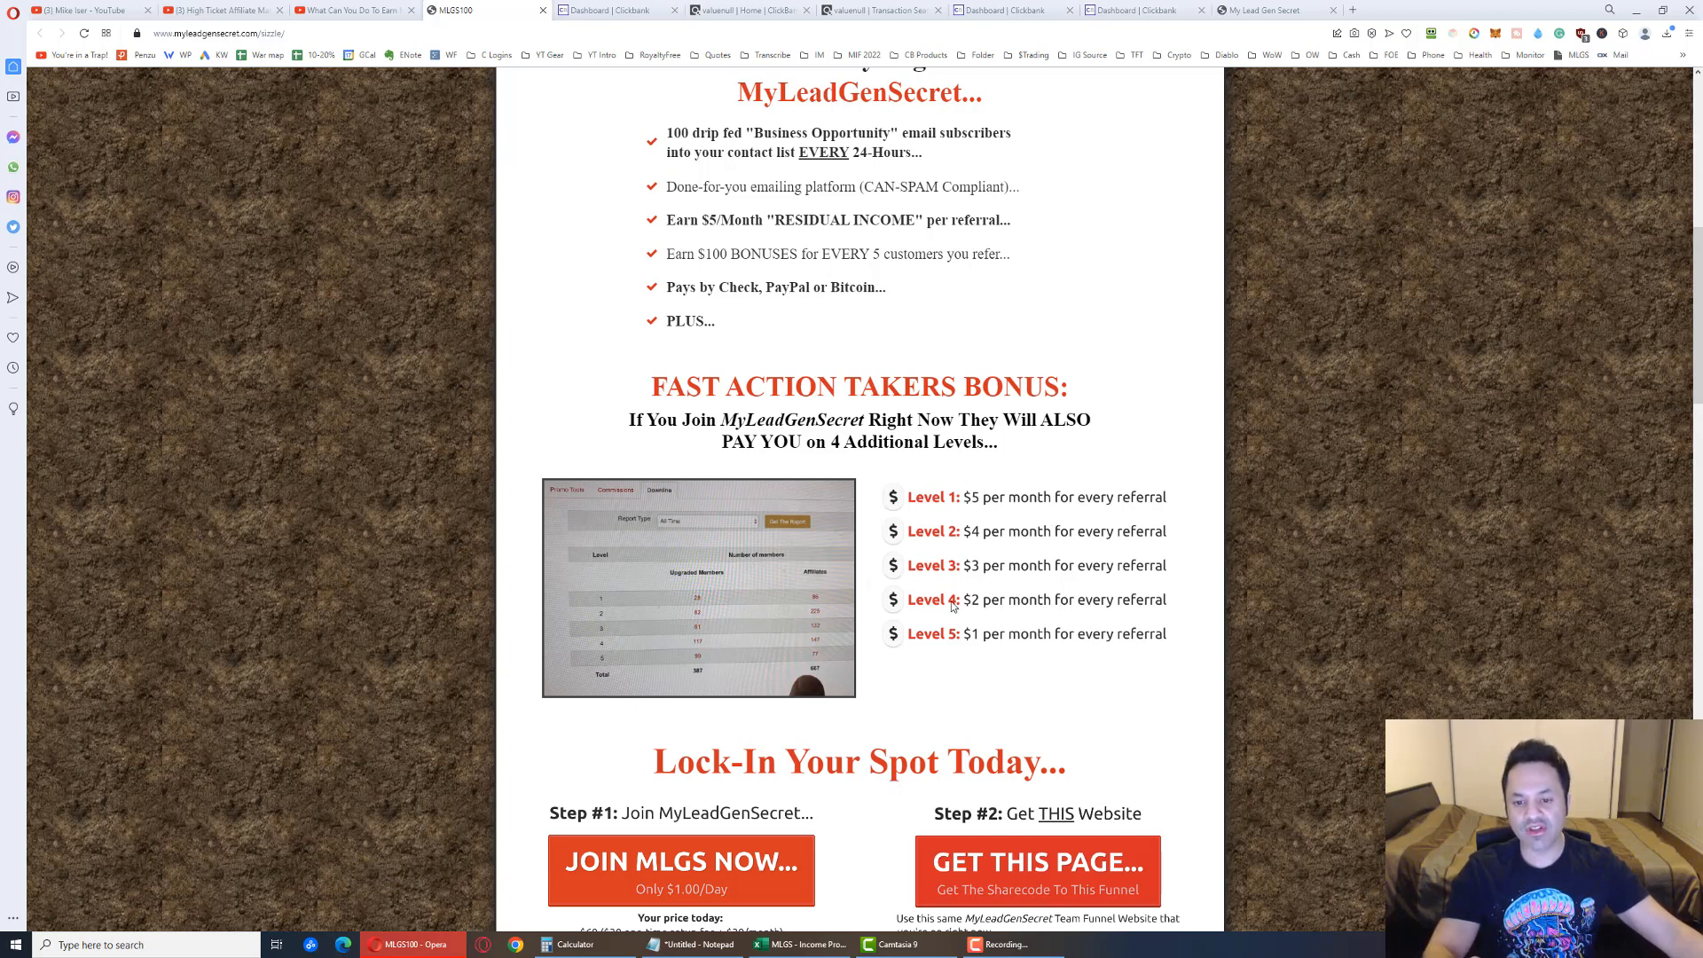
mouse_move(1227, 607)
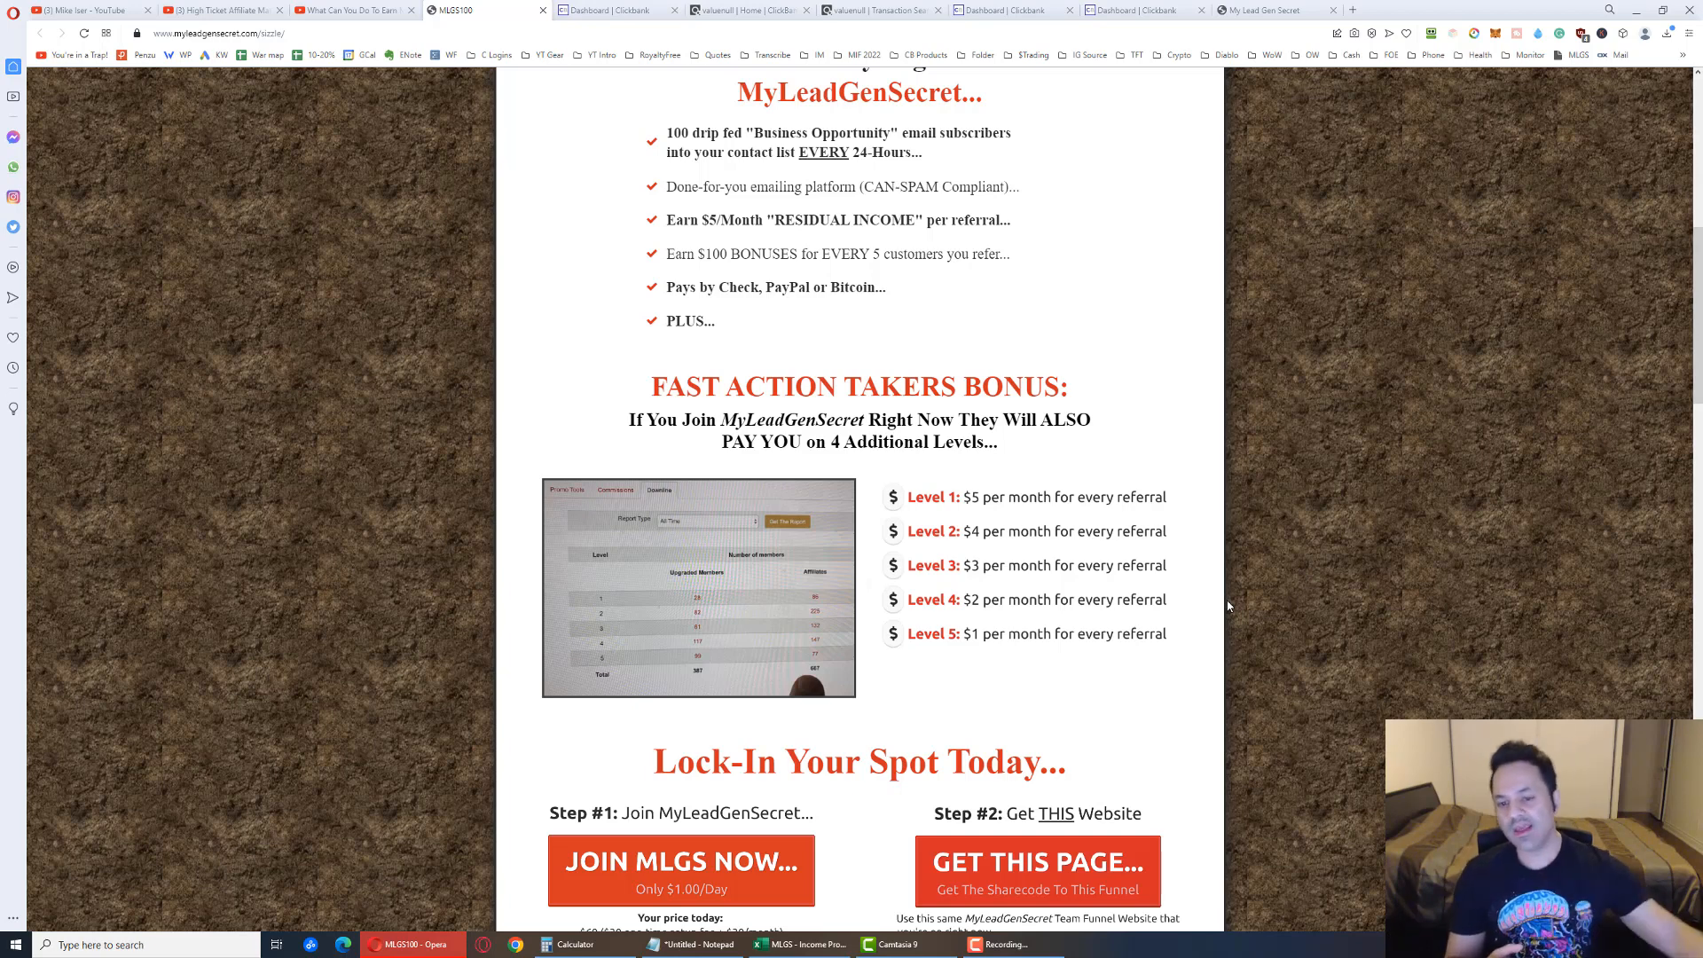
mouse_move(1143, 640)
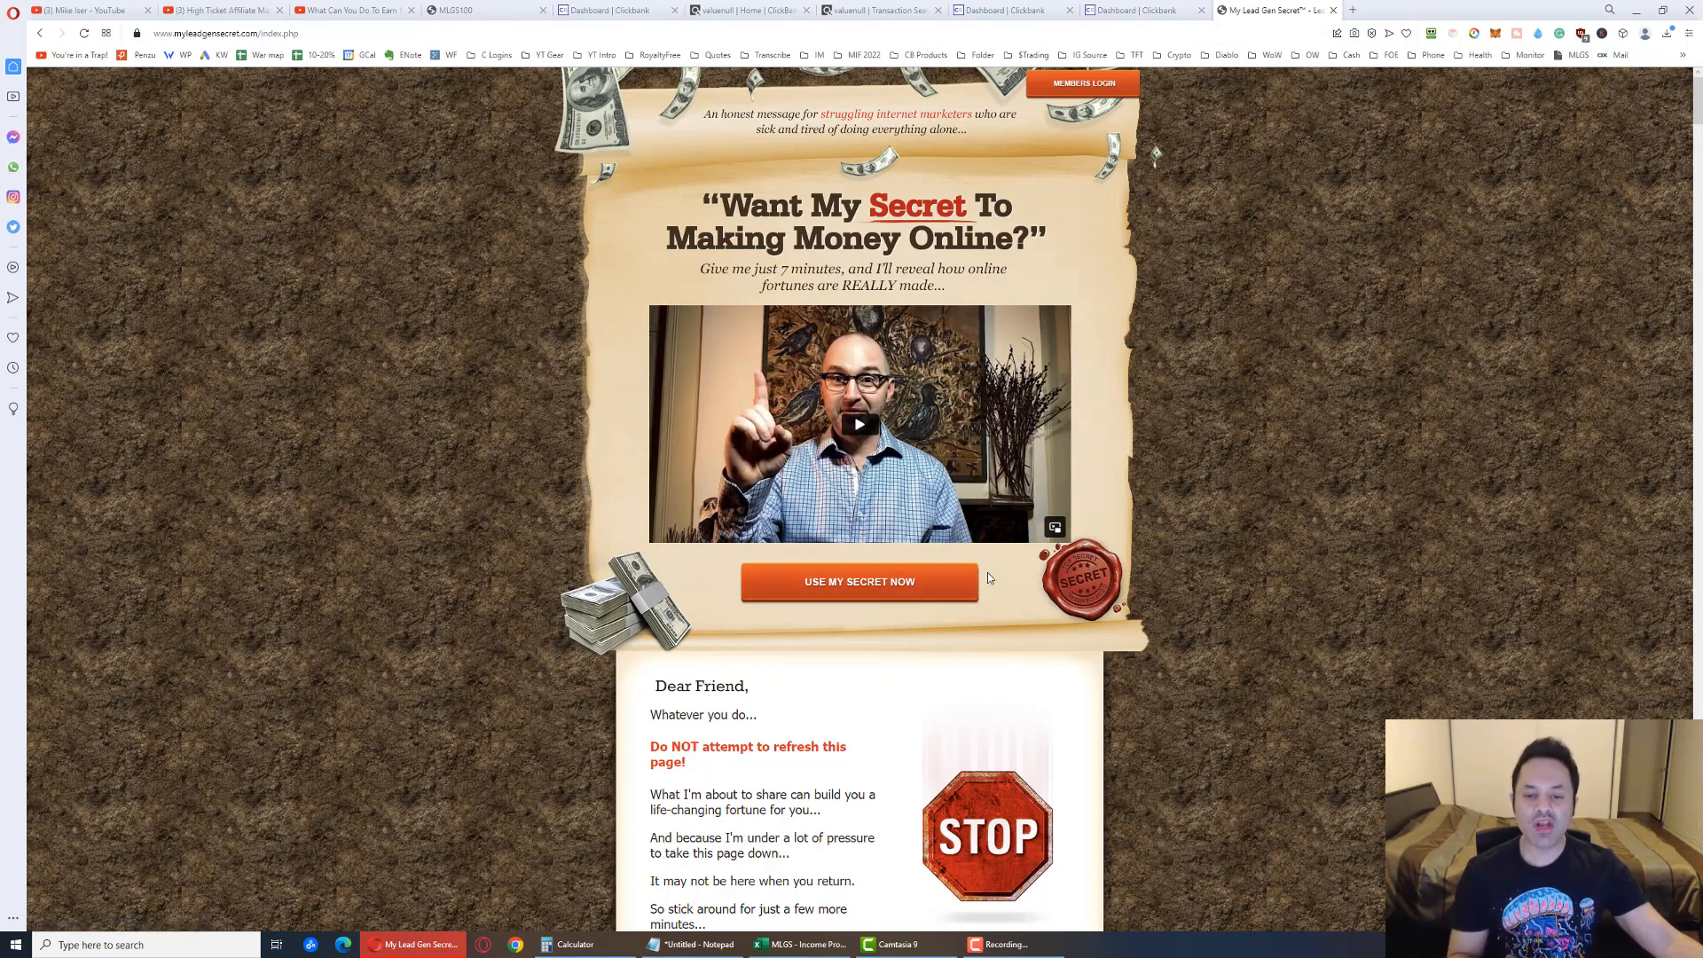
mouse_move(893, 583)
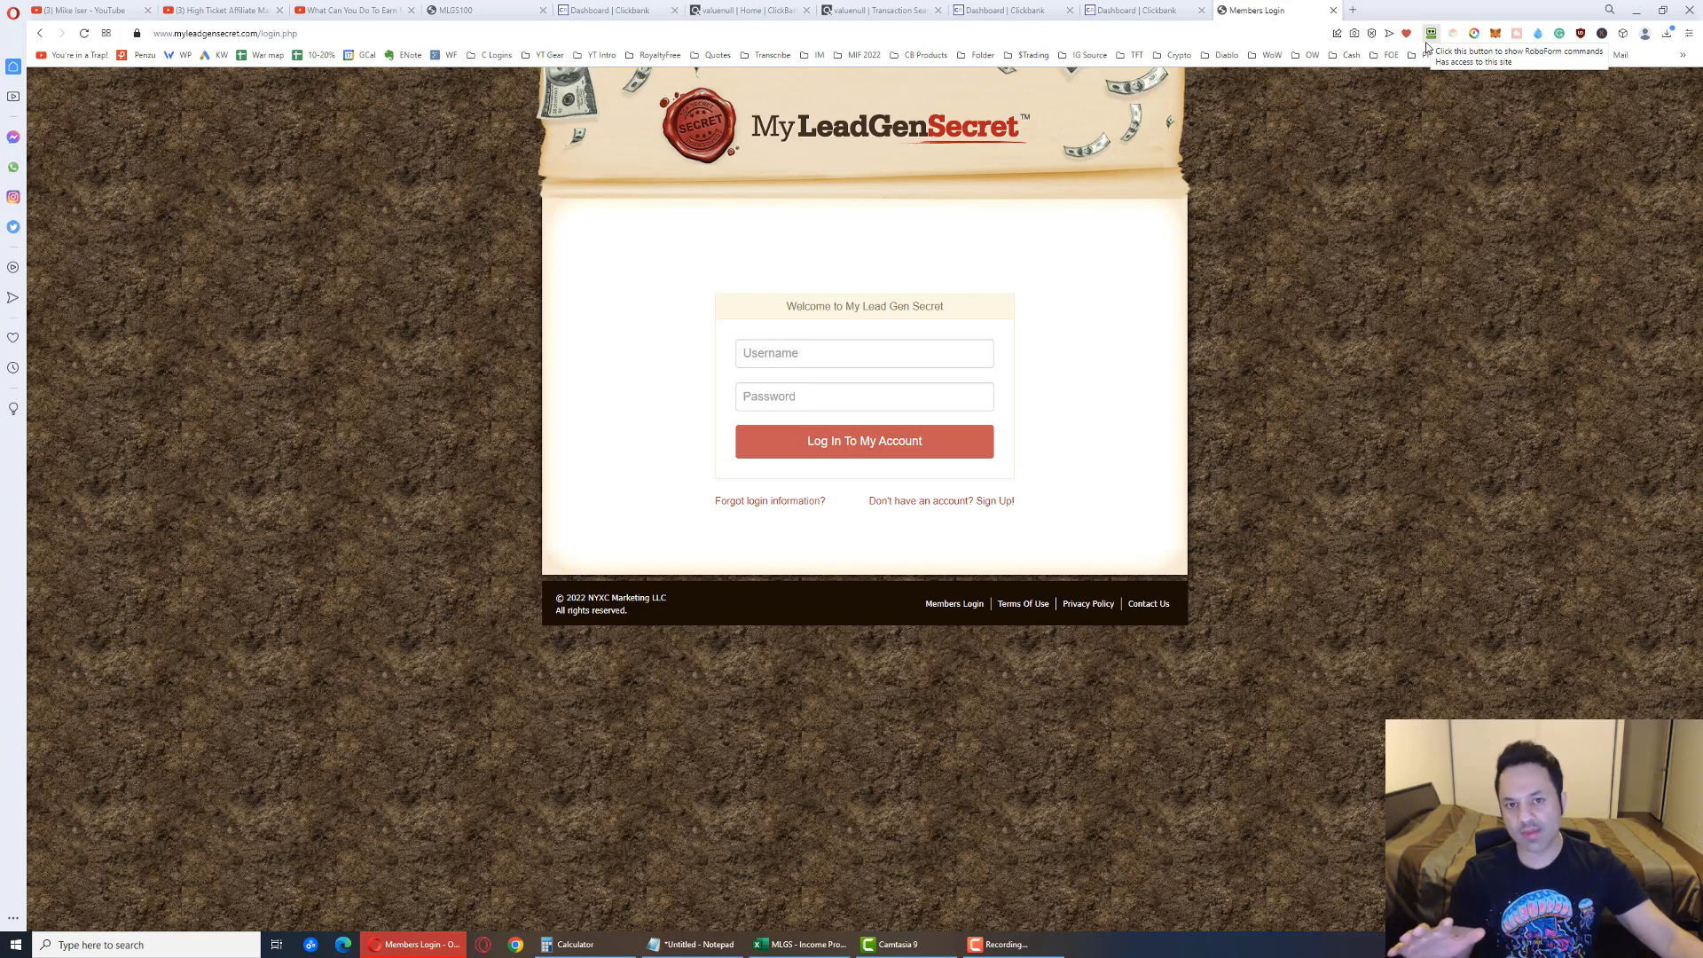
Log in with saved credentials to the overview showing 200 leads today, dismissing the save-password bar
left_click(1430, 32)
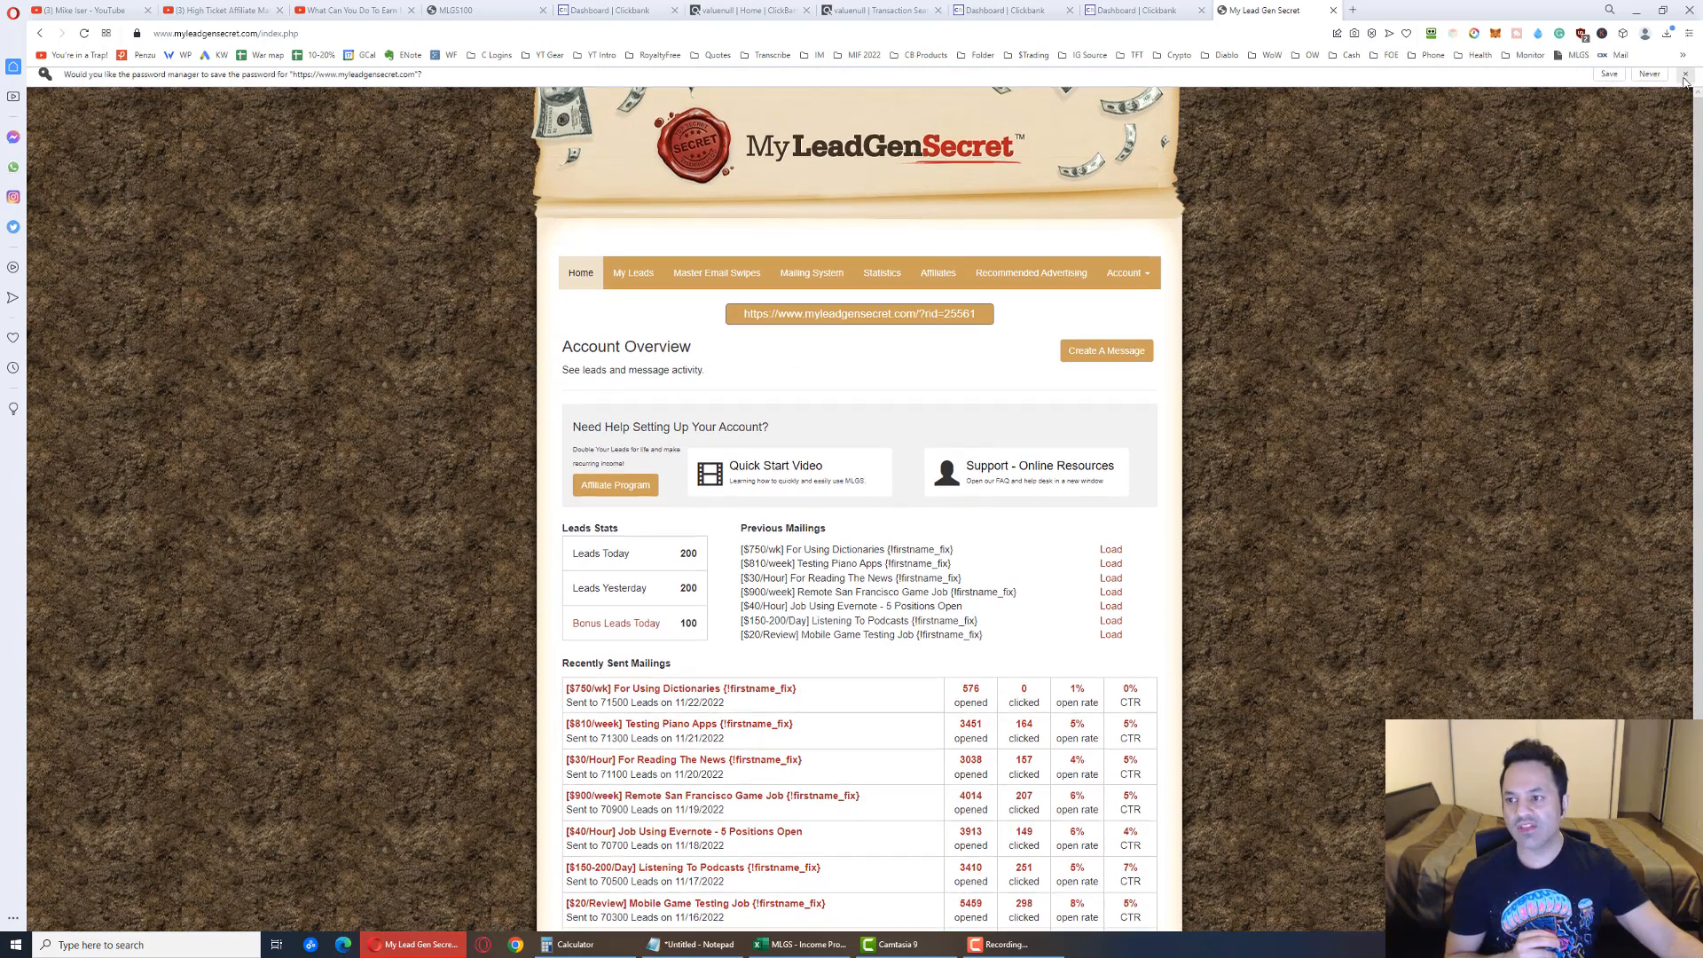
left_click(1648, 75)
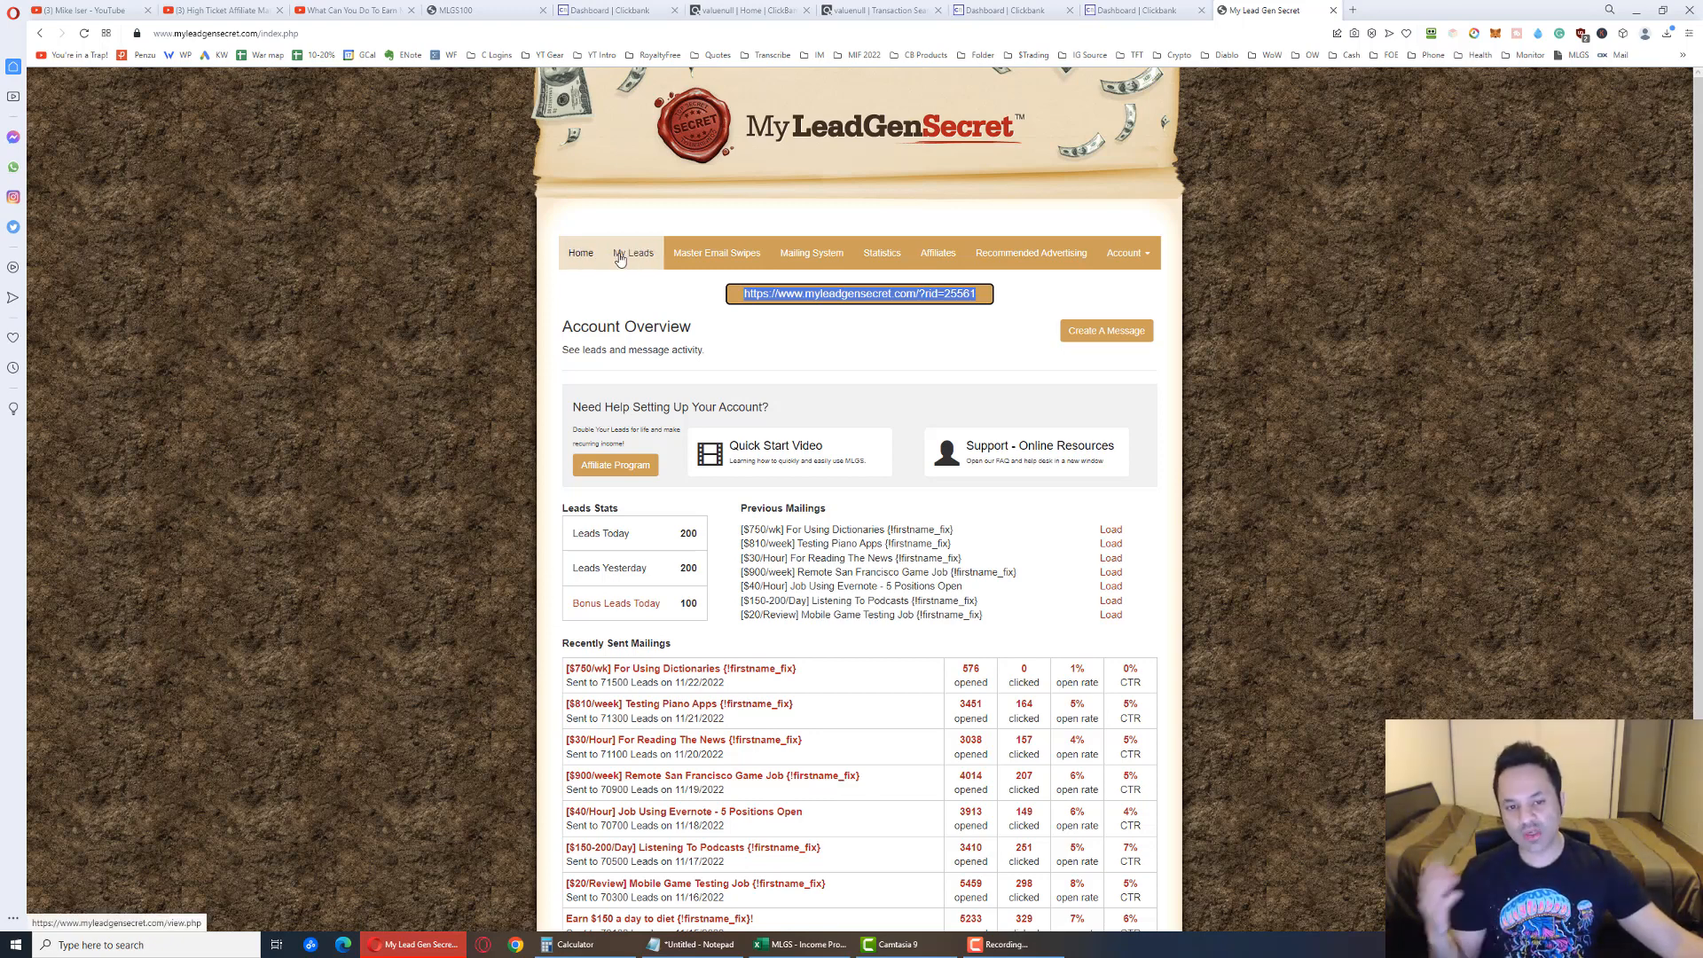
Return from the oldest 2021 leads to page 1, the newest daily leads from November 22, 2022
left_click(634, 252)
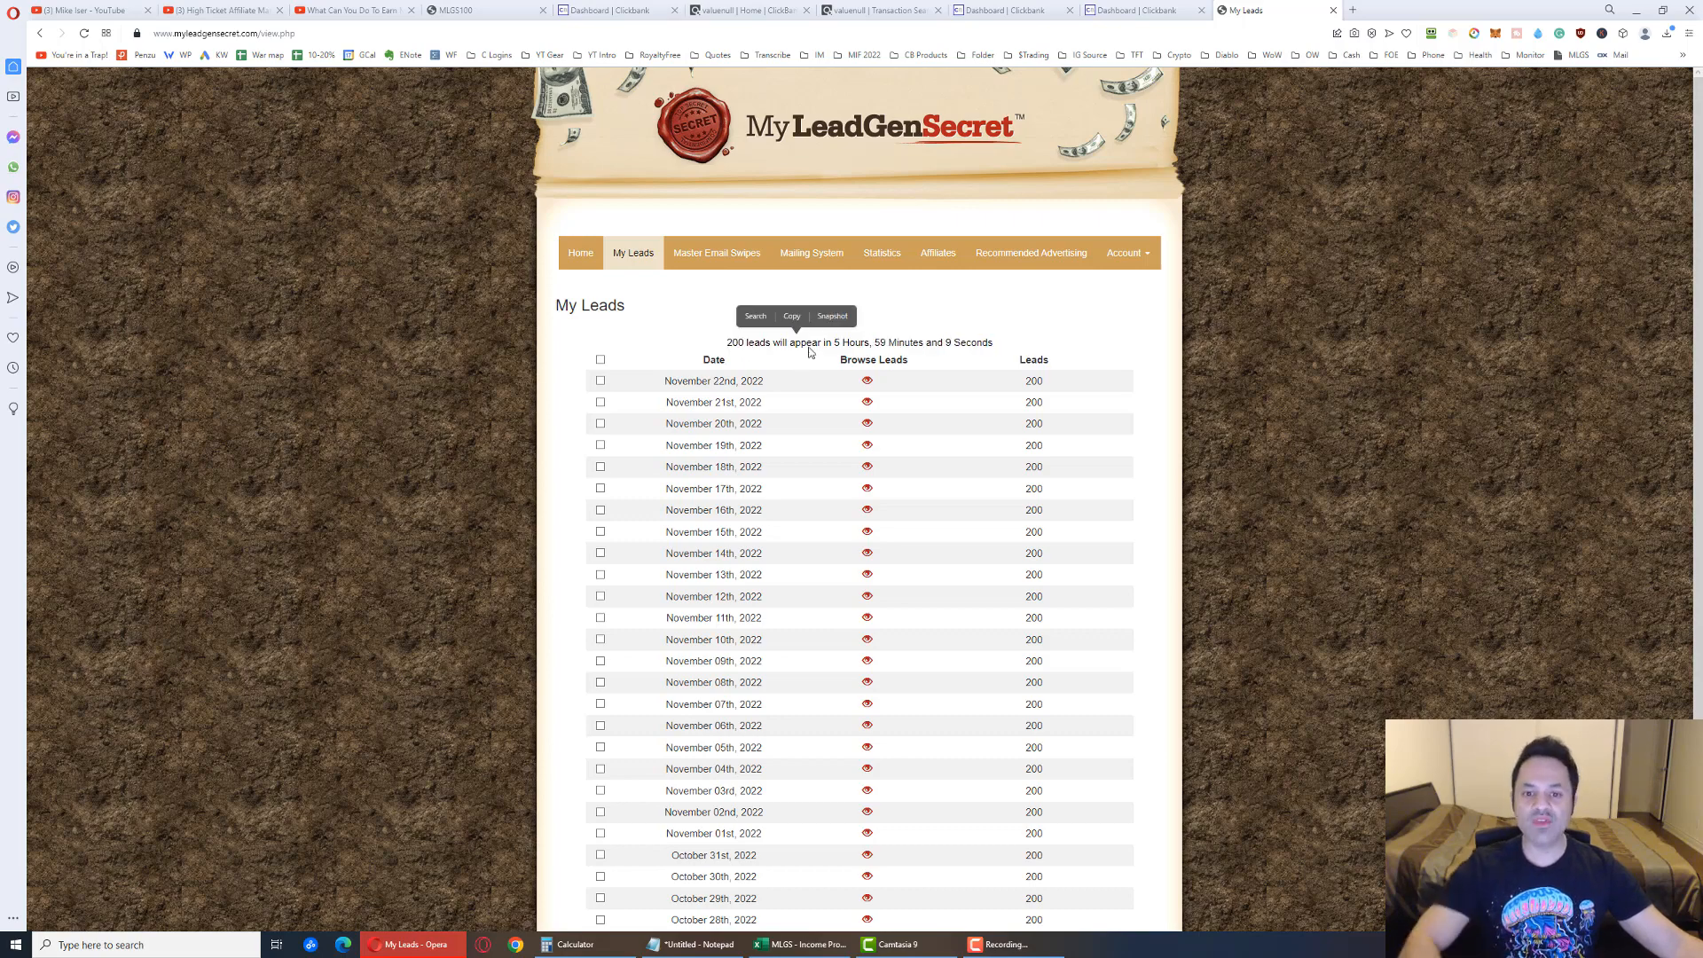
mouse_move(463, 445)
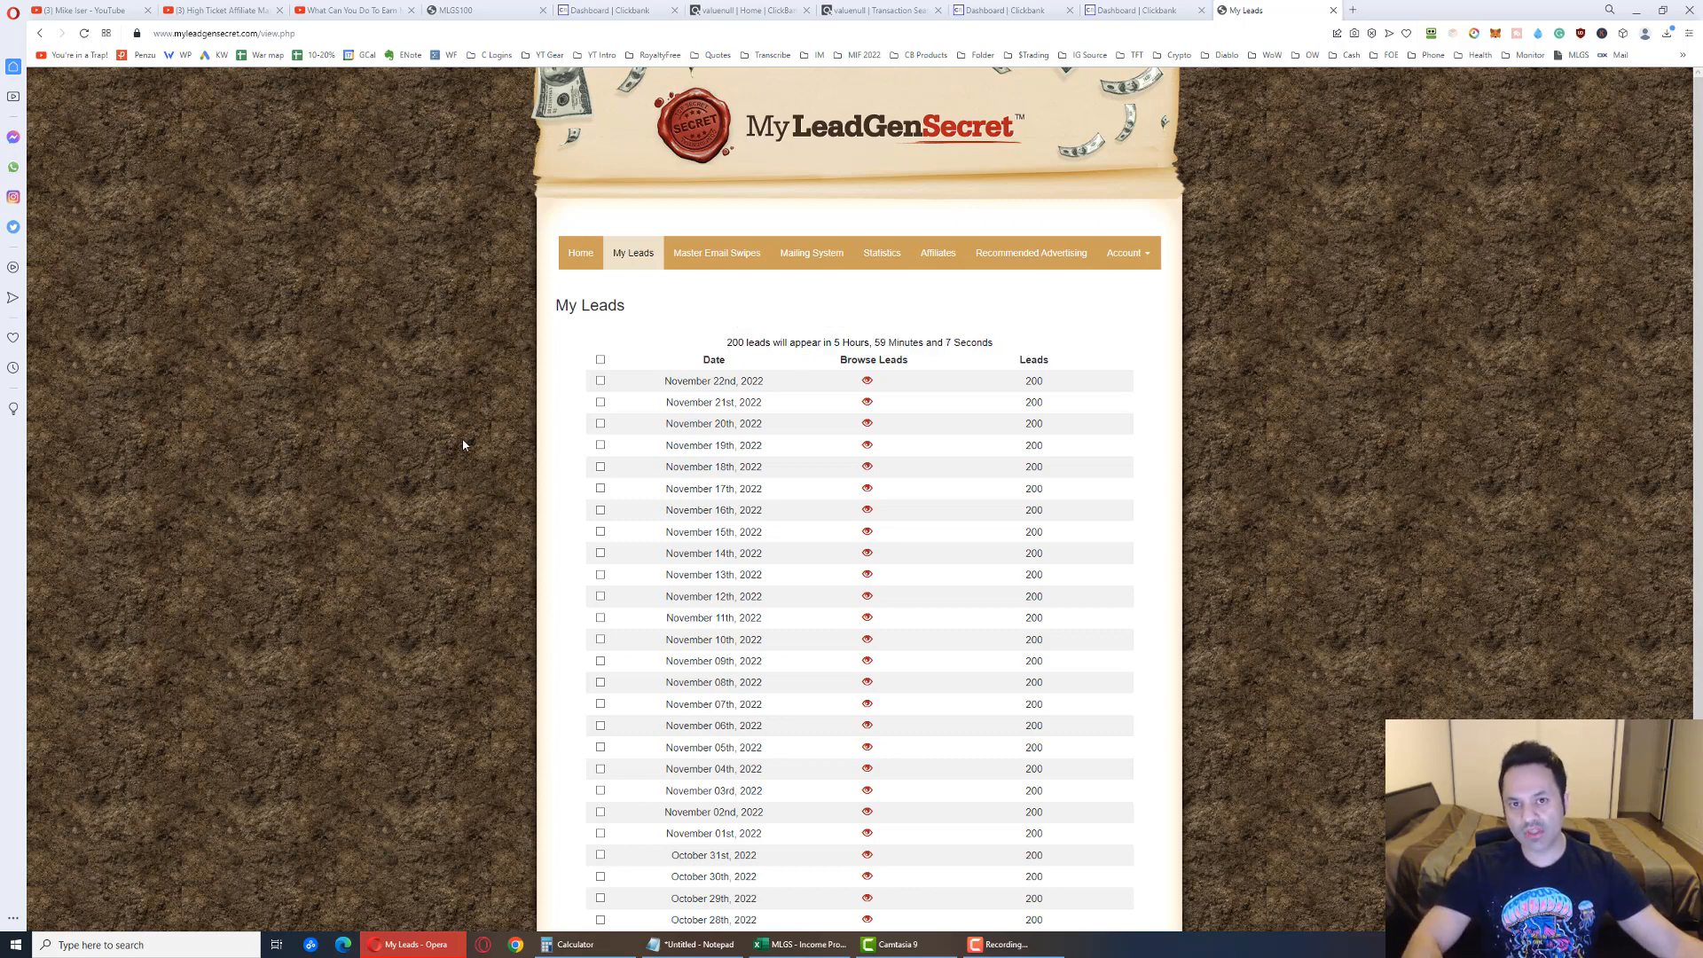
scroll("down", 3)
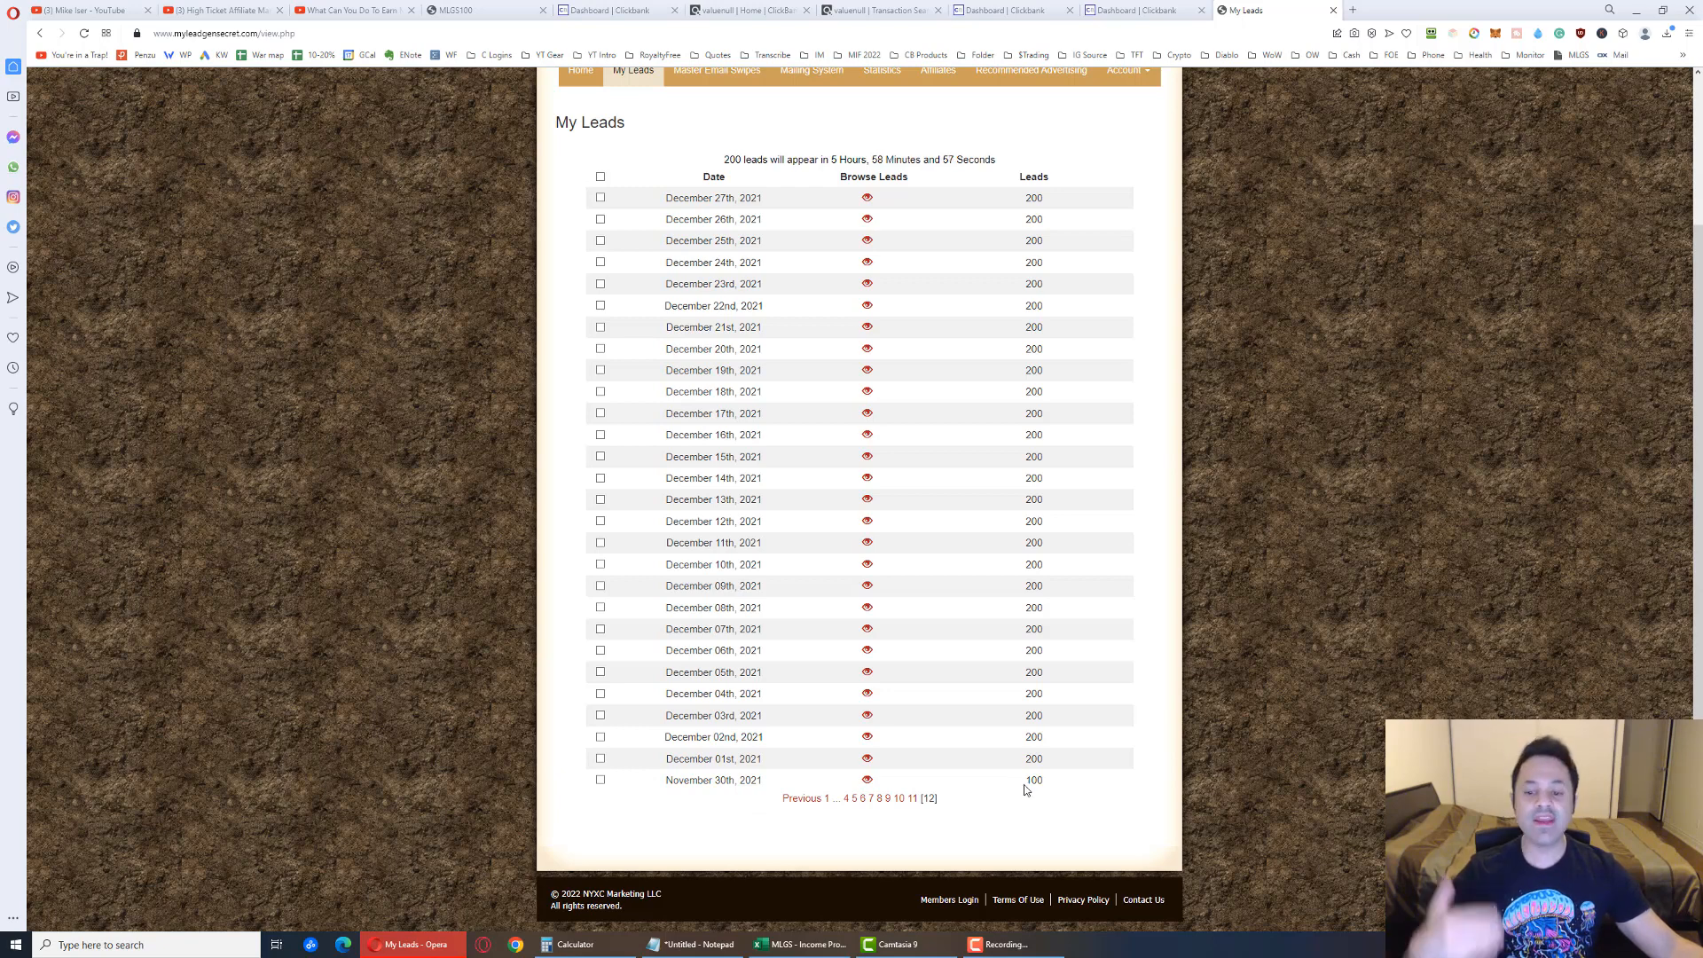
double_click(1033, 757)
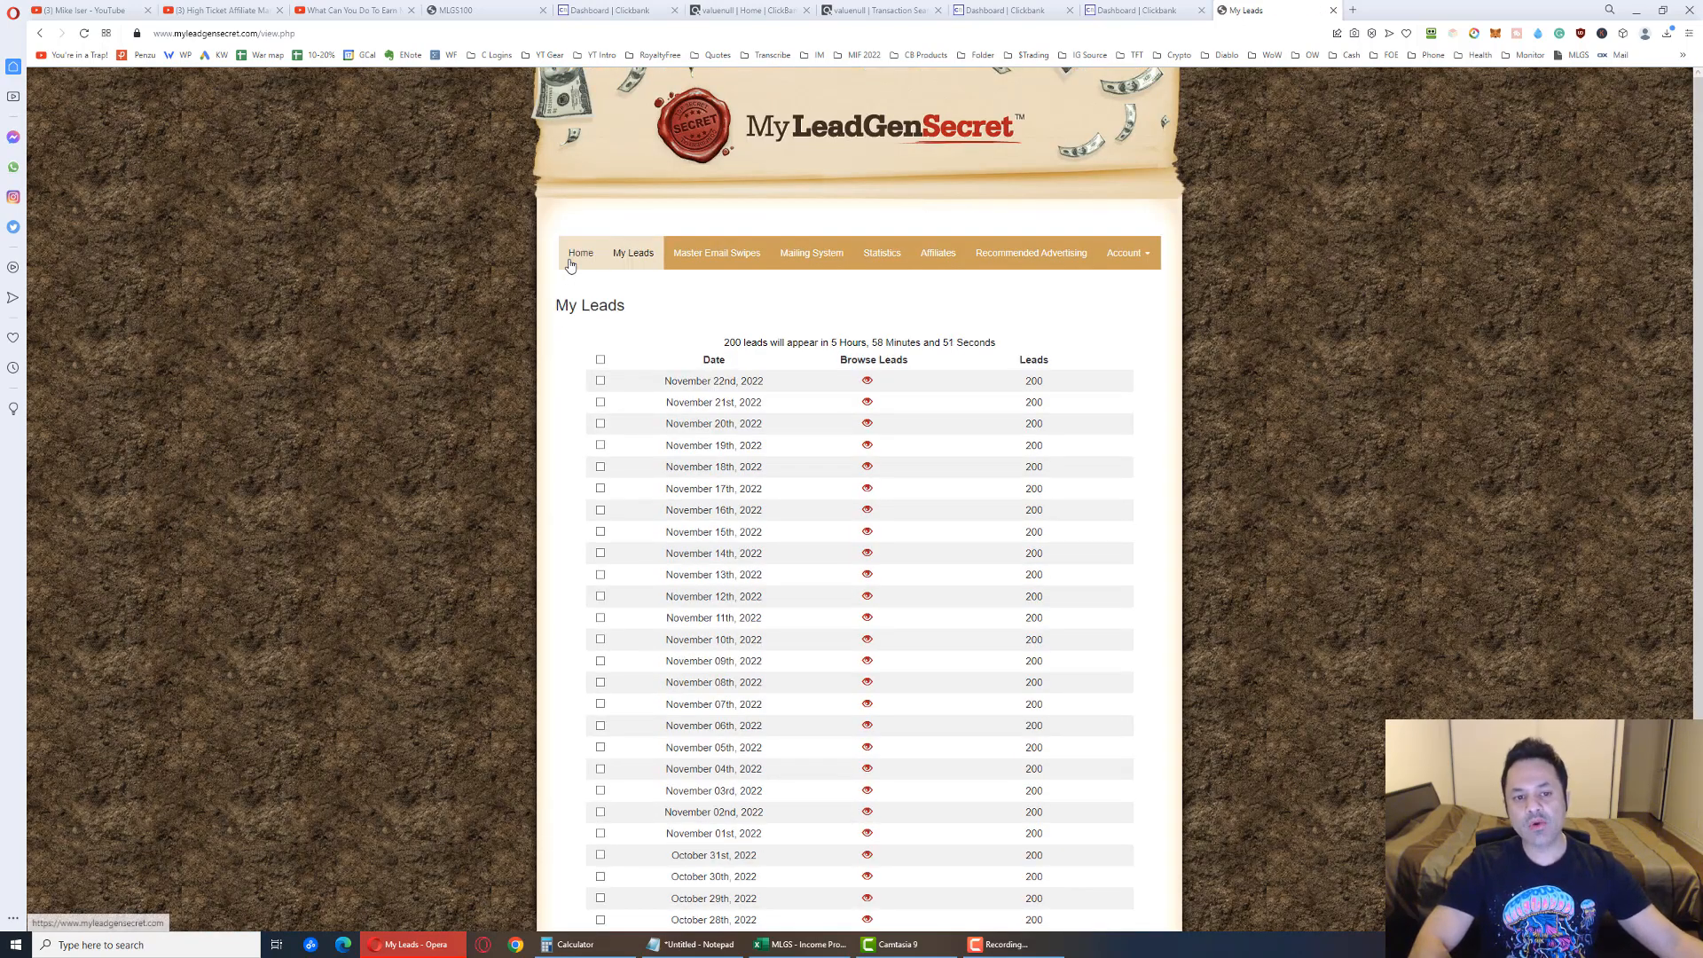
Show the account overview and enable the screen pen to sketch 200 + 100 leads feeding account 2
left_click(581, 252)
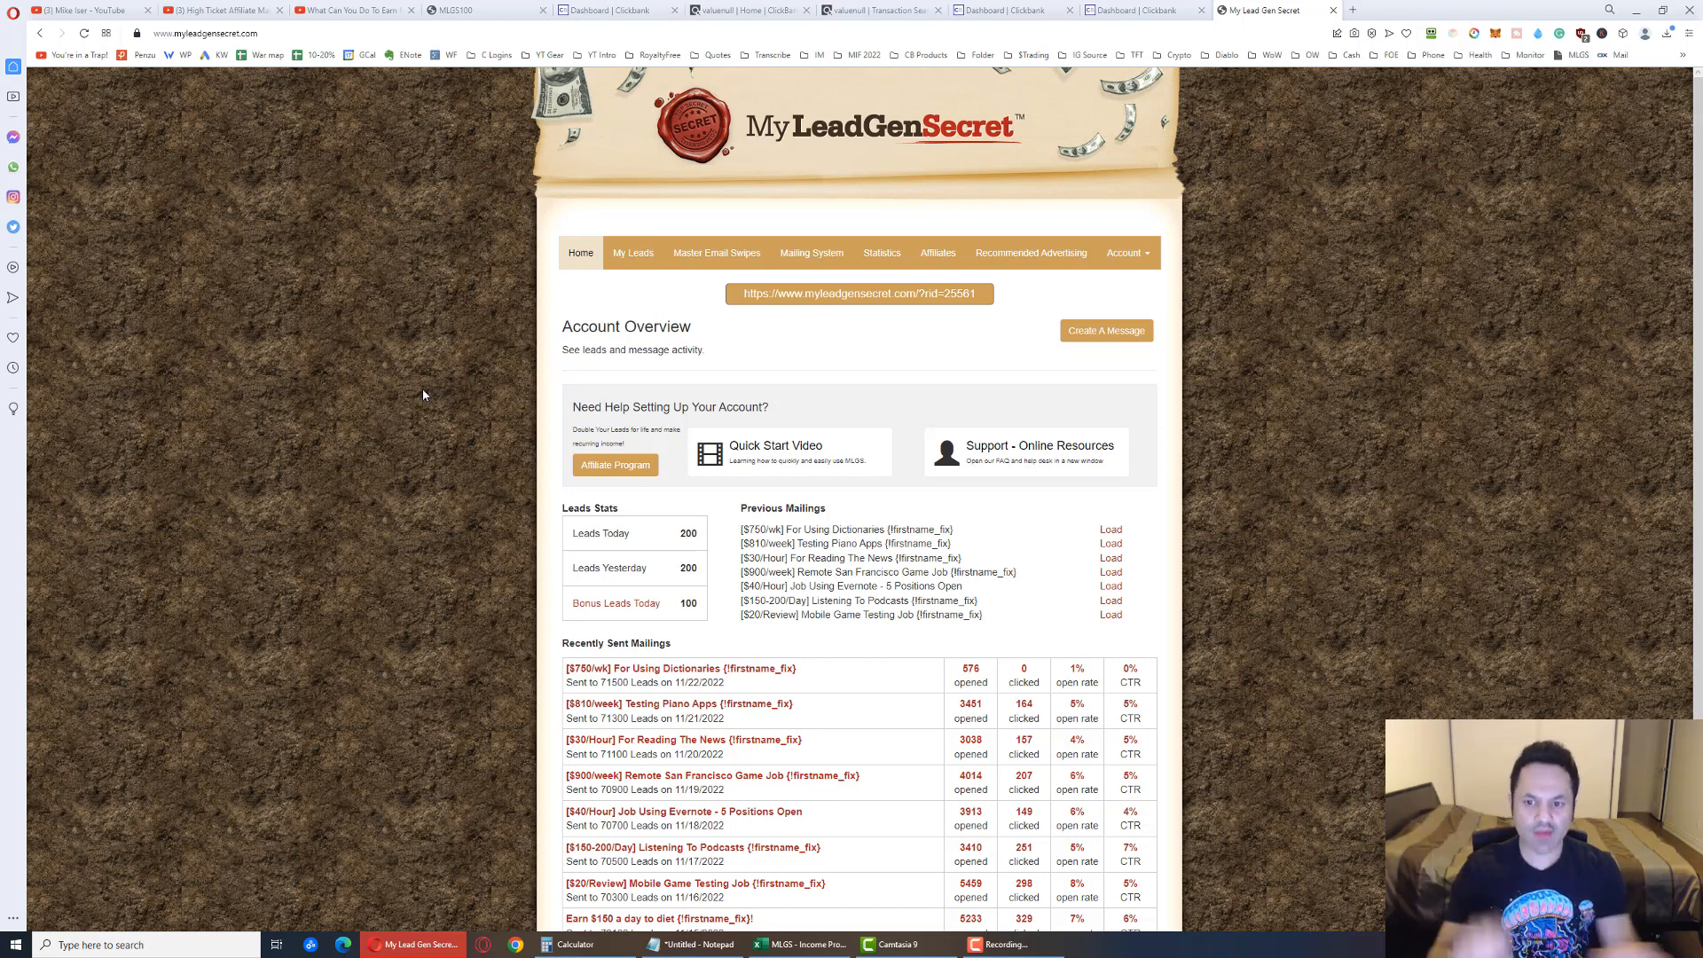
left_click(1124, 252)
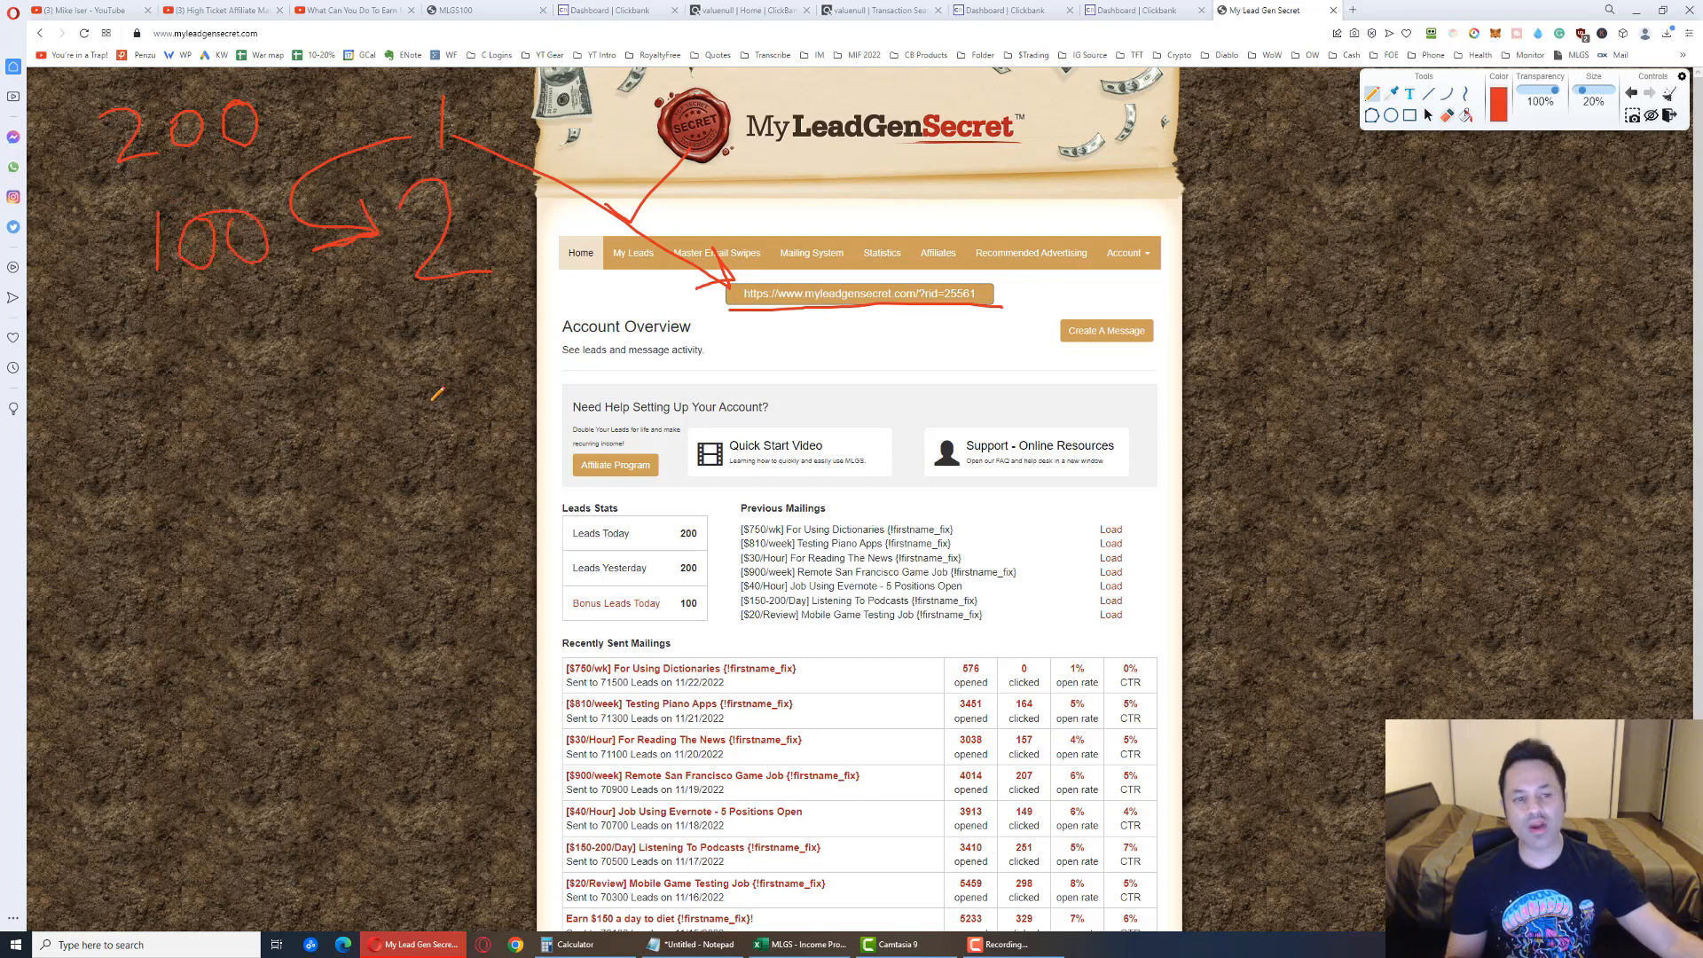
Extend the sketch to accounts 3–5 with 100 bonus leads each, totalling 900 leads
left_click_drag(455, 315, 445, 364)
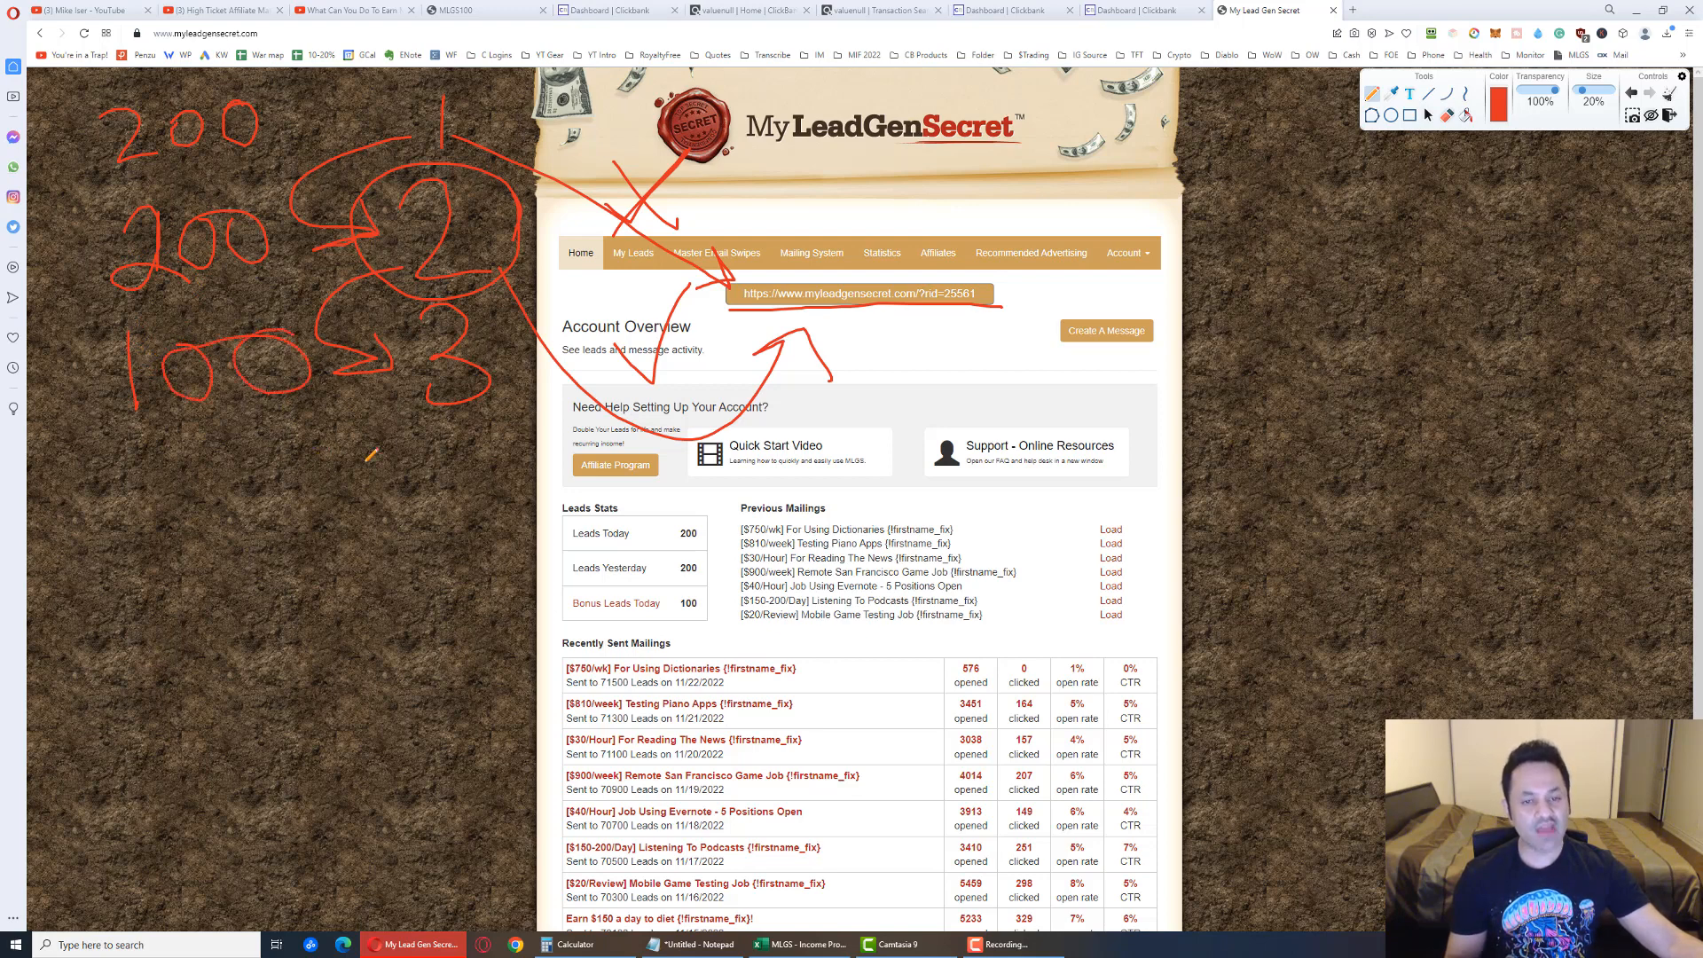
left_click_drag(437, 419, 477, 481)
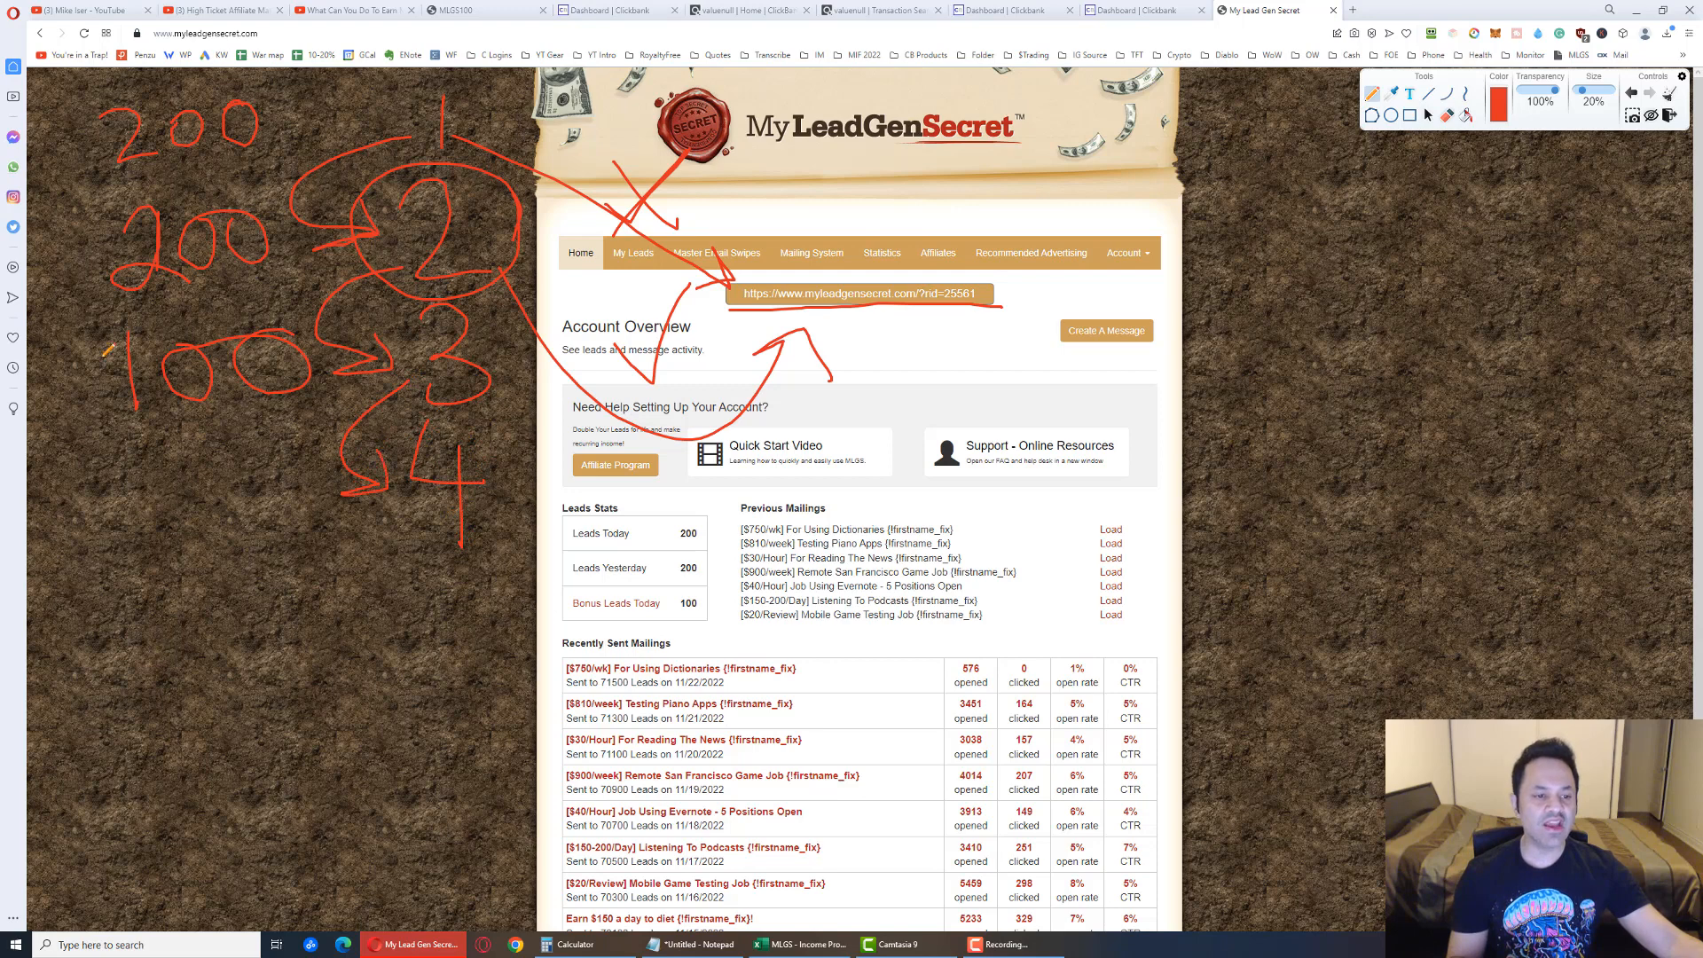
left_click_drag(97, 337, 185, 424)
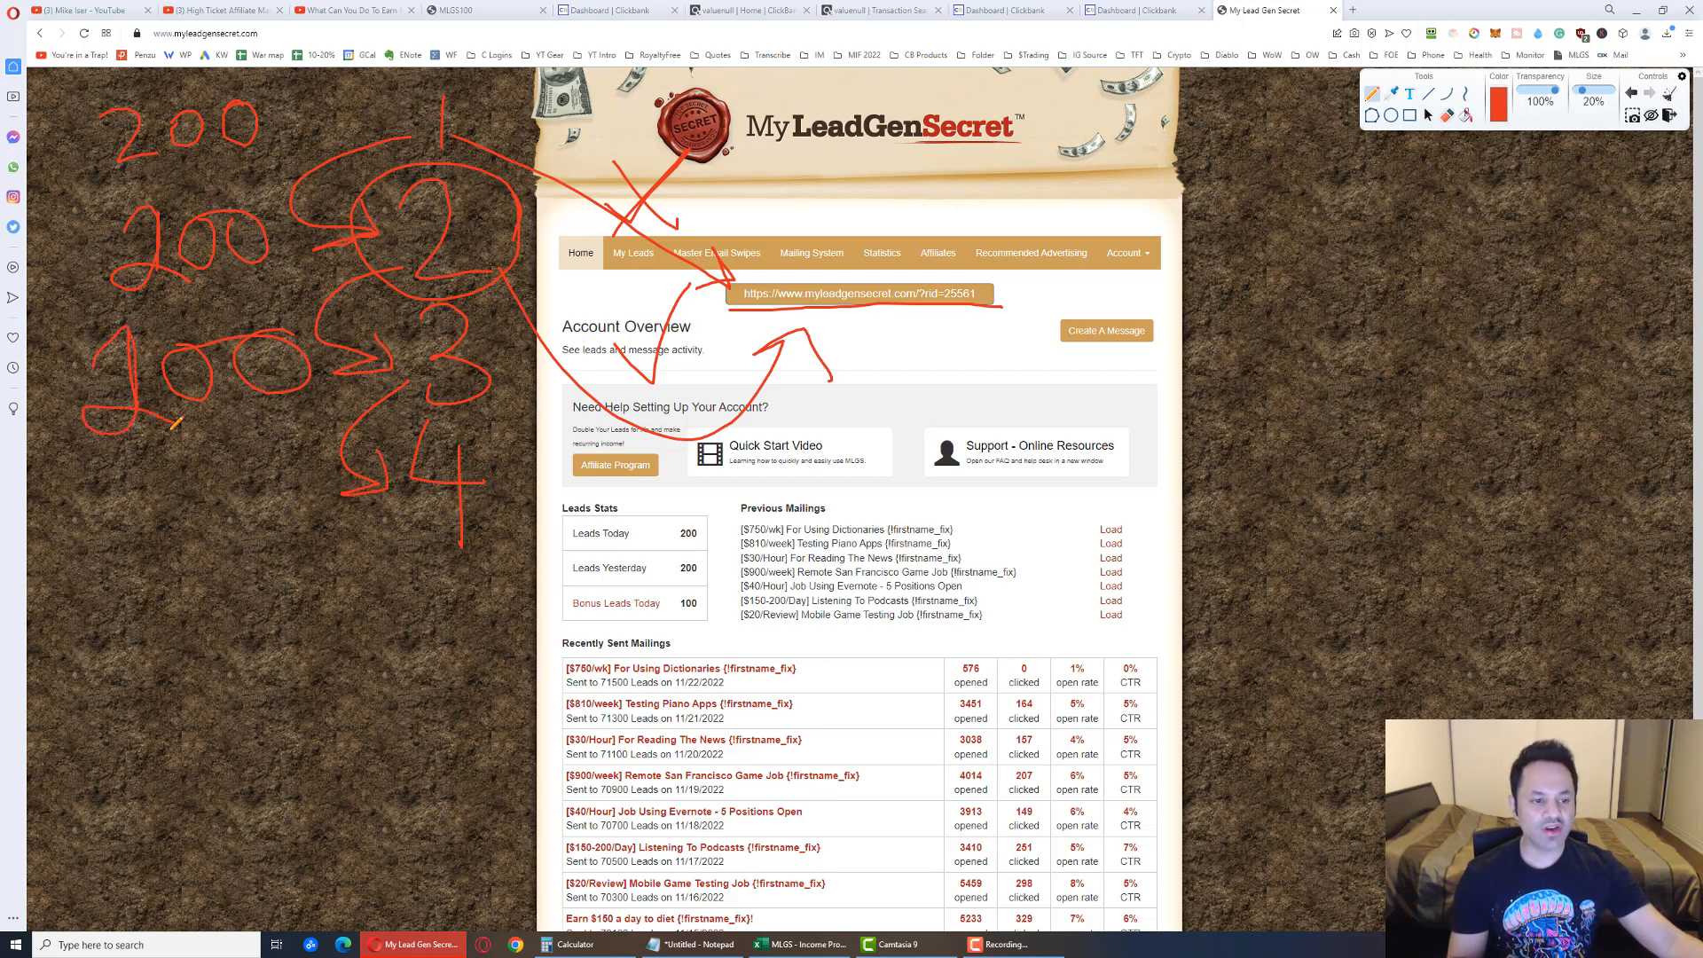
left_click_drag(130, 456, 316, 532)
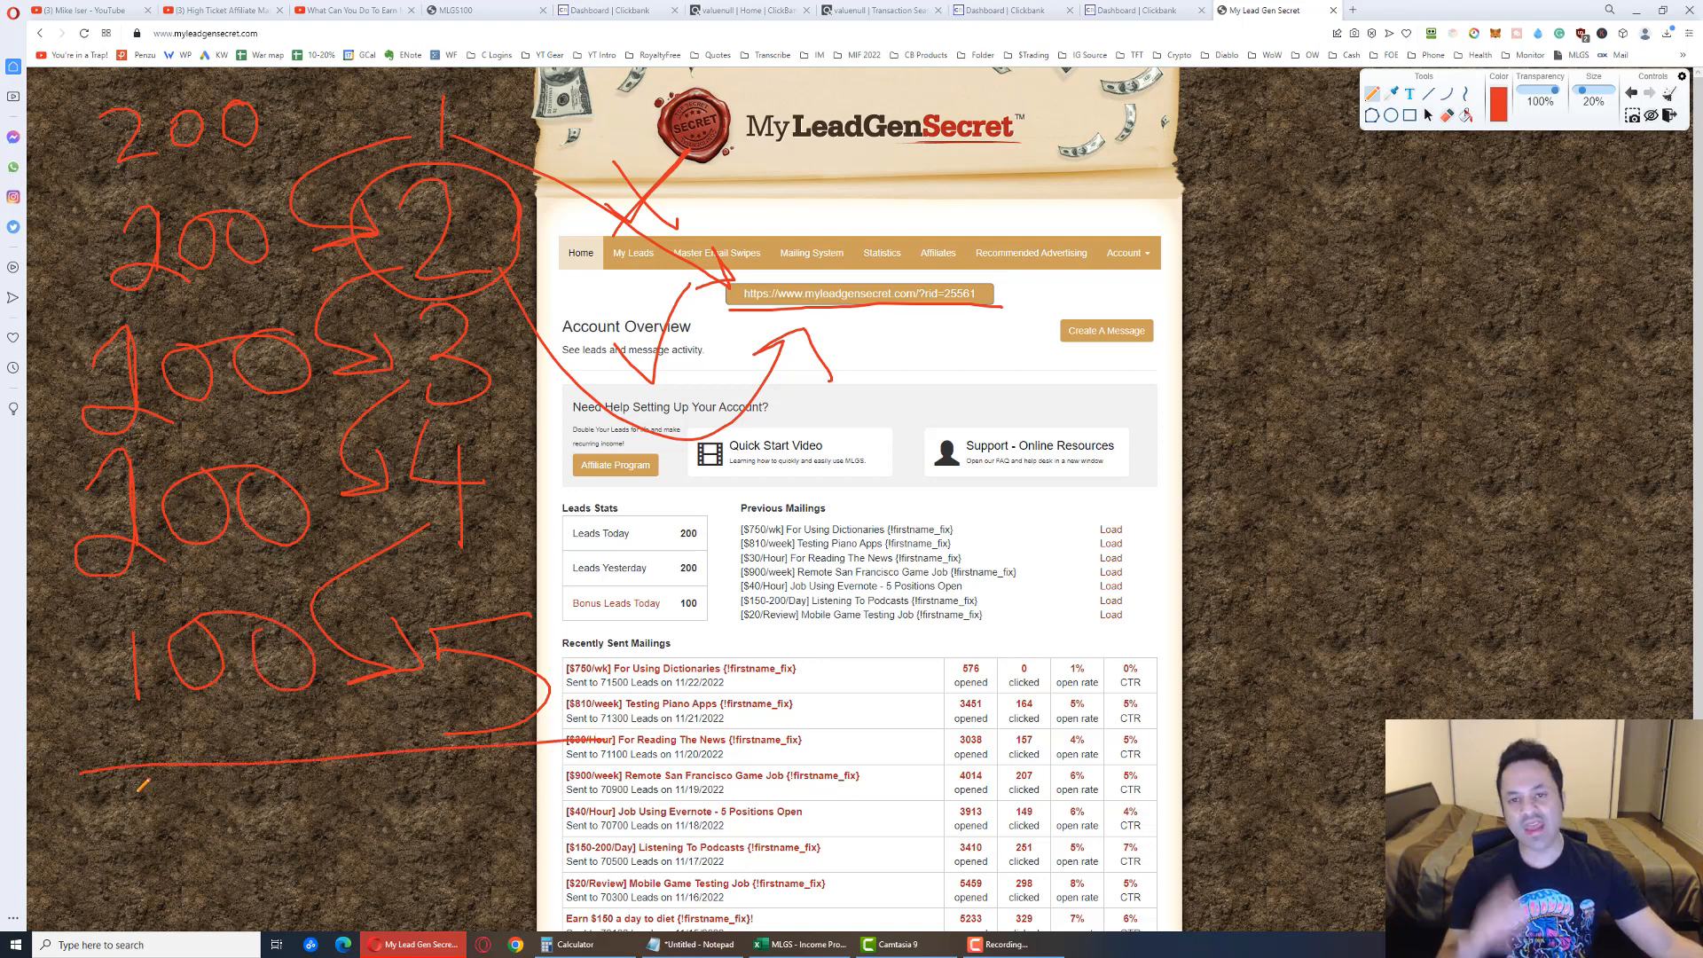
left_click_drag(142, 783, 201, 859)
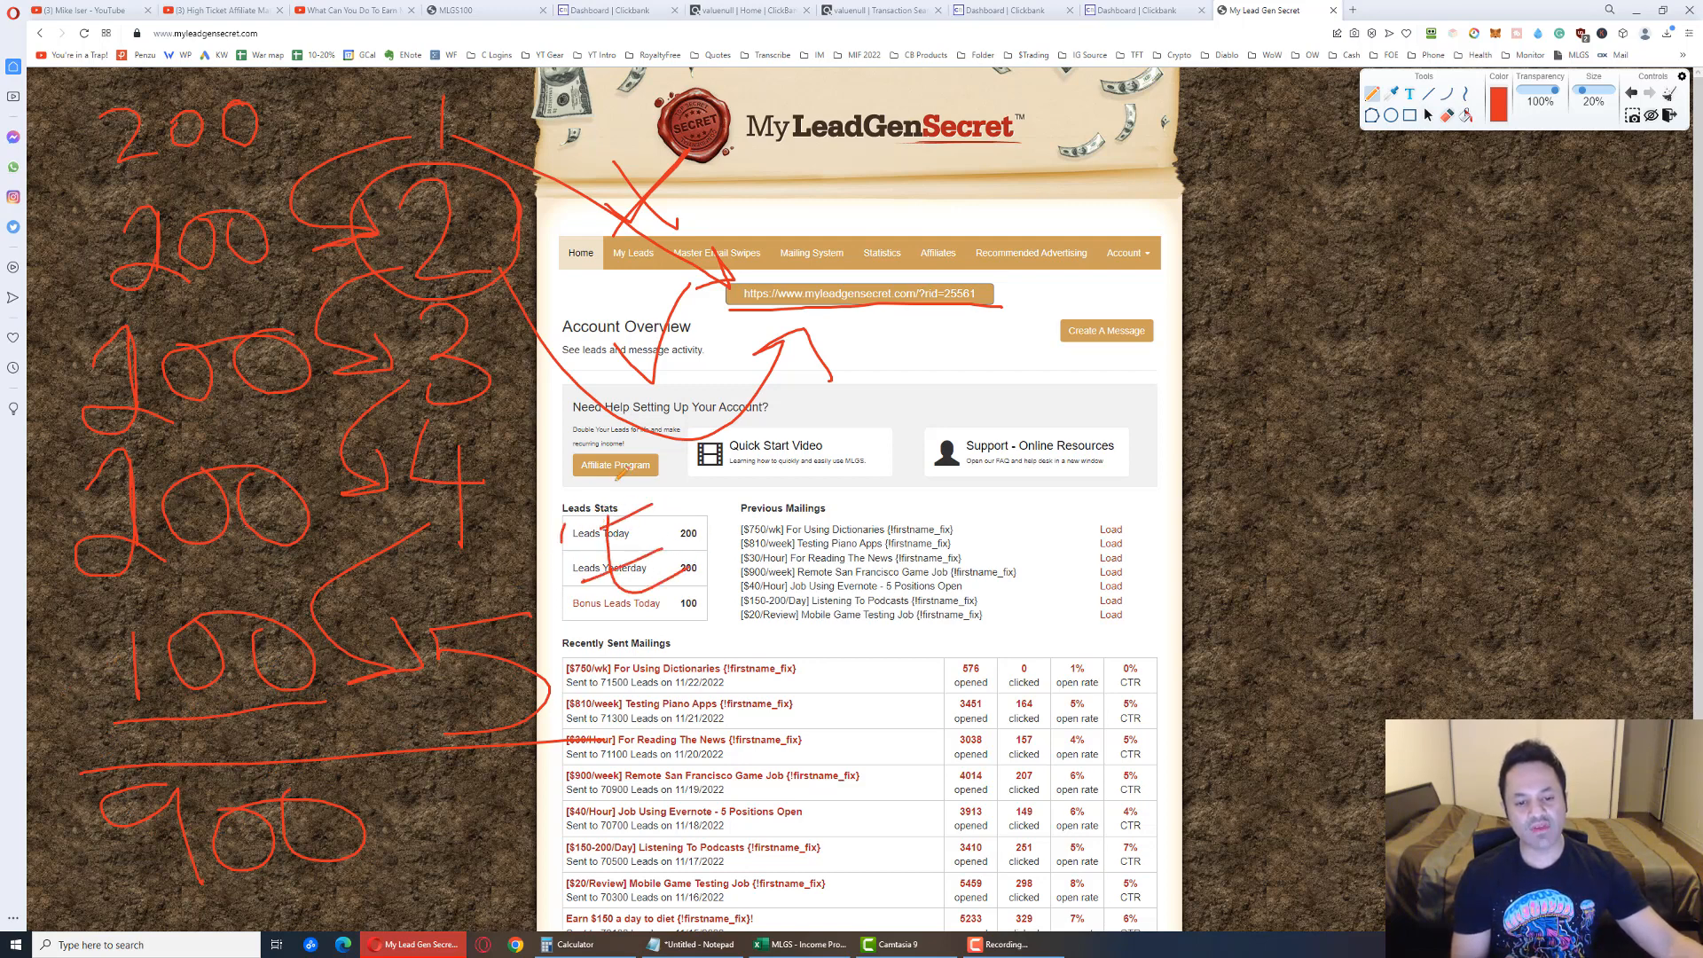
Circle Leads Stats and Previous Mailings, then clear the annotations from the overview
left_click_drag(564, 521, 651, 598)
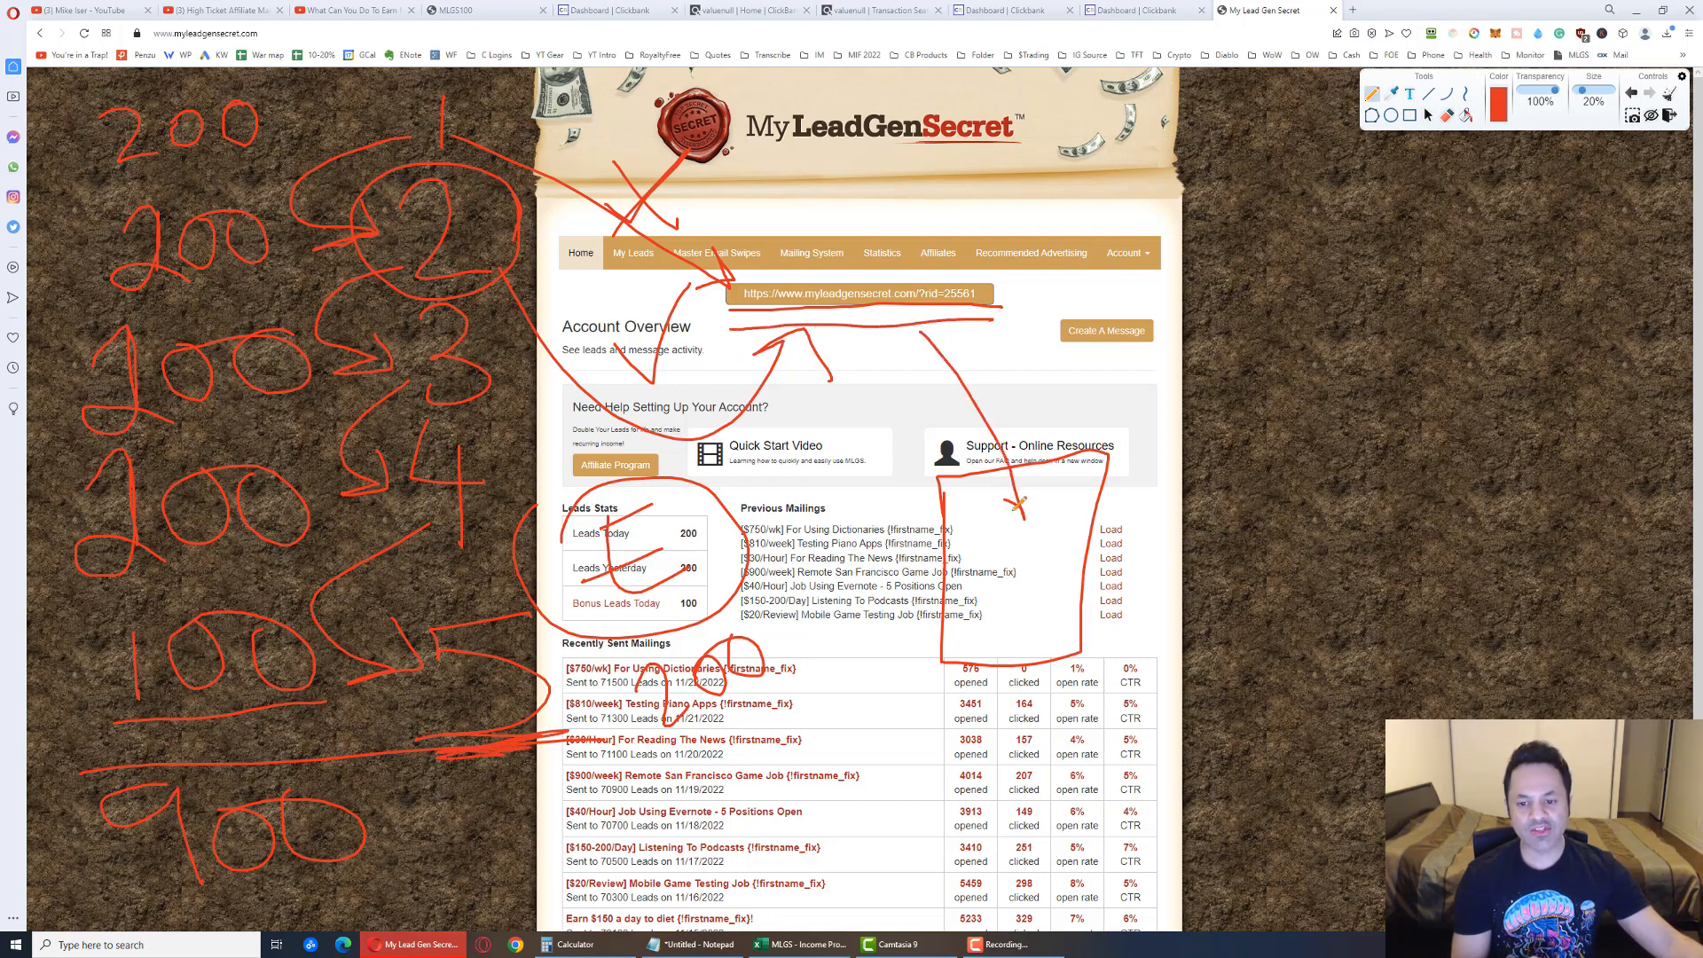
left_click_drag(1014, 516, 1096, 553)
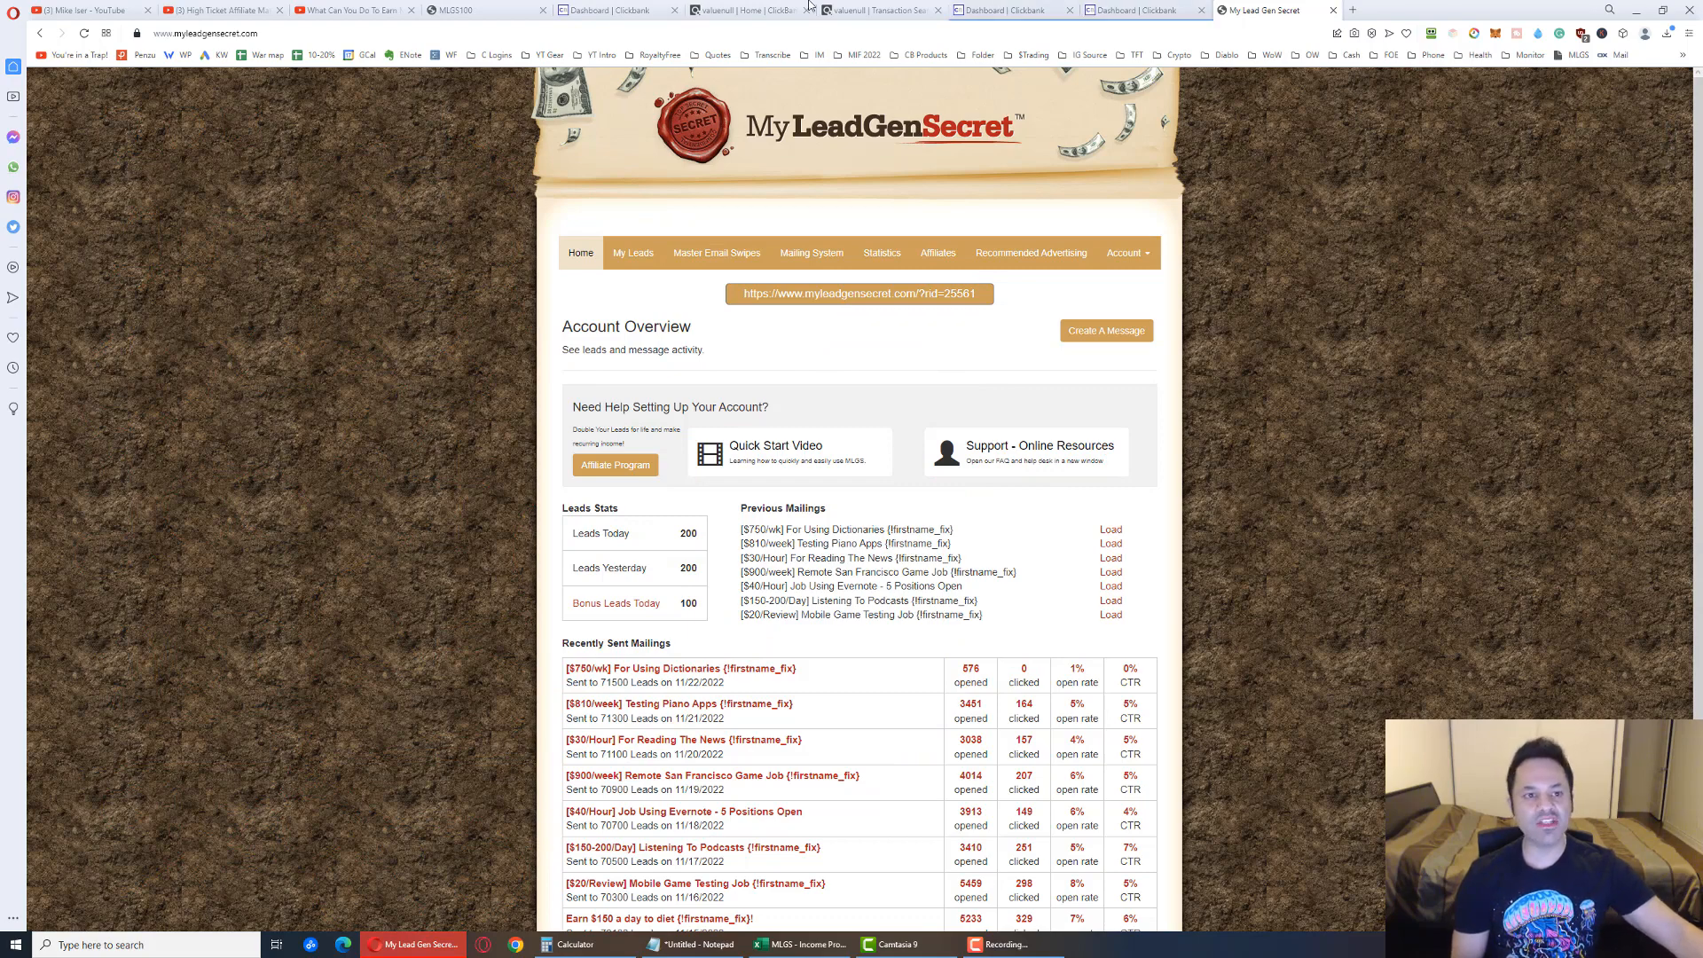
mouse_move(811, 252)
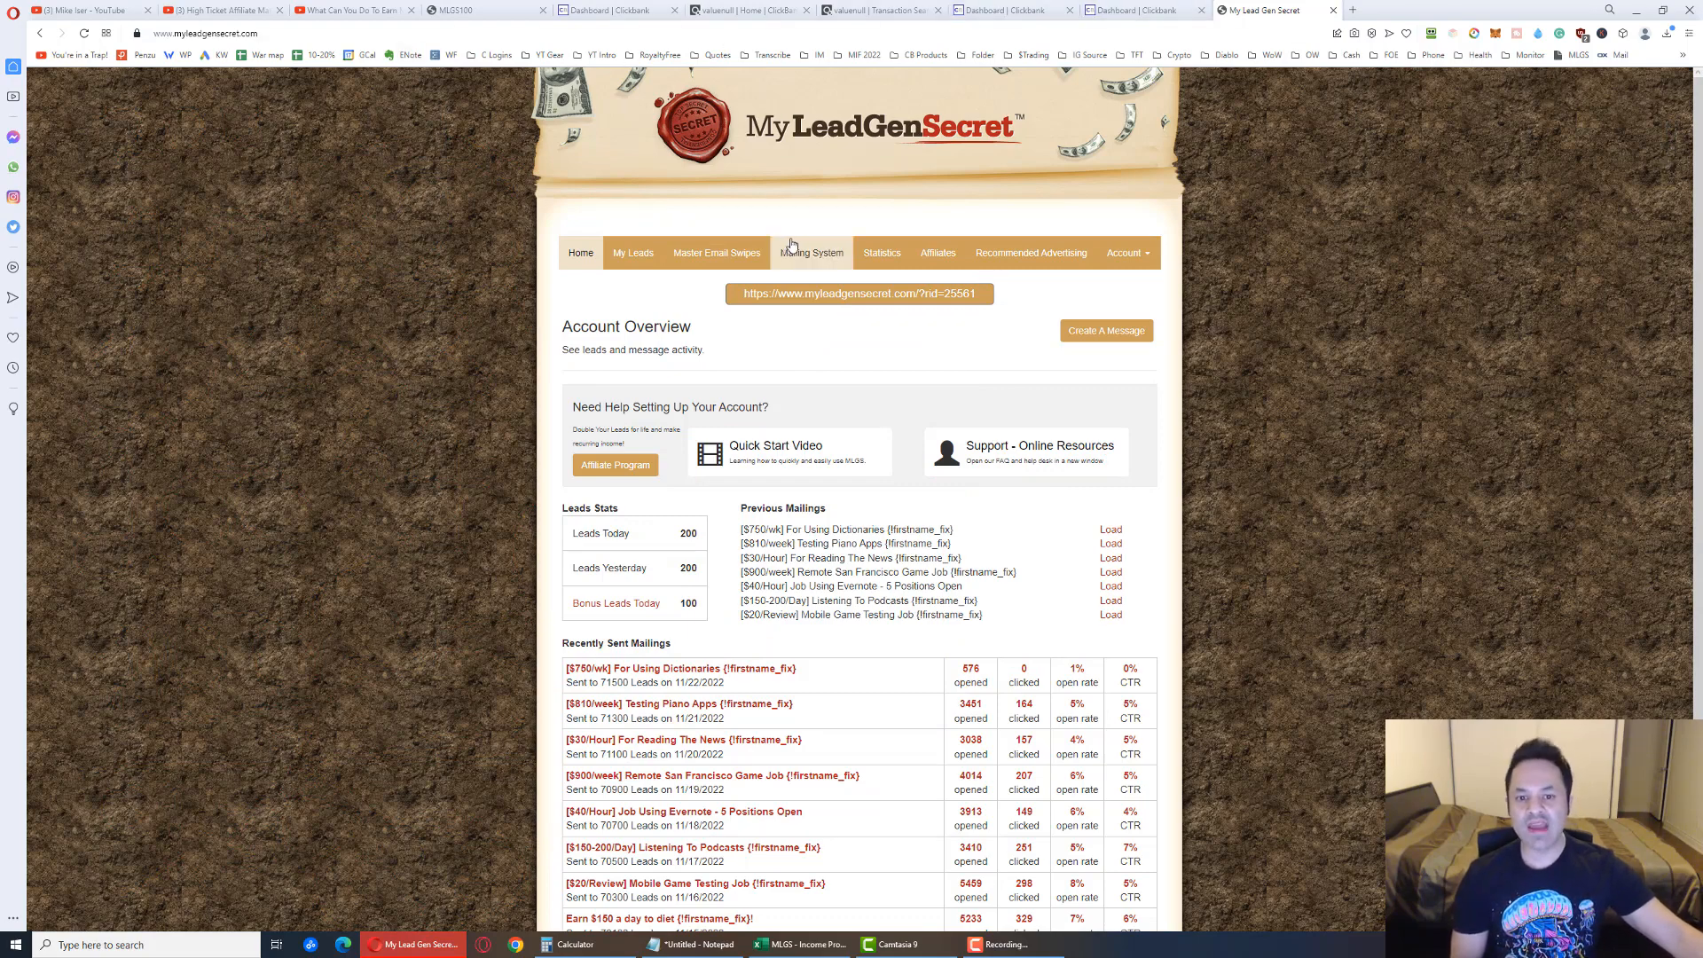
Load the saved $15/App review email into the mailing message, then return to the Day #357 YouTube video
left_click(811, 252)
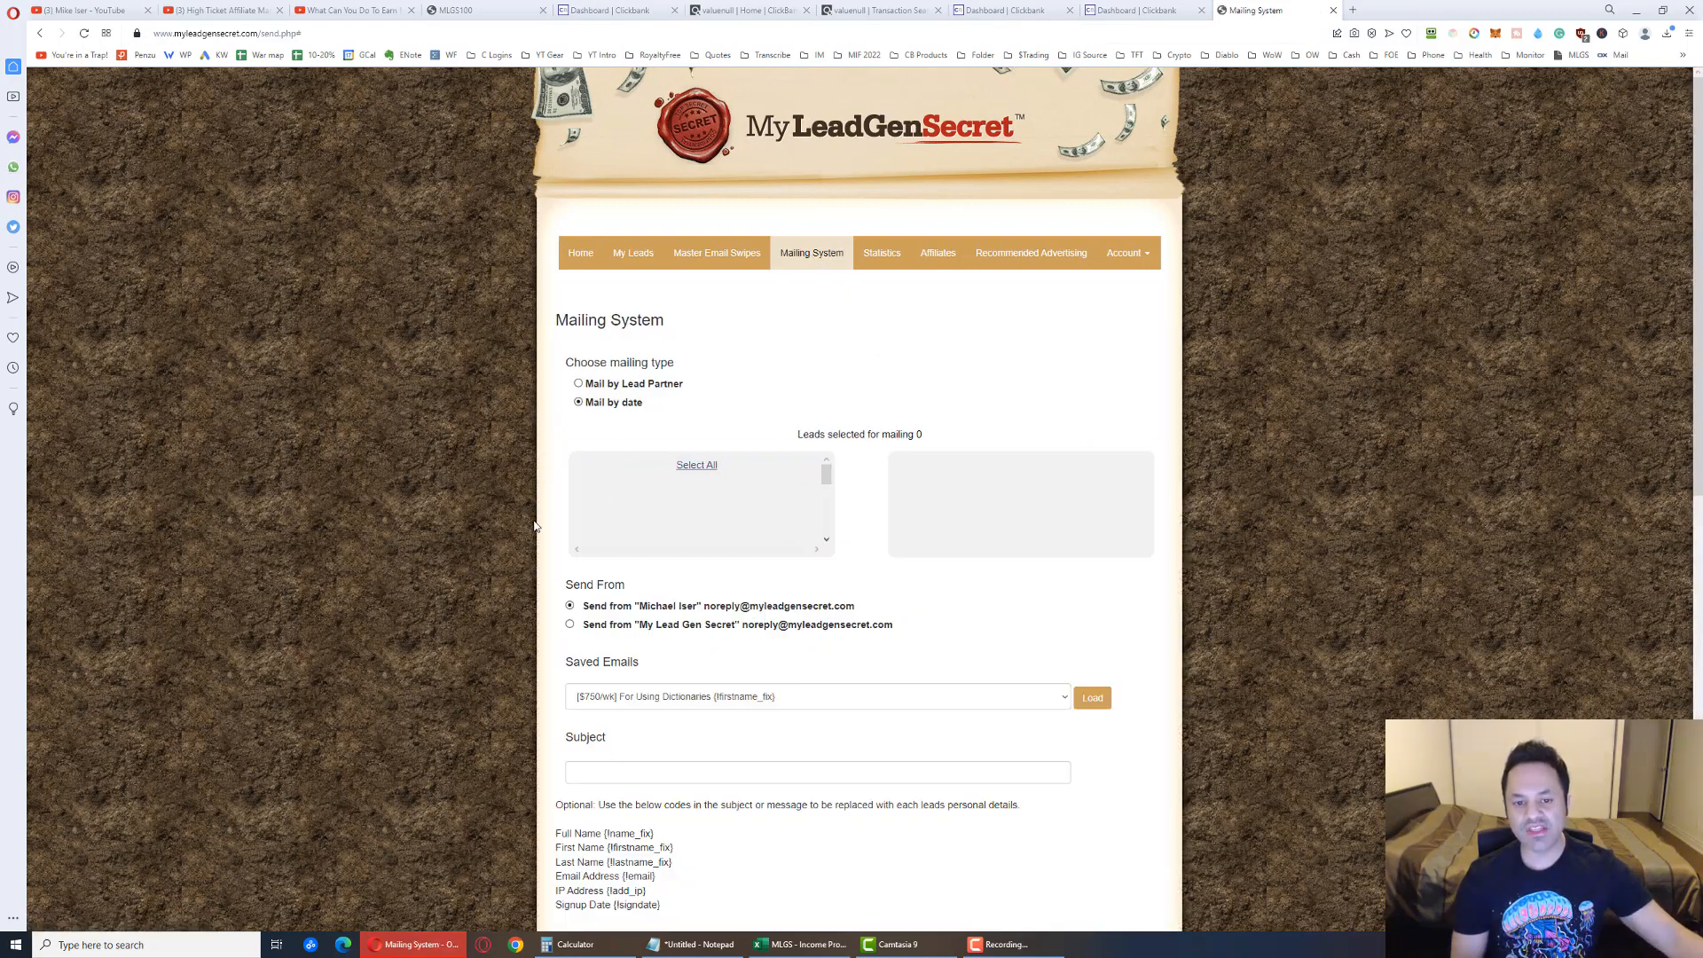
left_click(816, 696)
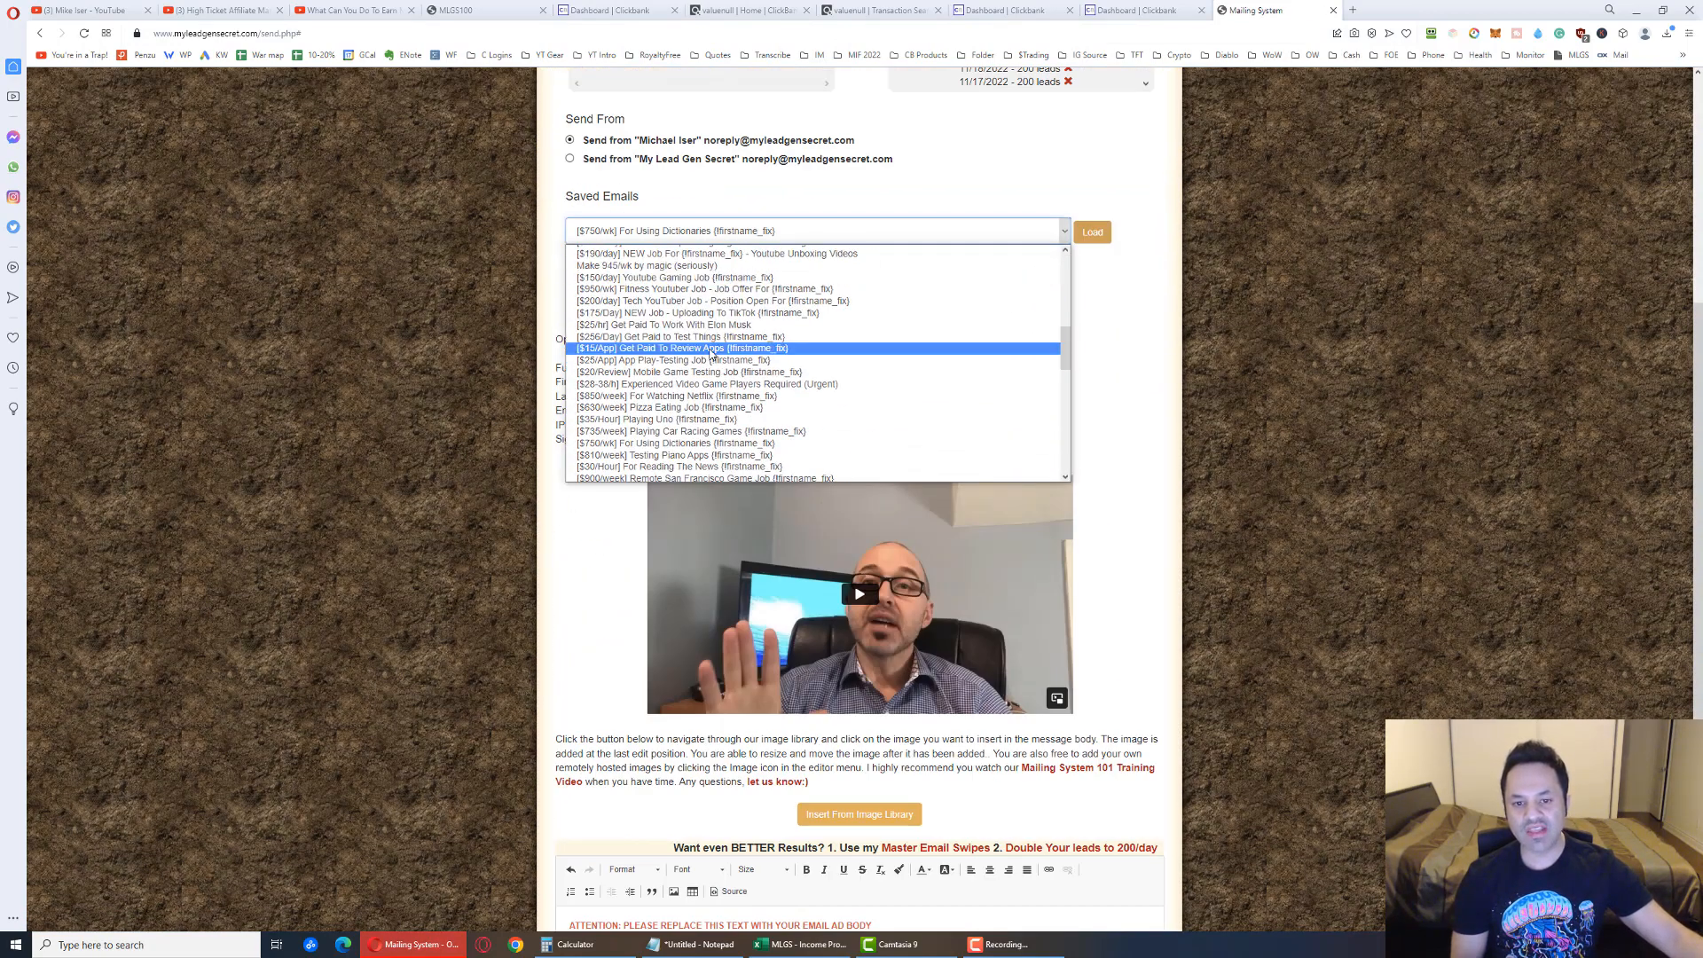
left_click(679, 348)
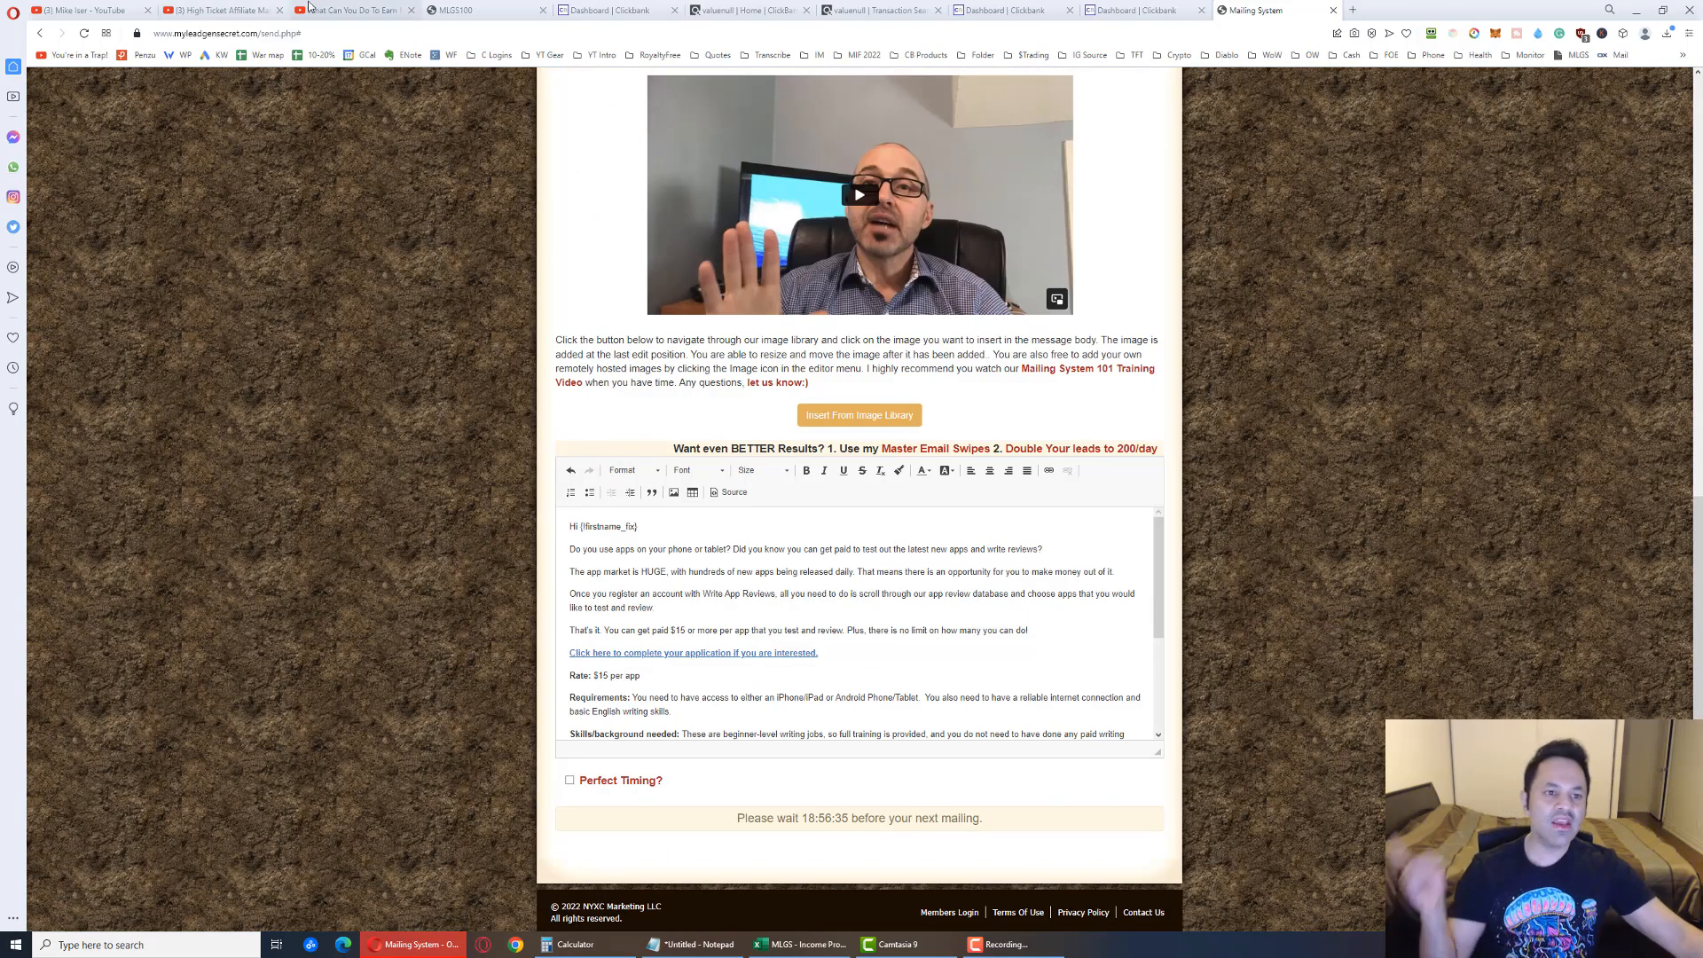
left_click(348, 10)
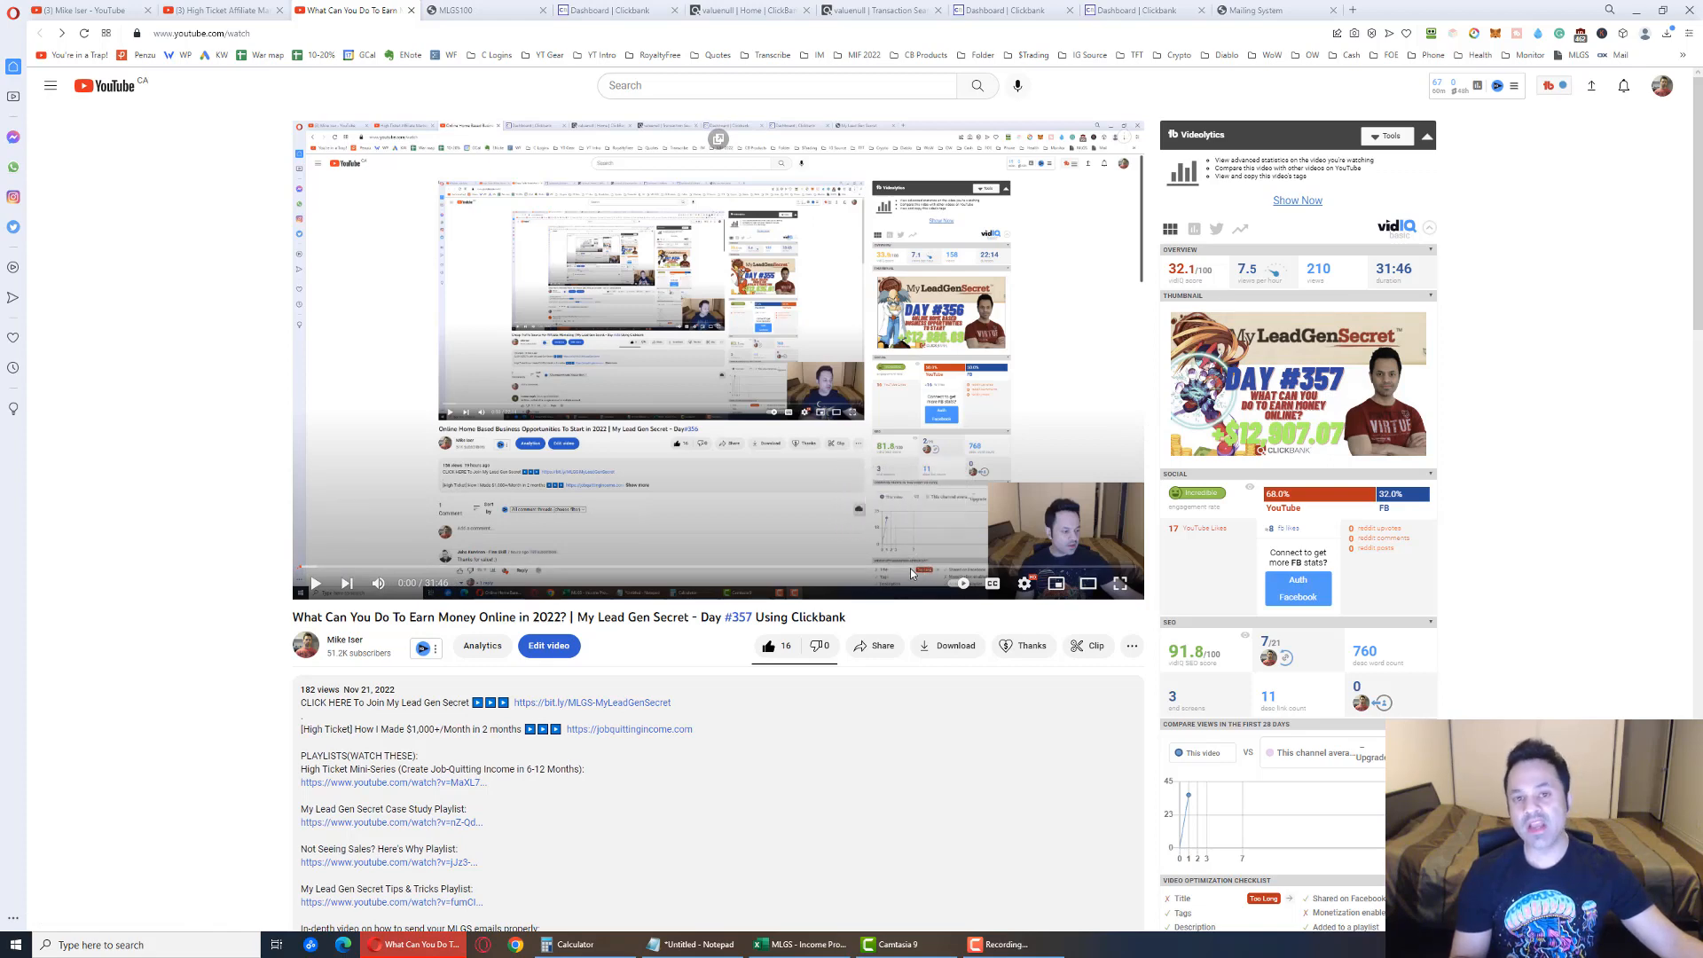
mouse_move(913, 569)
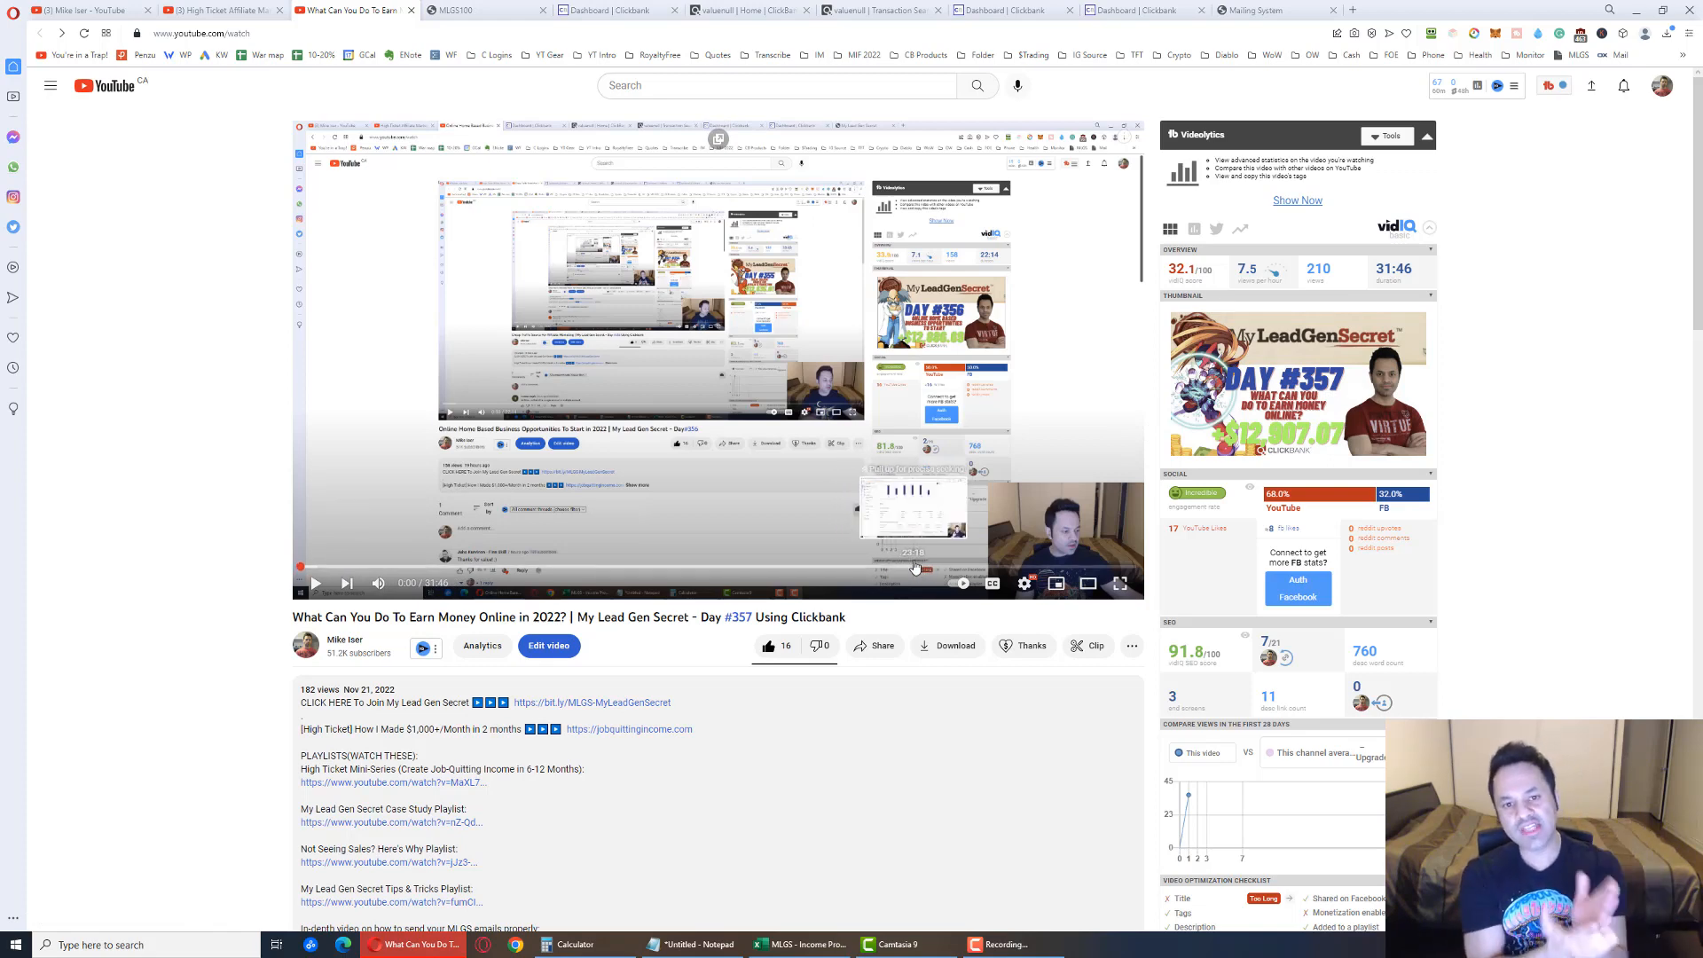